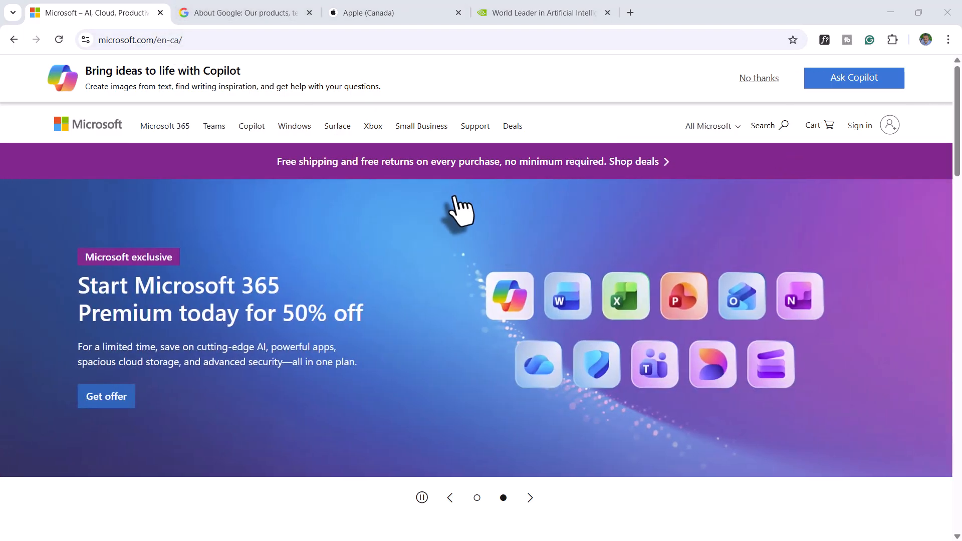
mouse_move(880, 325)
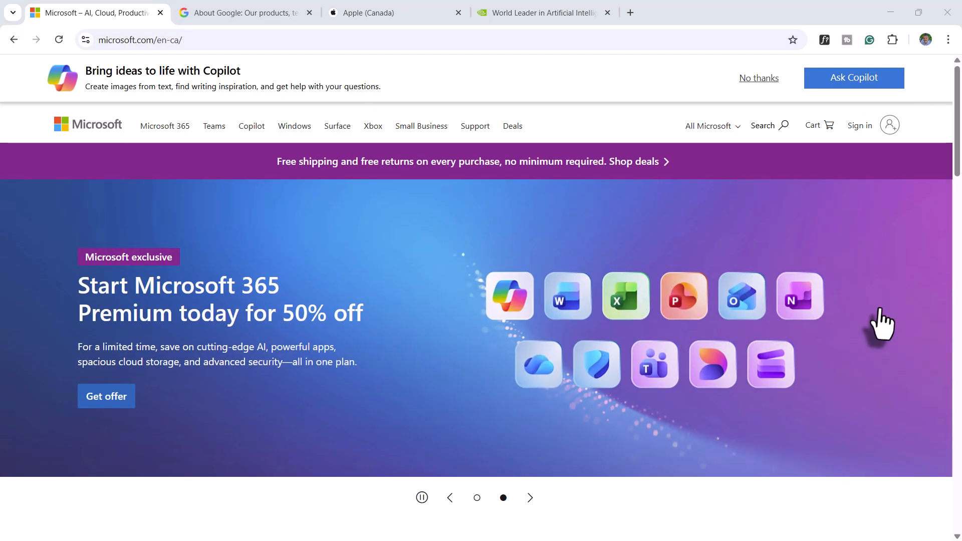
- Scroll the Microsoft home page down to its row of product promotion cards
scroll(down, 3)
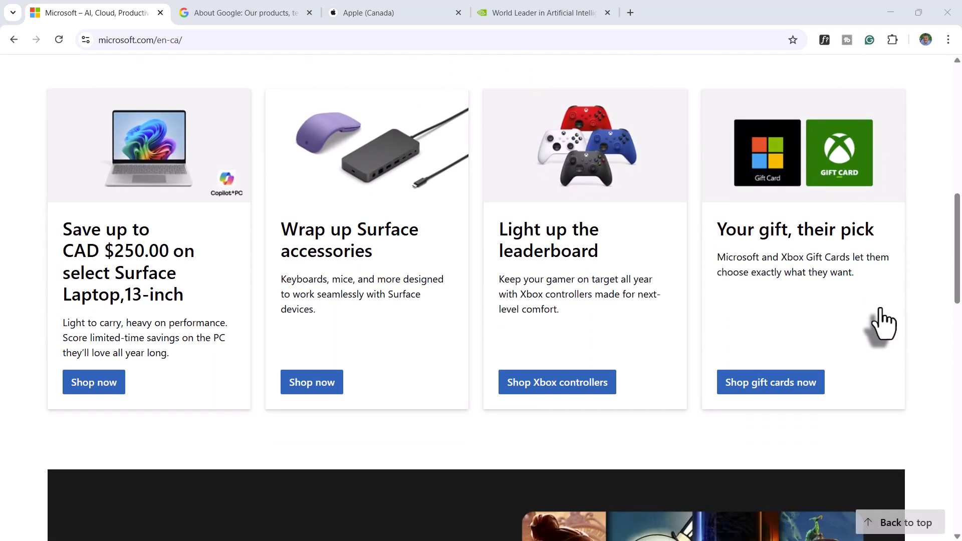
mouse_move(828, 318)
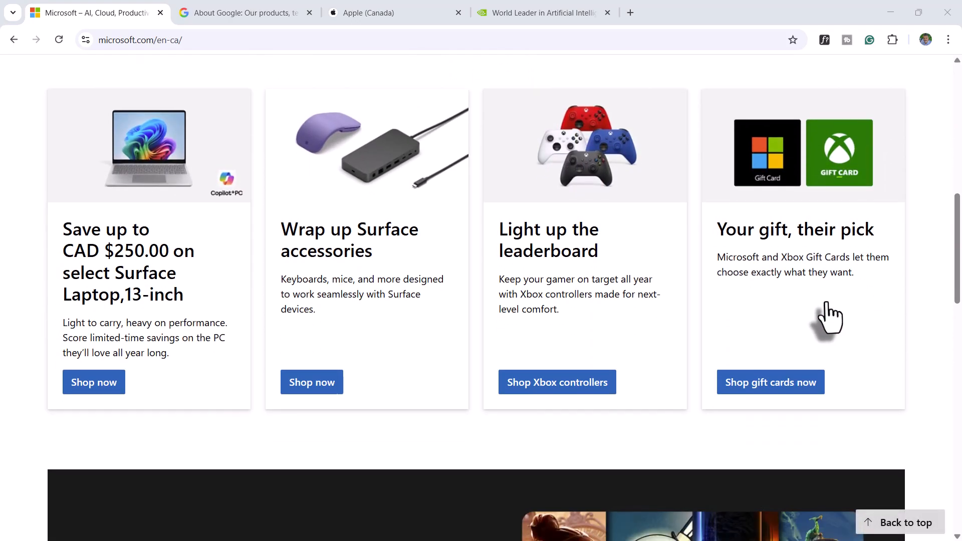
mouse_move(55, 104)
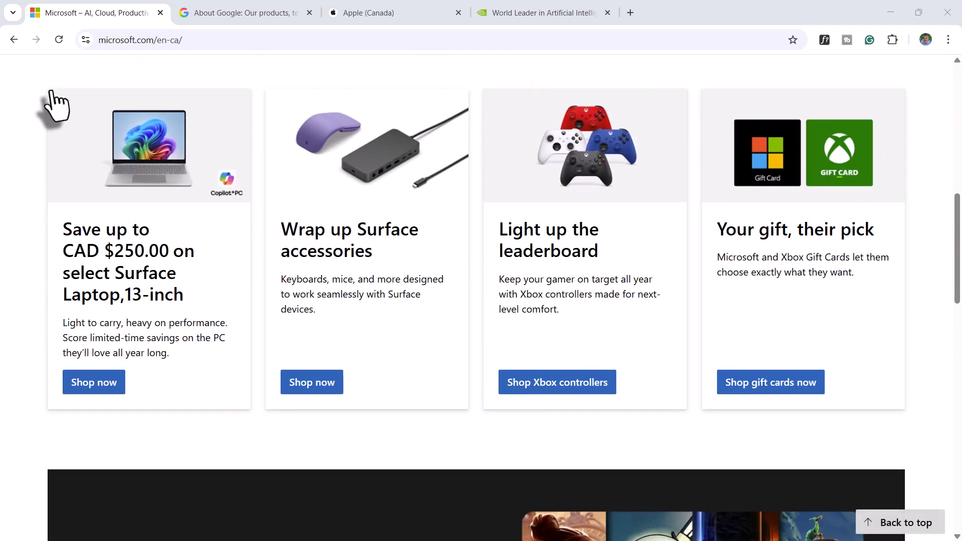
mouse_move(246, 421)
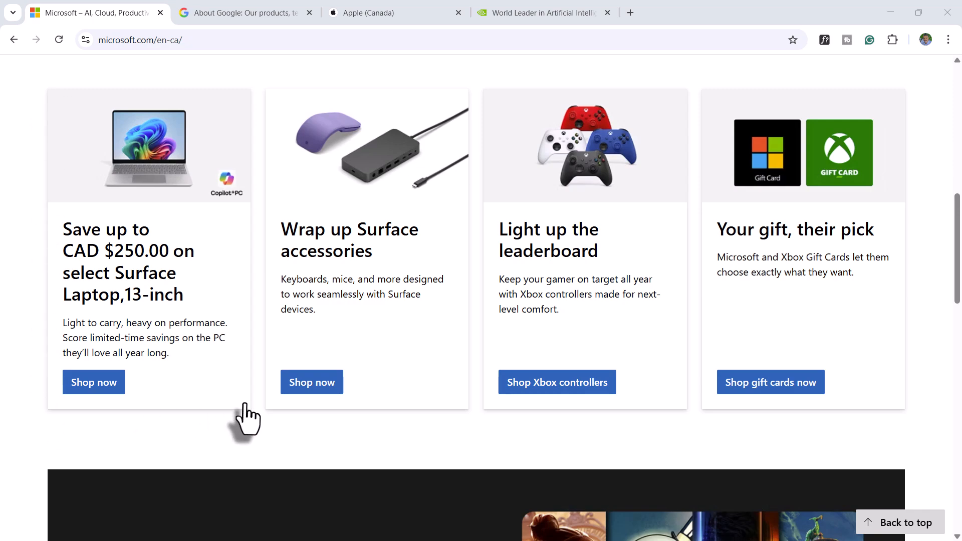
mouse_move(277, 402)
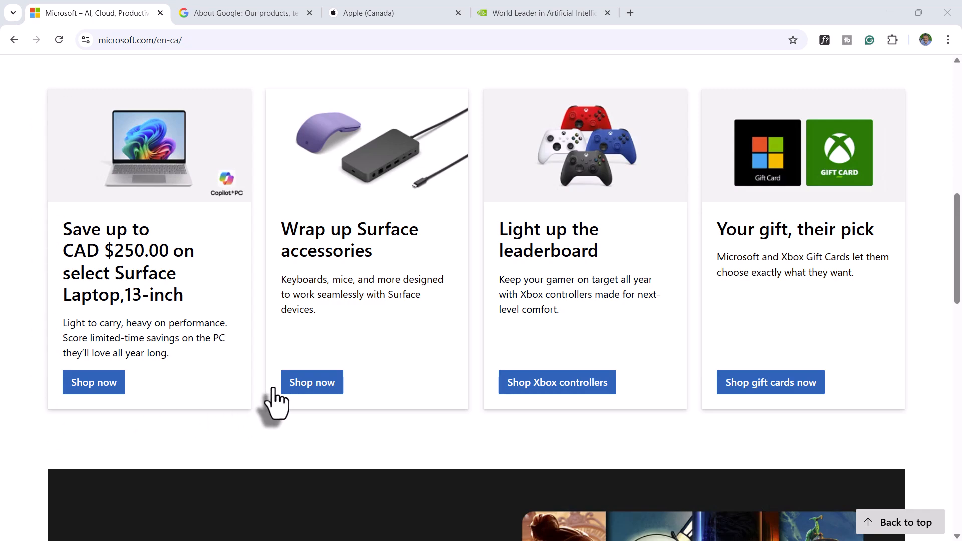
mouse_move(188, 295)
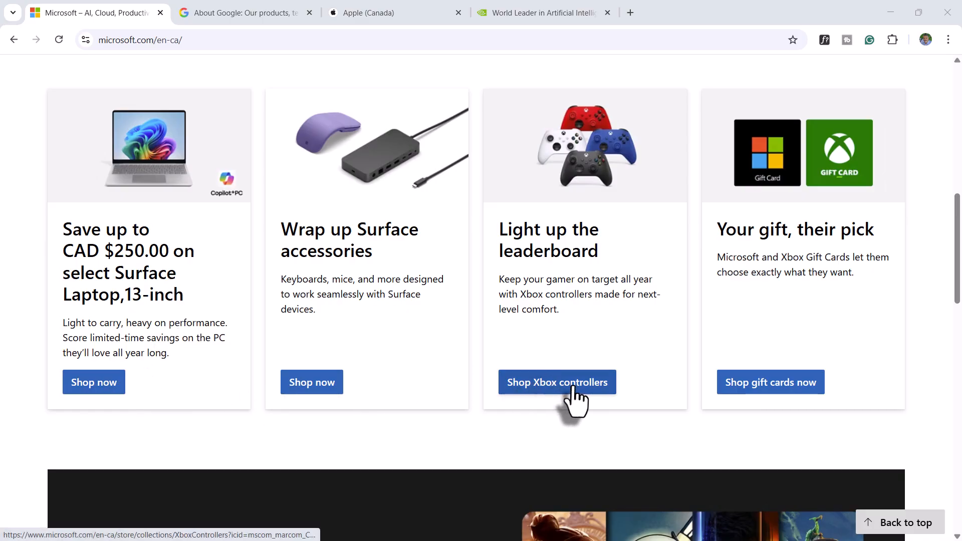
mouse_move(846, 316)
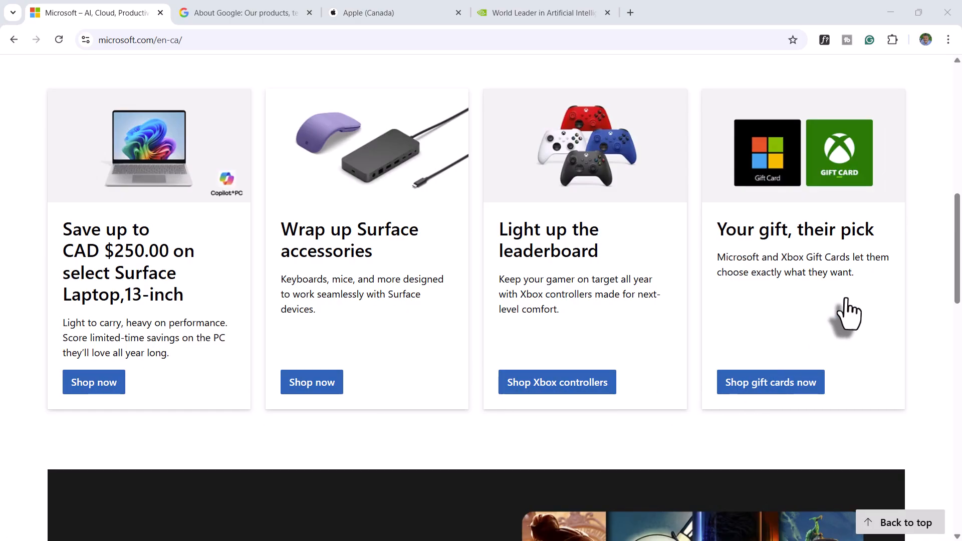
mouse_move(846, 306)
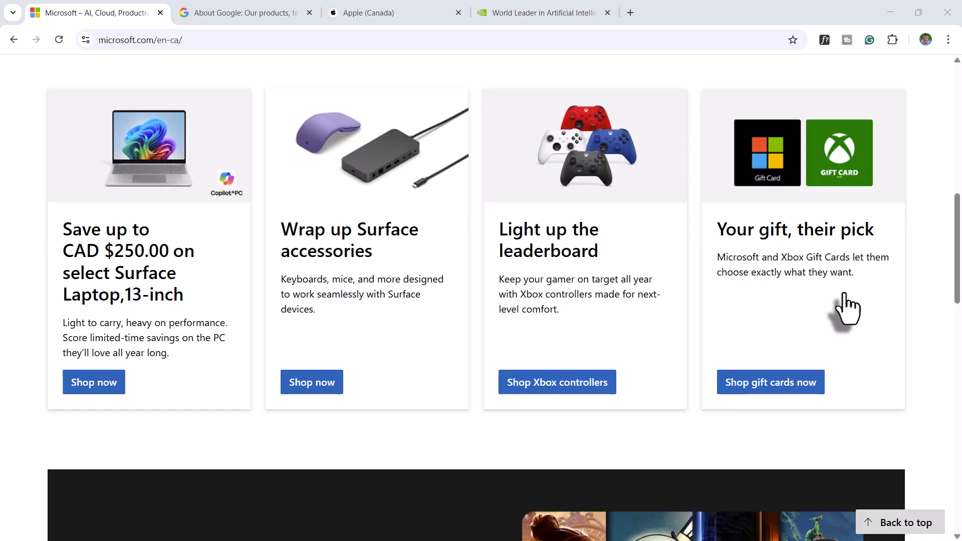
mouse_move(245, 187)
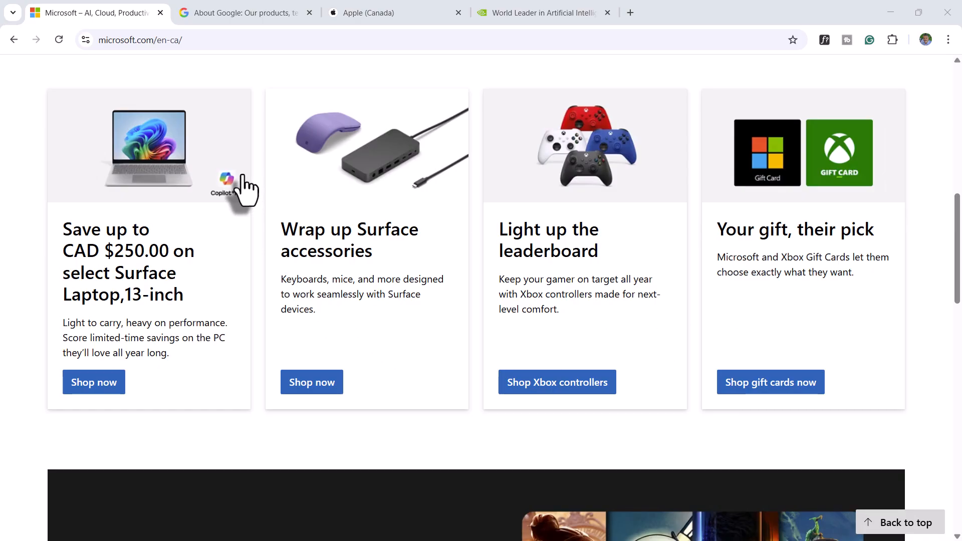
mouse_move(261, 185)
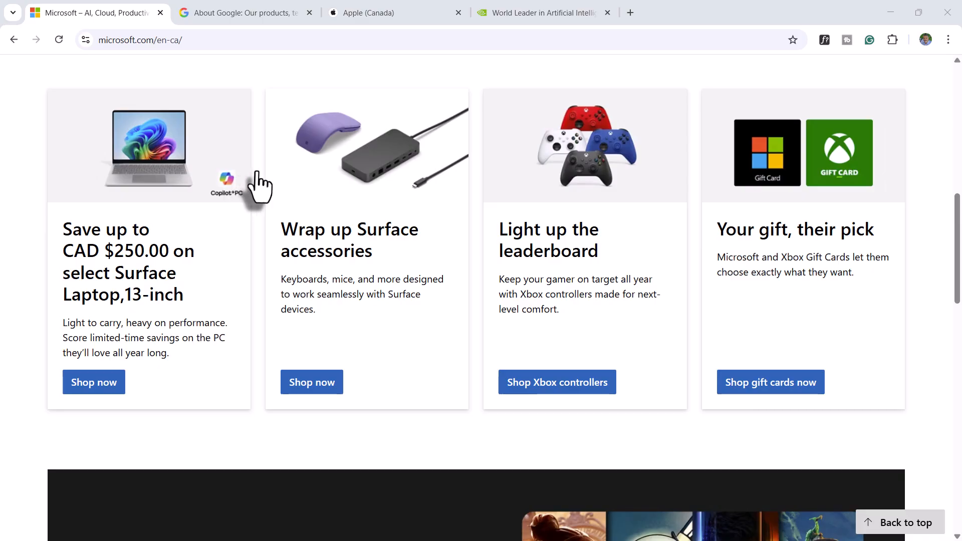
mouse_move(655, 393)
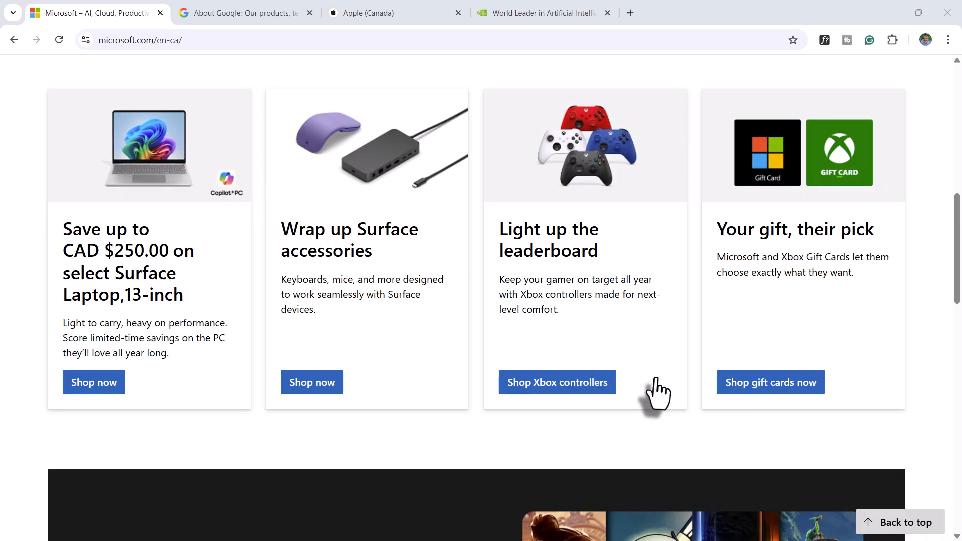
mouse_move(667, 343)
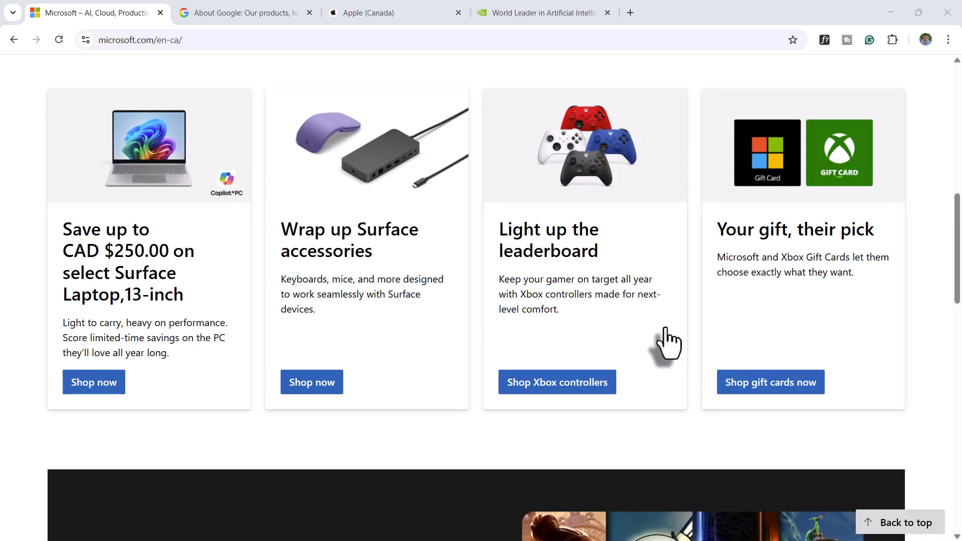
mouse_move(251, 147)
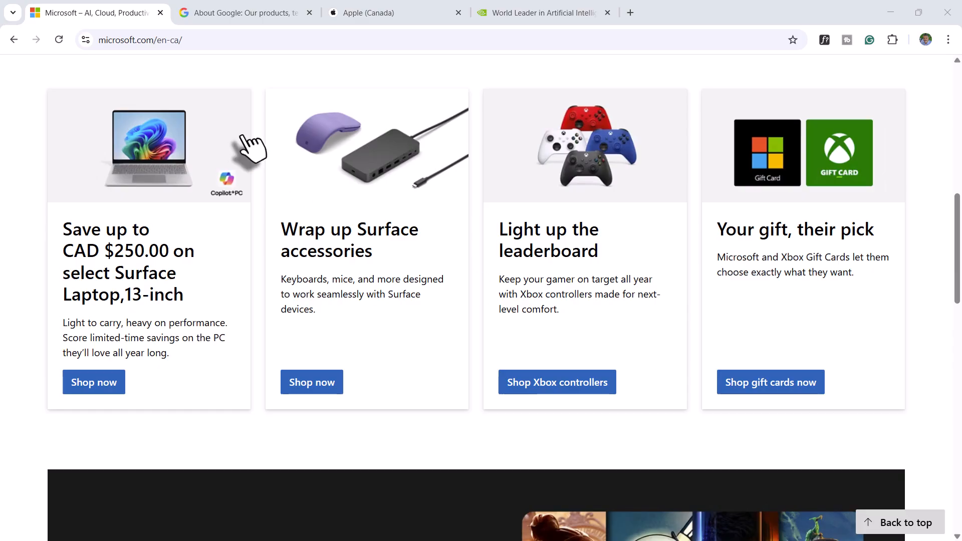
- Switch to the About Google page and scroll down to its 'Google around the globe' section
click(244, 12)
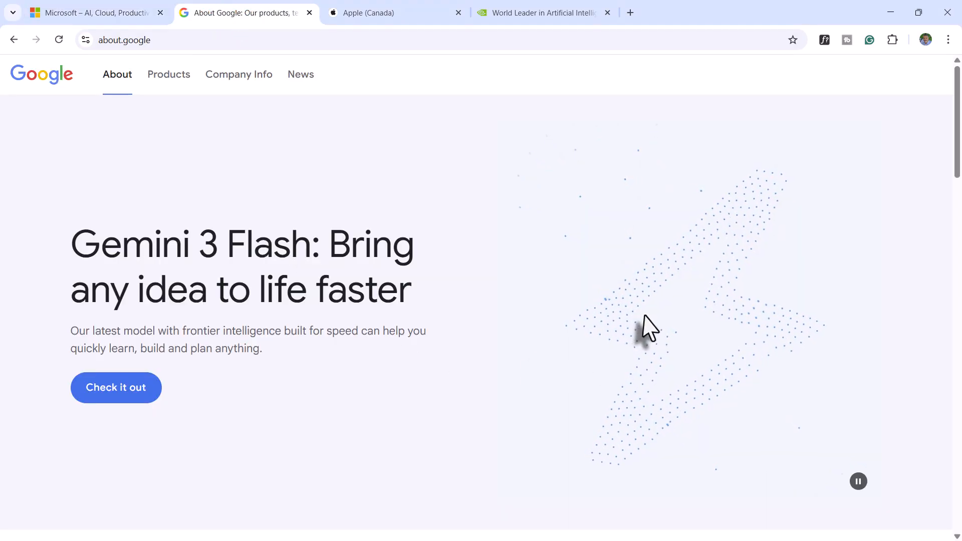
mouse_move(635, 321)
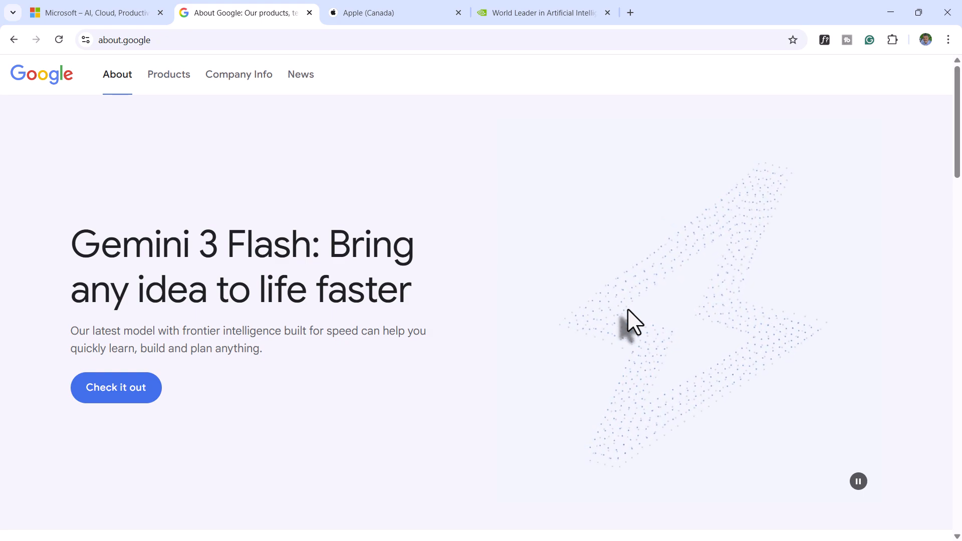
mouse_move(545, 301)
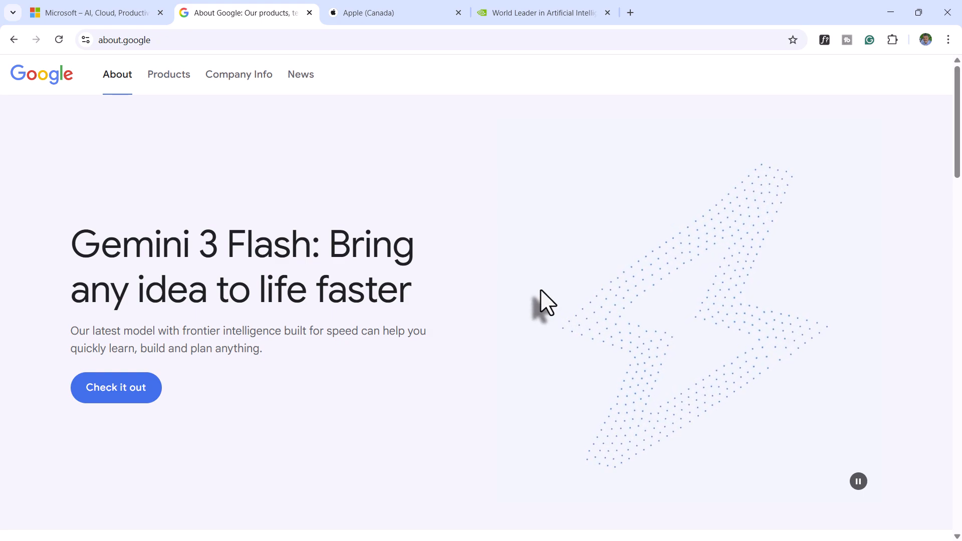
scroll(down, 3)
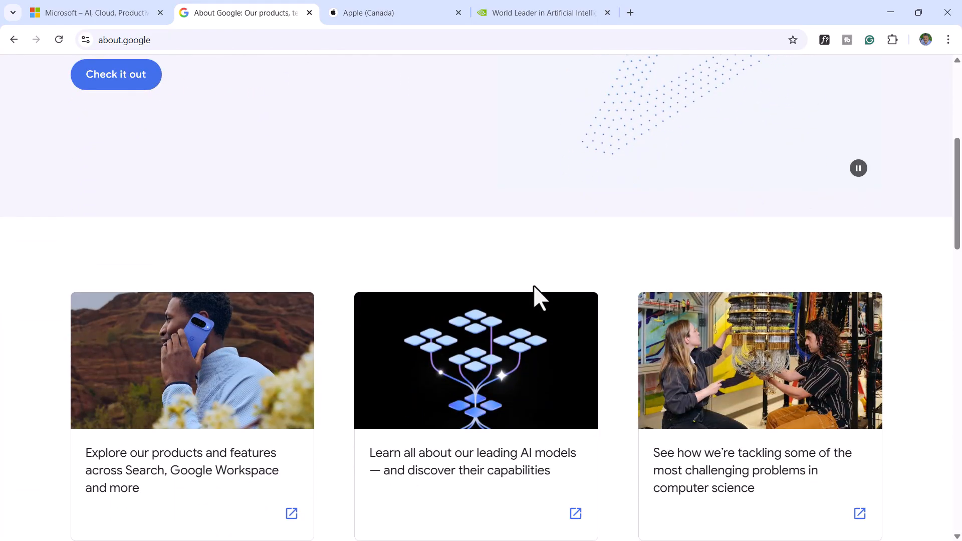
scroll(down, 3)
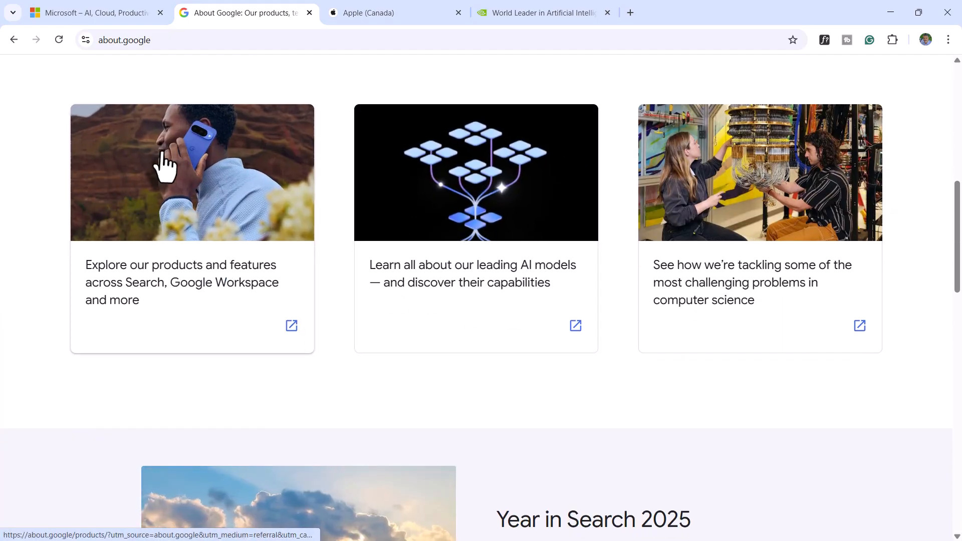
mouse_move(786, 199)
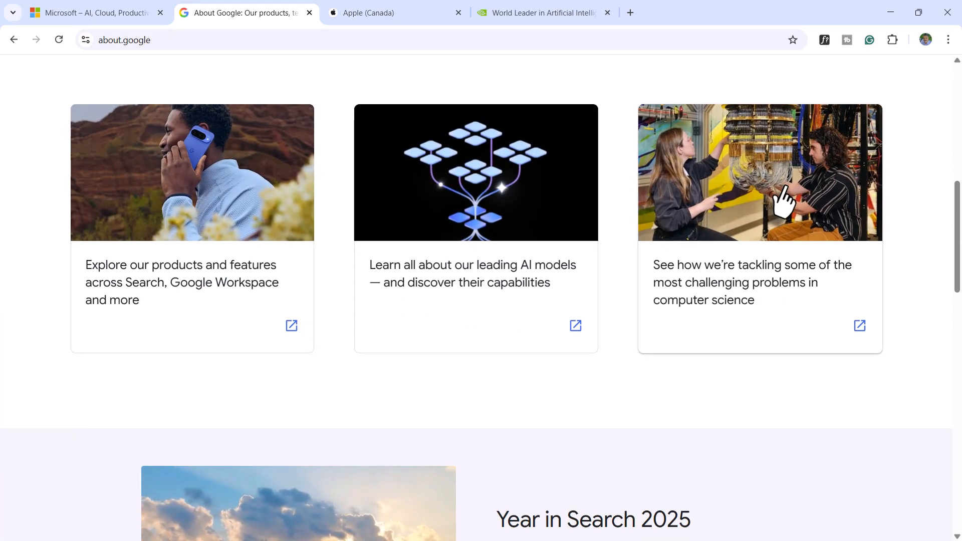
mouse_move(300, 162)
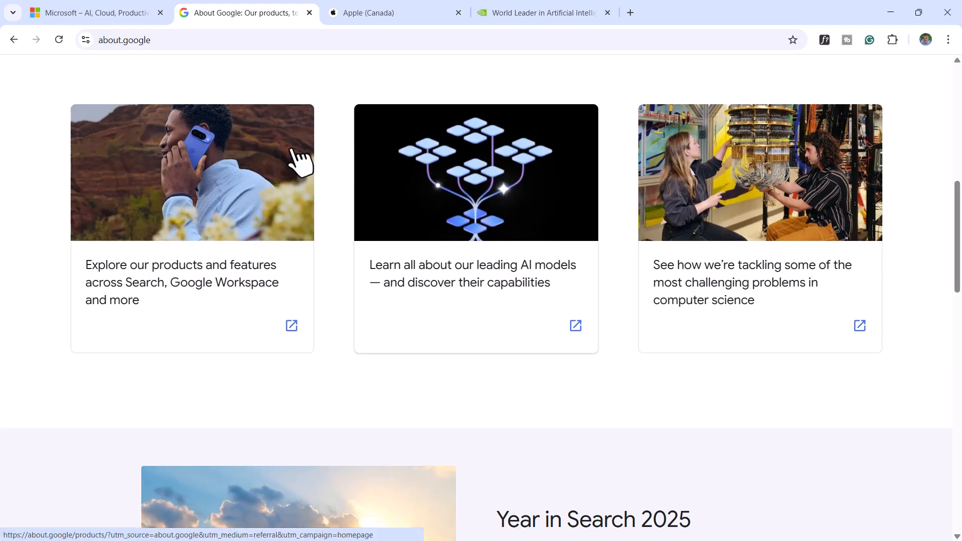
mouse_move(246, 150)
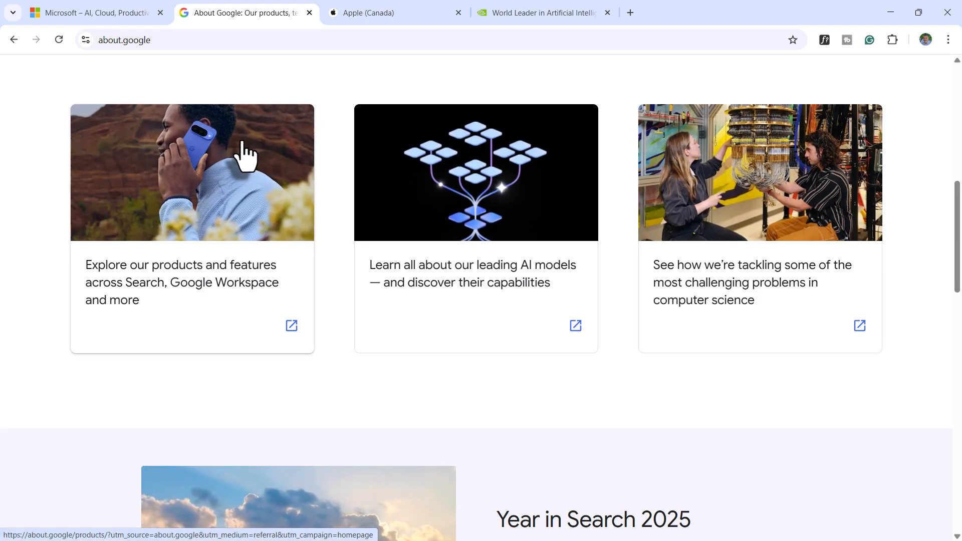
scroll(down, 3)
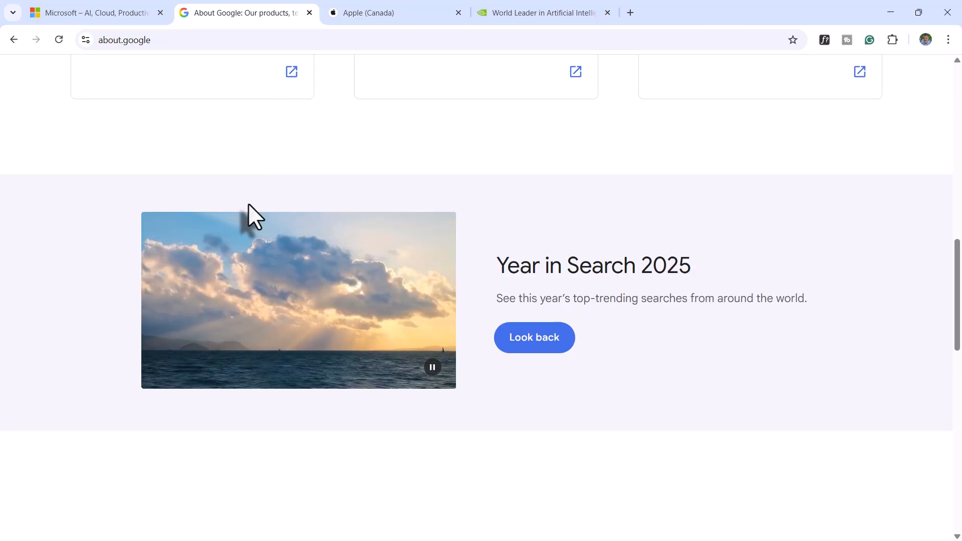
scroll(down, 3)
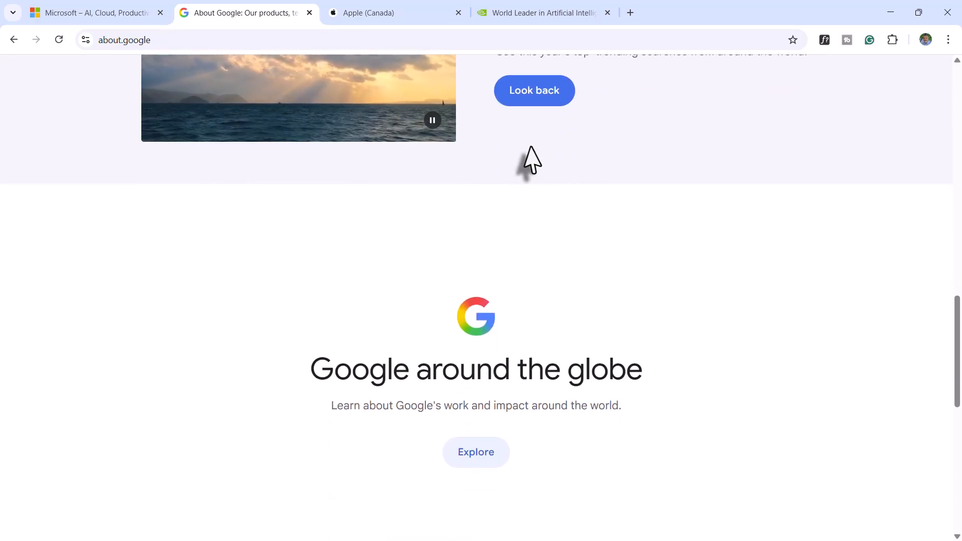
mouse_move(535, 156)
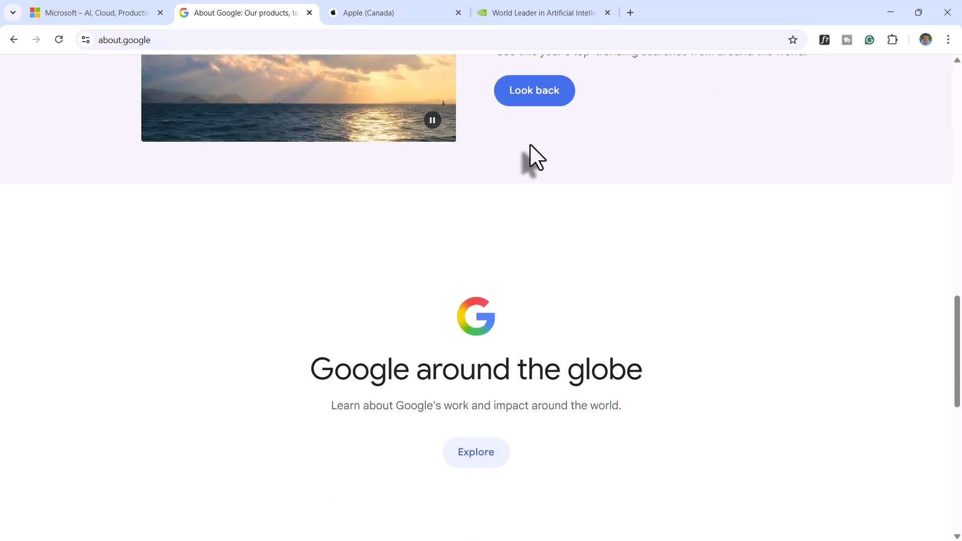
mouse_move(396, 12)
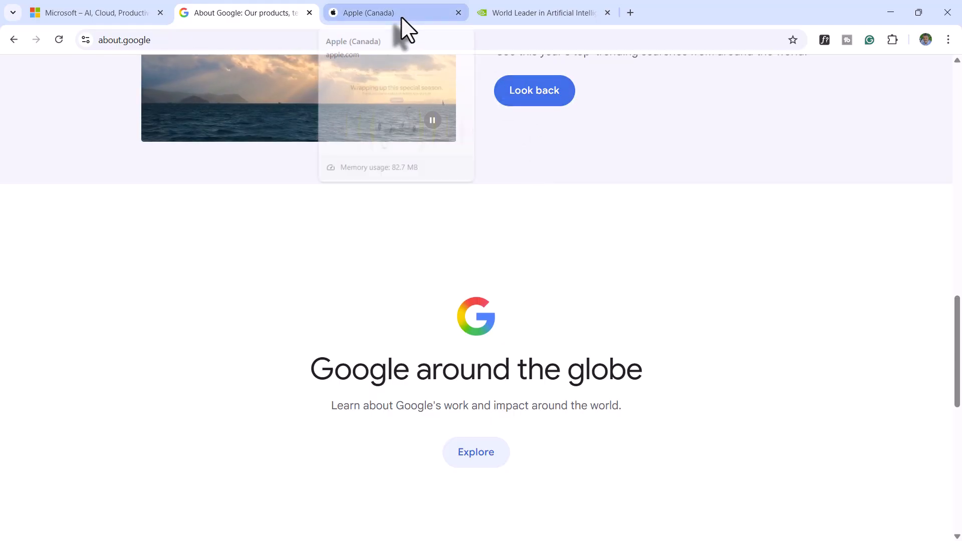
mouse_move(171, 241)
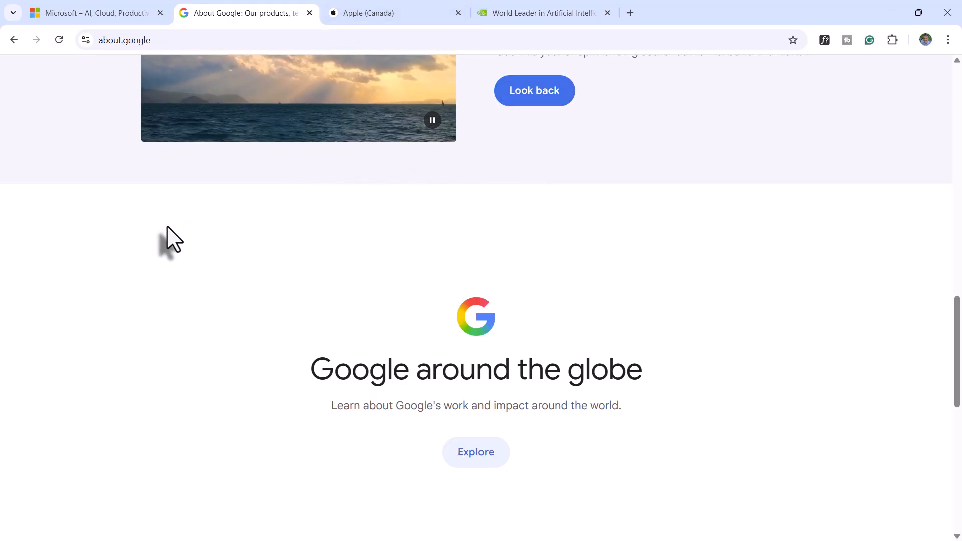
mouse_move(76, 163)
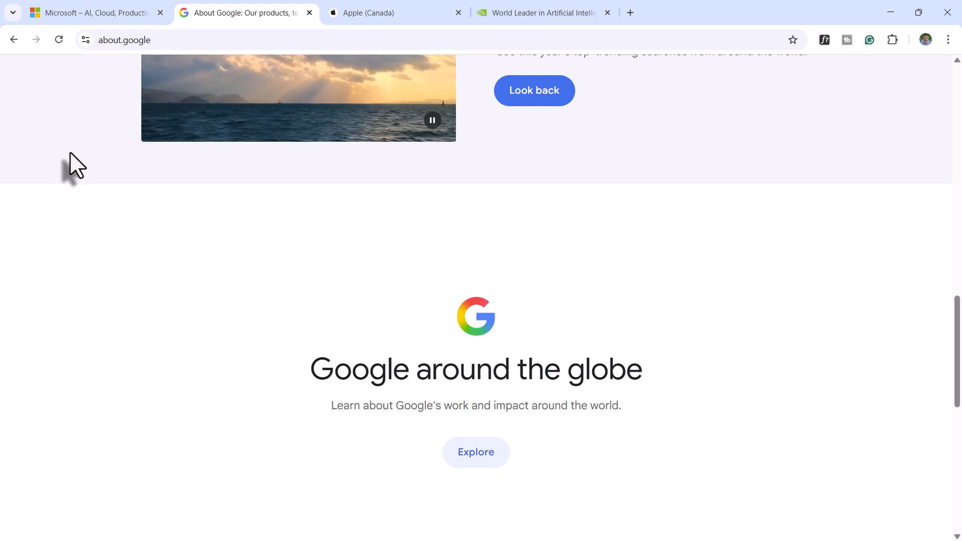
click(368, 12)
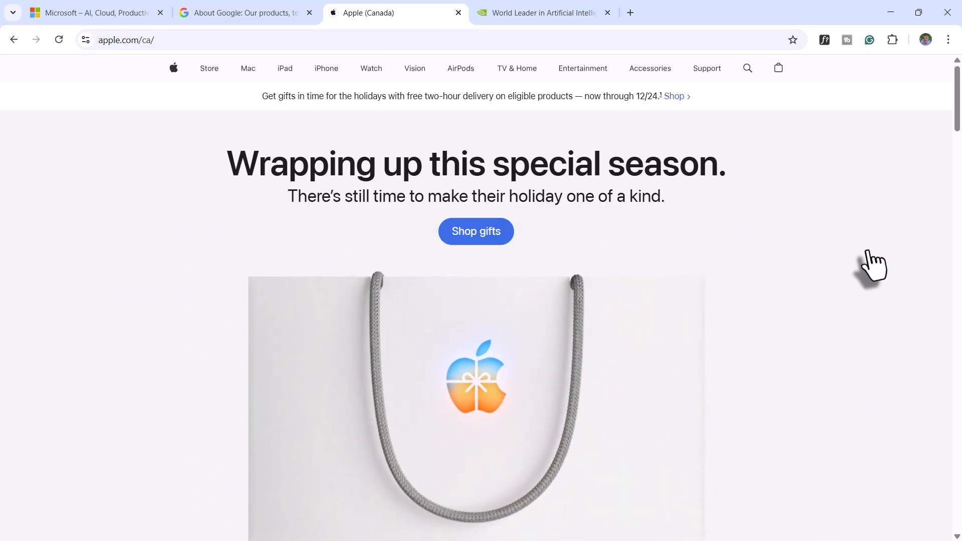
mouse_move(825, 239)
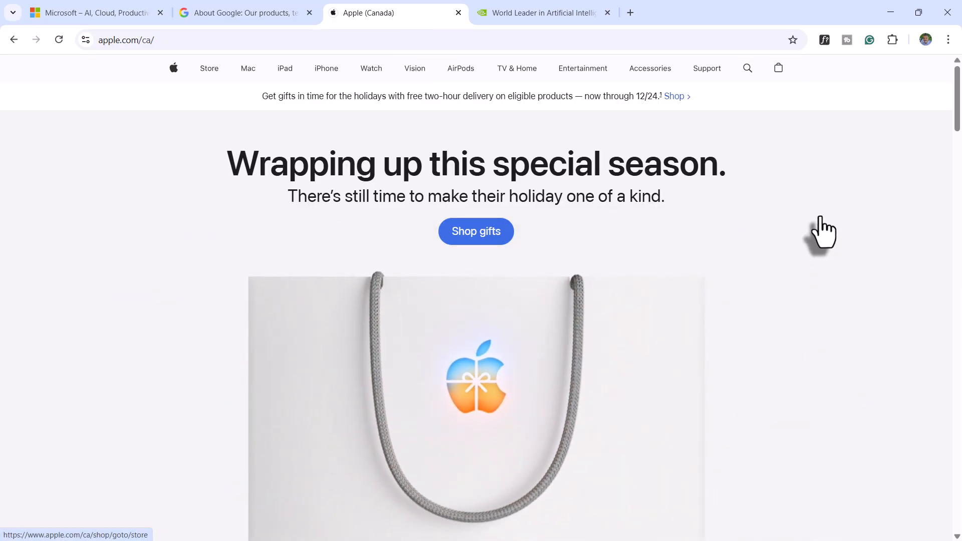
scroll(down, 3)
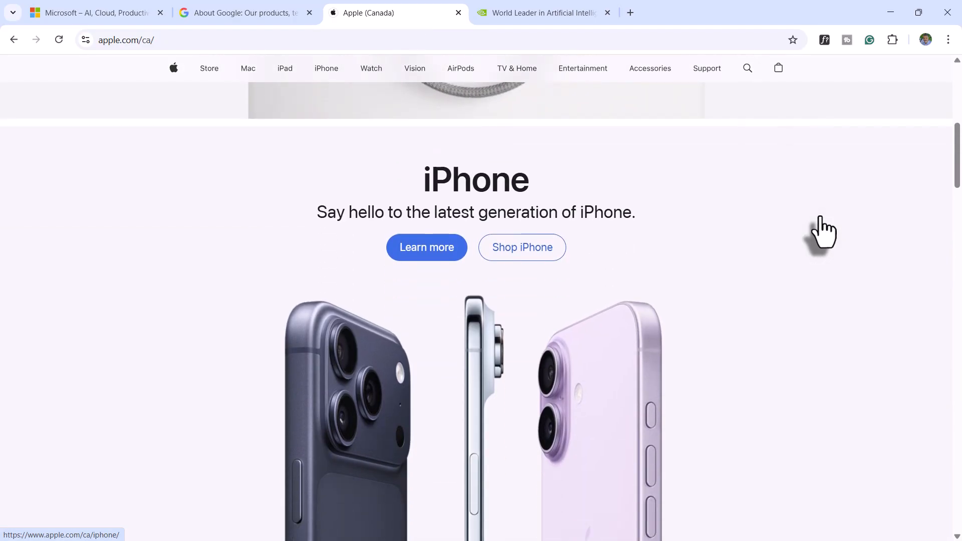
scroll(down, 3)
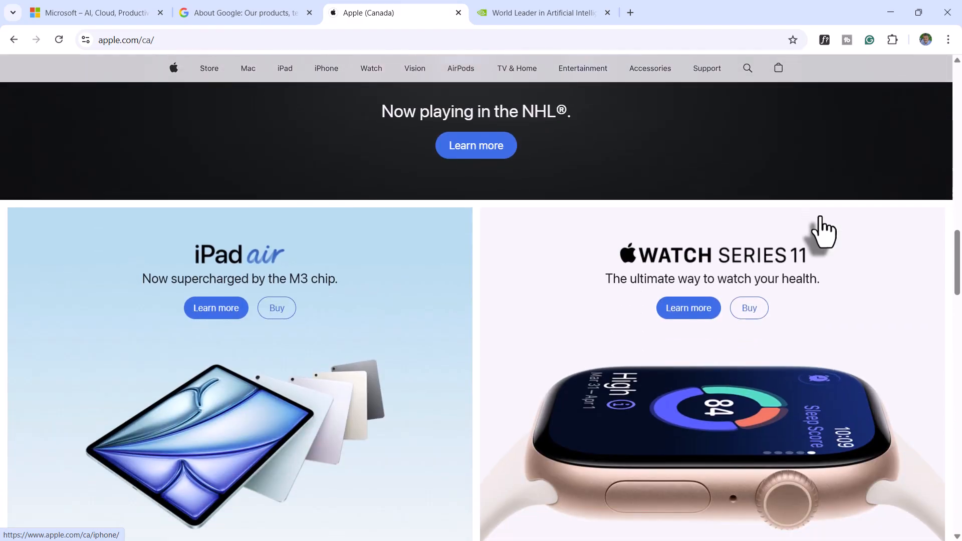
scroll(down, 3)
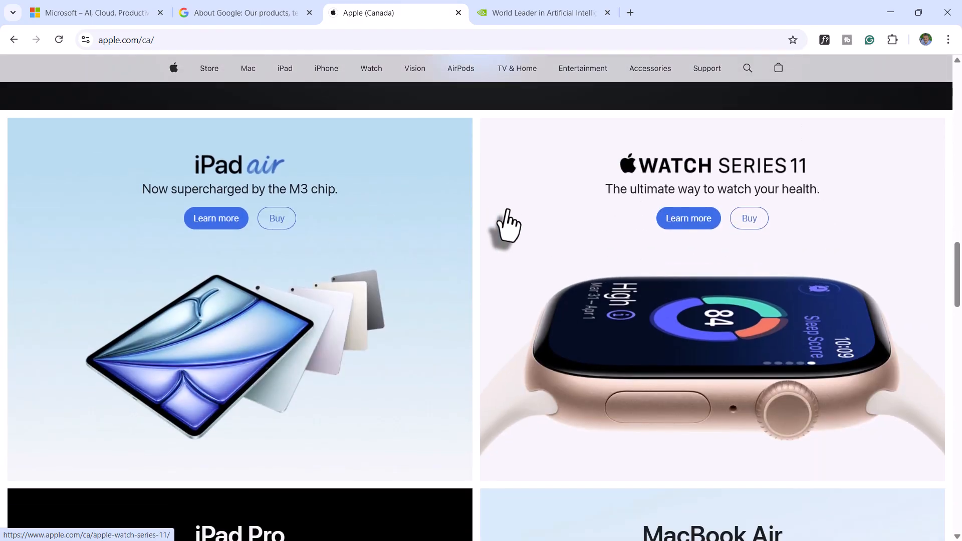
mouse_move(590, 239)
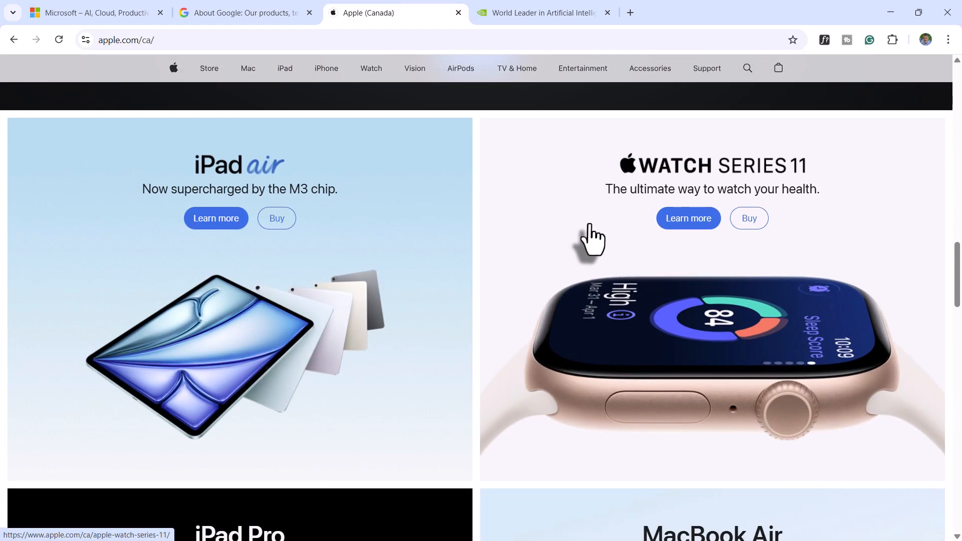
mouse_move(460, 214)
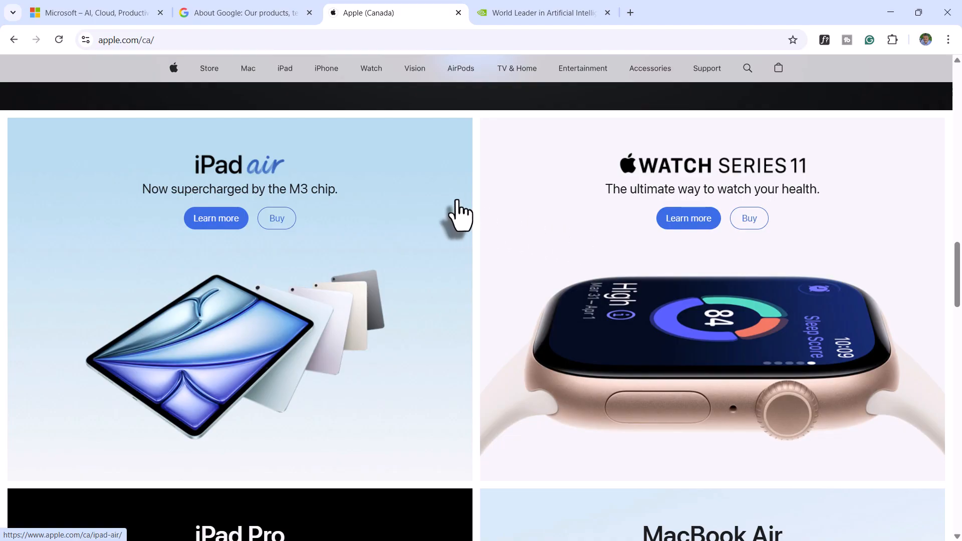
mouse_move(592, 236)
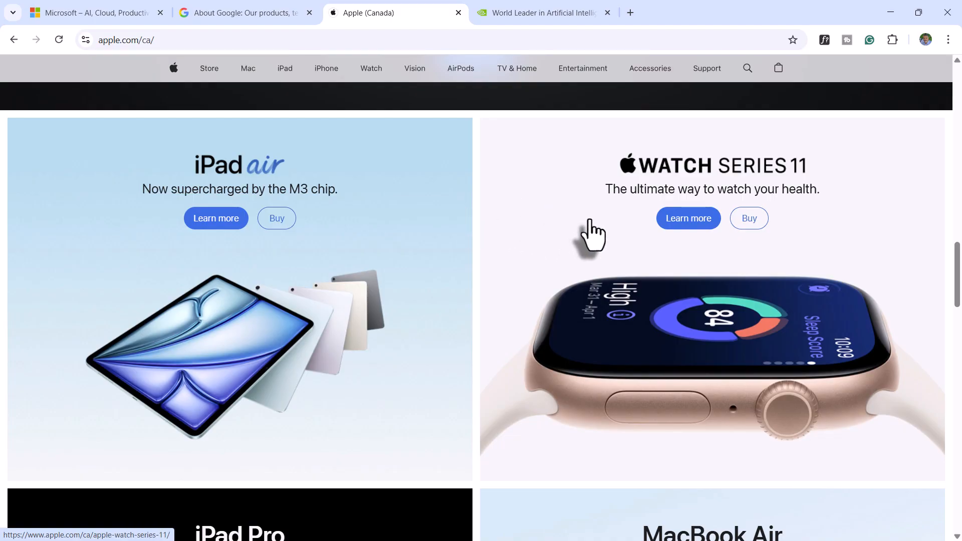
scroll(down, 3)
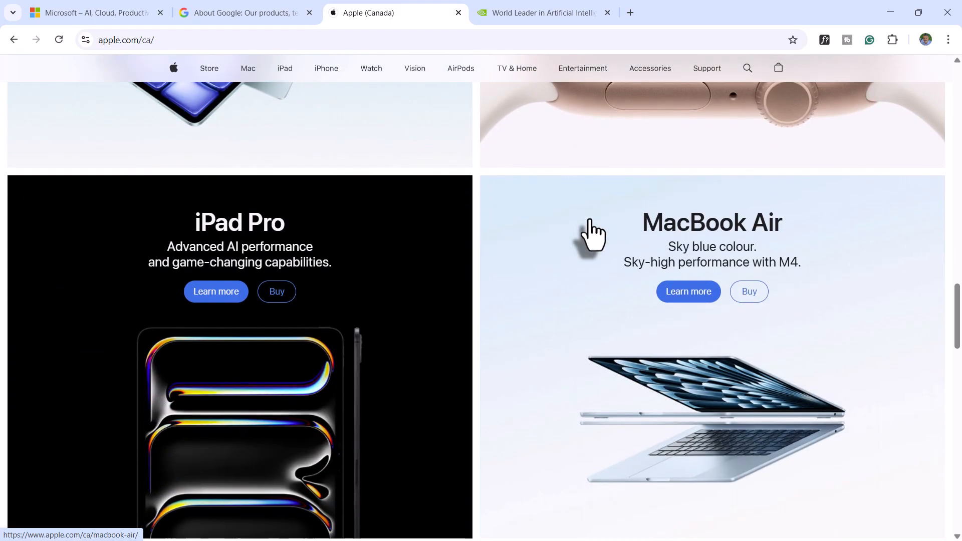
scroll(up, 3)
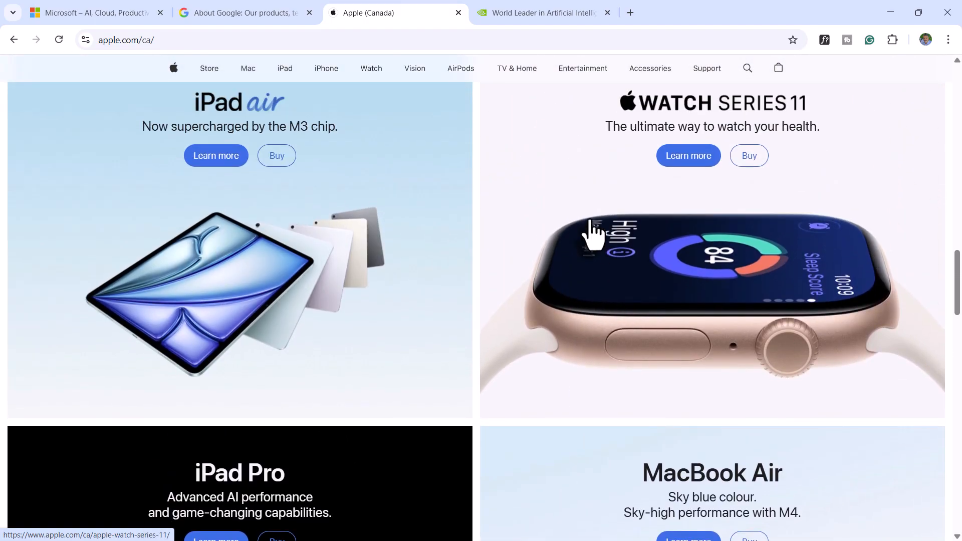
mouse_move(717, 257)
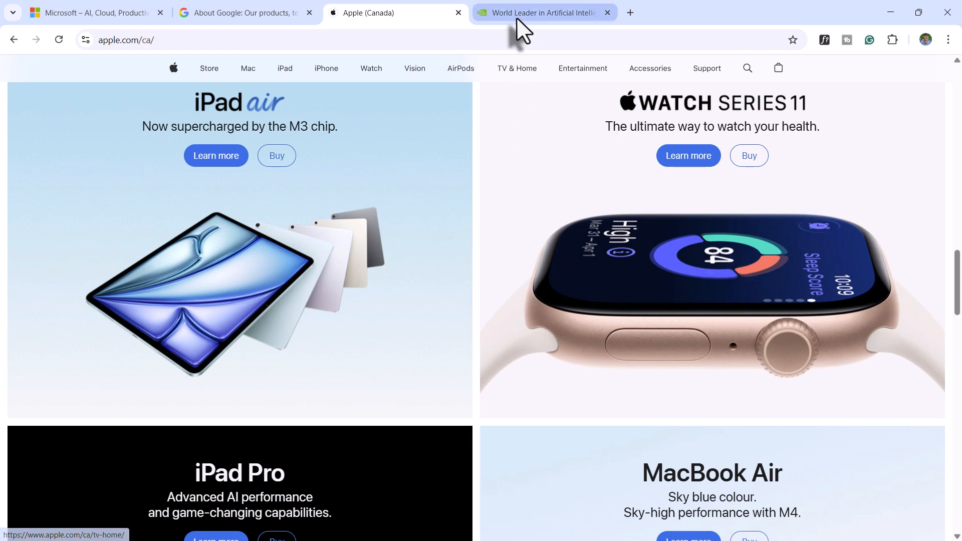
mouse_move(543, 12)
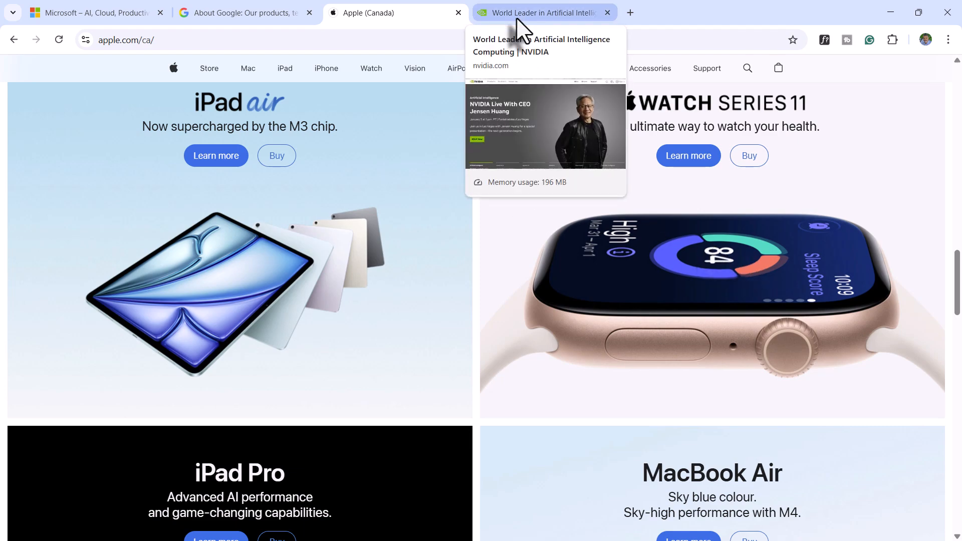
- Switch to the NVIDIA homepage, reach its Recommended carousel and advance it by one card
click(543, 12)
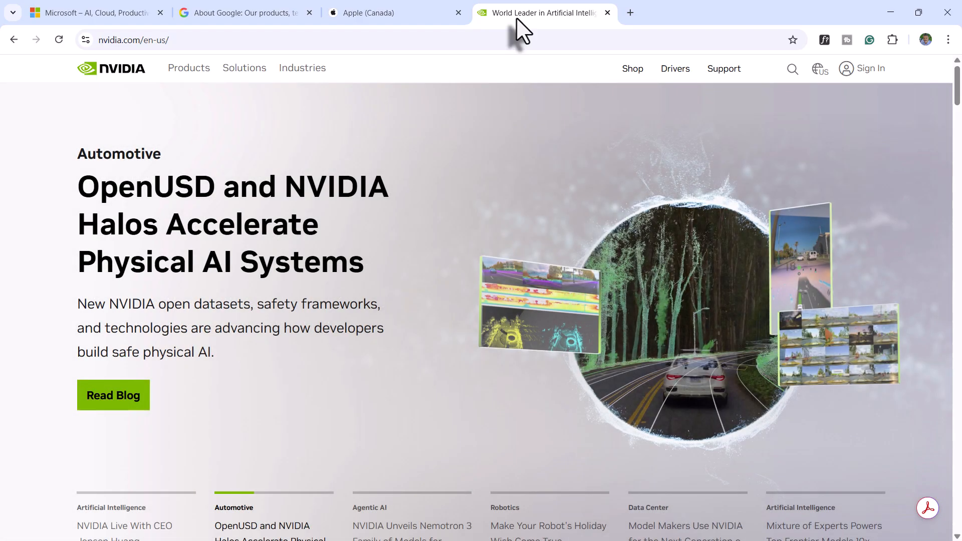
mouse_move(257, 224)
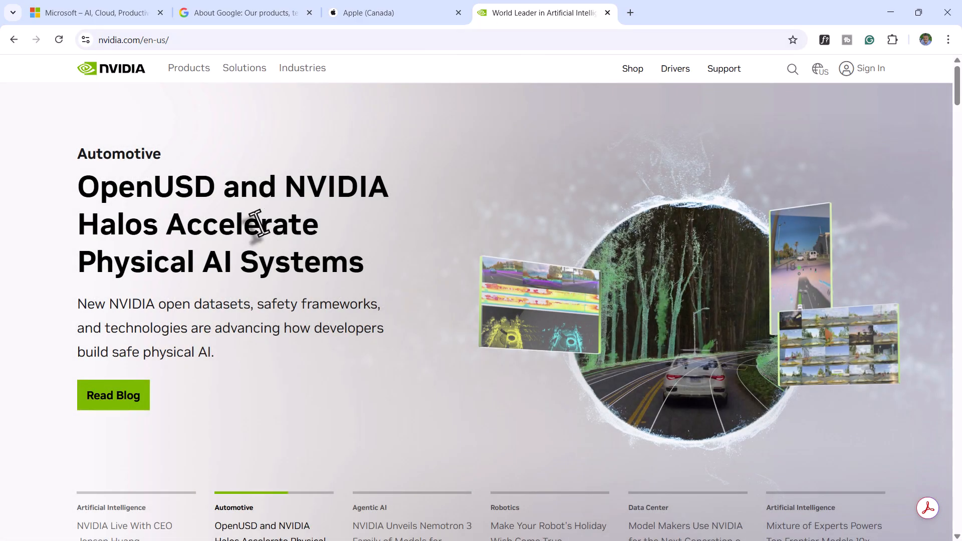
scroll(down, 3)
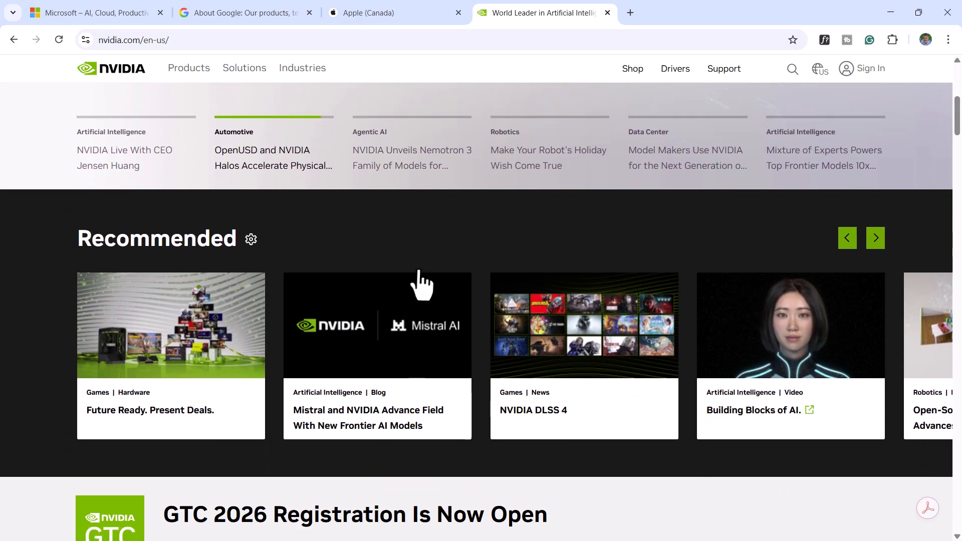
scroll(down, 3)
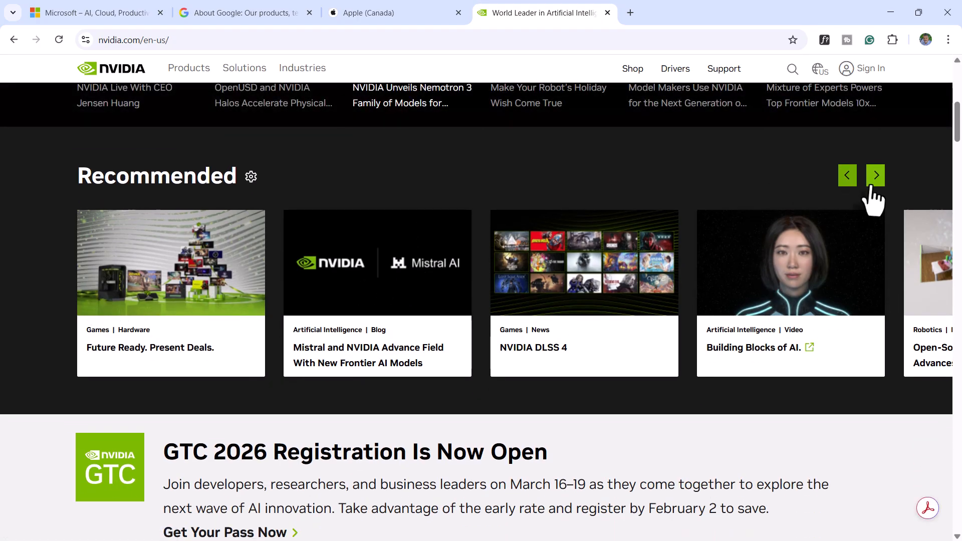
click(875, 174)
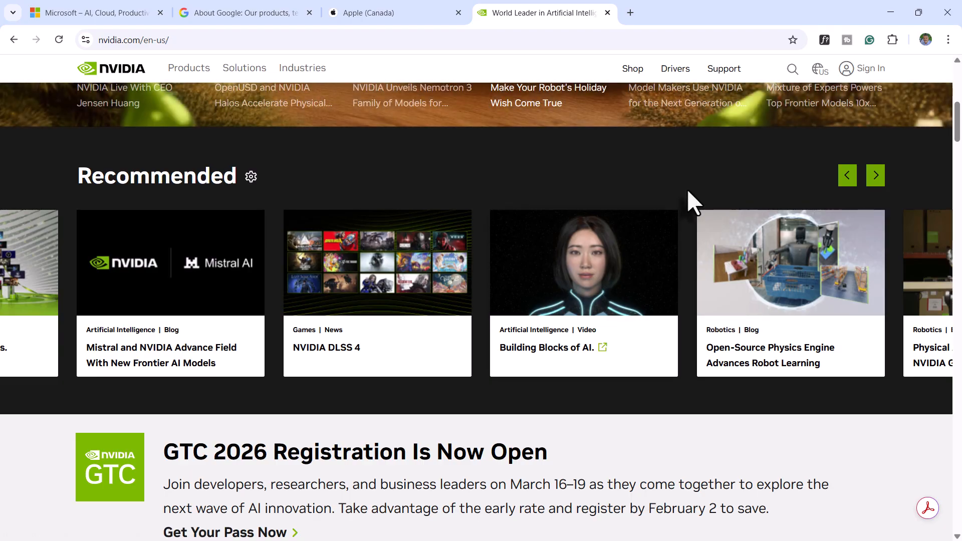
mouse_move(699, 217)
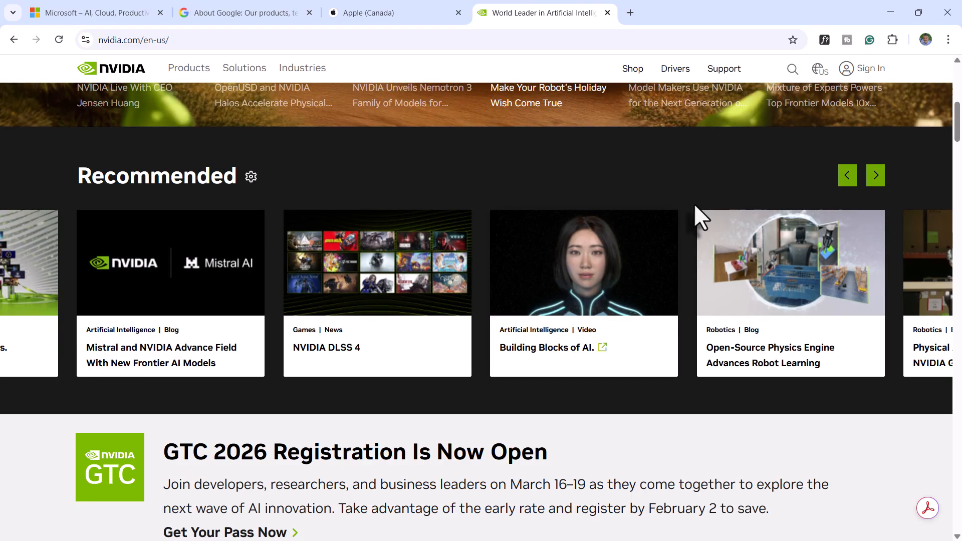
mouse_move(690, 206)
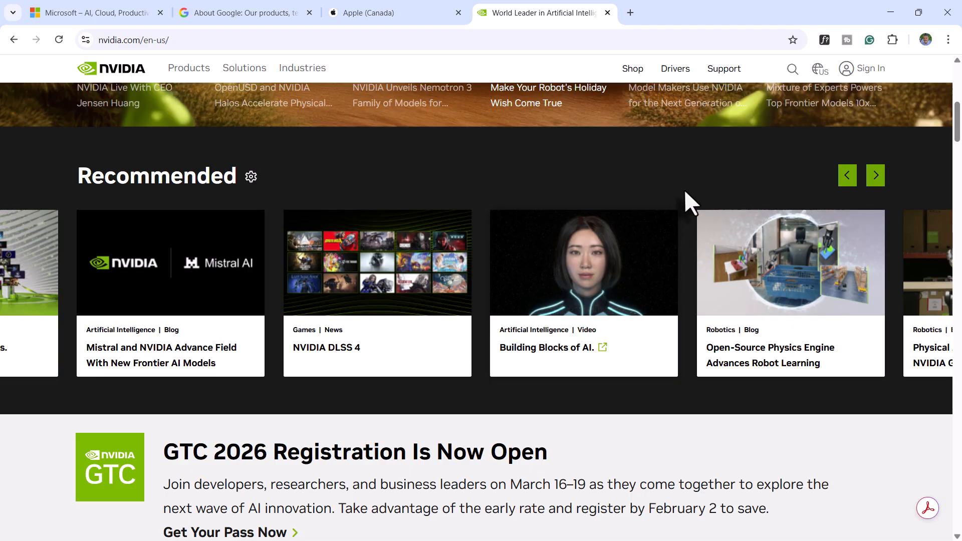
mouse_move(635, 68)
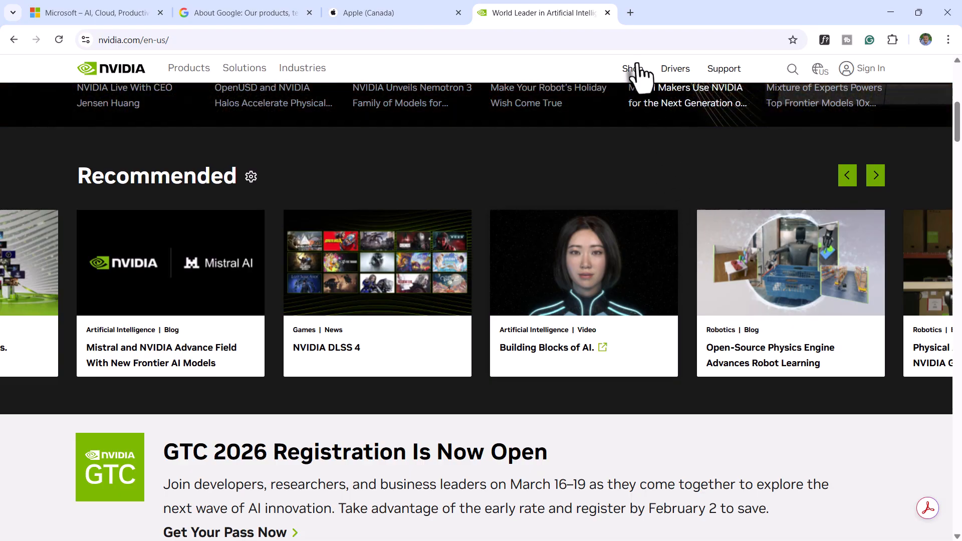
mouse_move(630, 12)
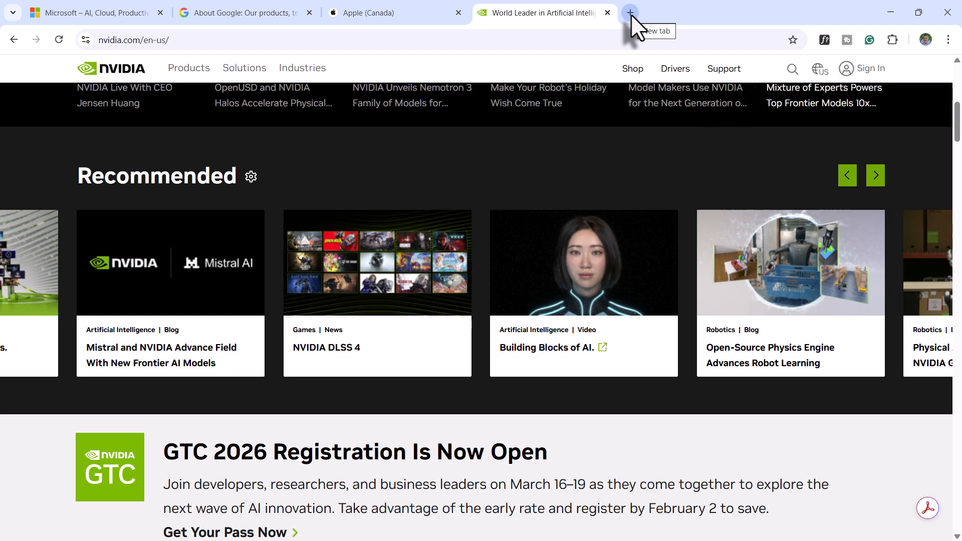
- Load Adobe Color in a new tab and expand its list of colour harmony rules
click(630, 12)
text(color.adobe.com)
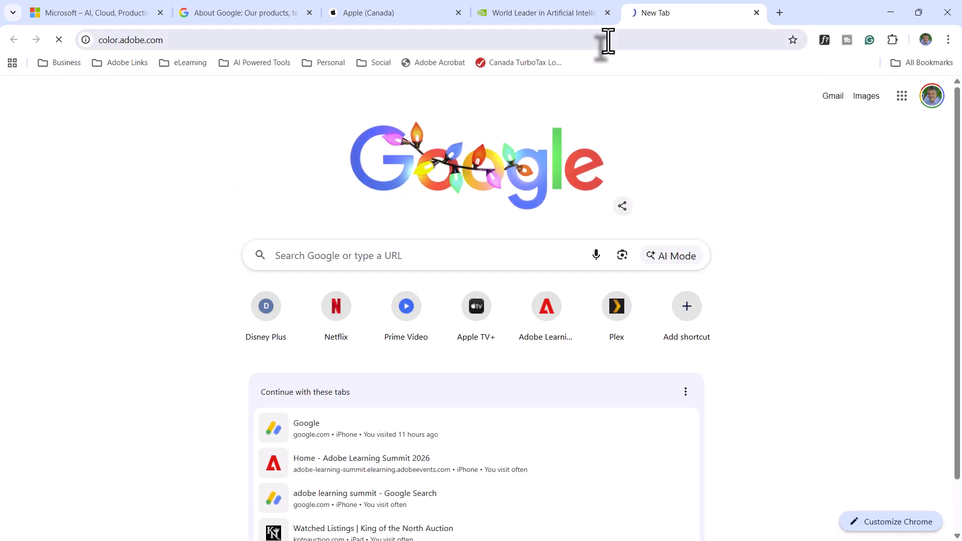
key(Return)
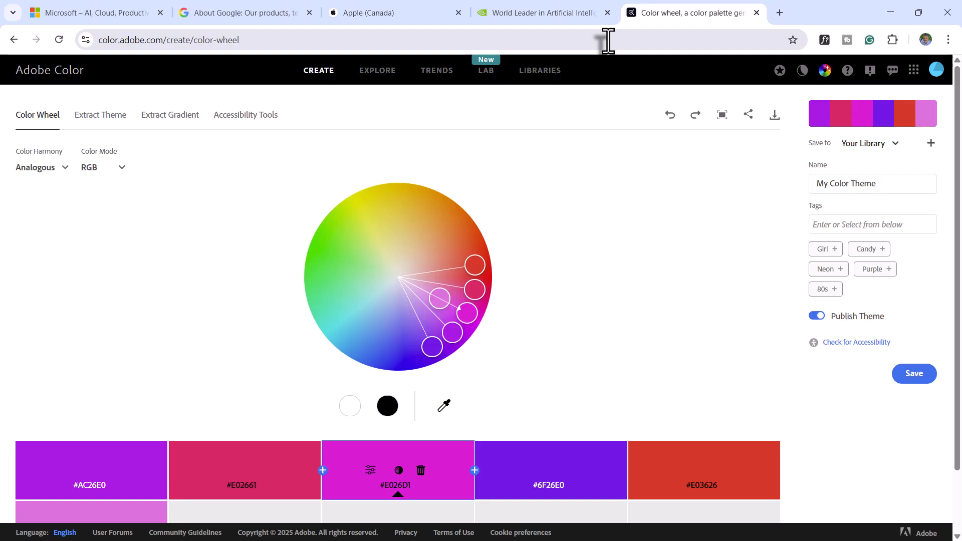
mouse_move(214, 211)
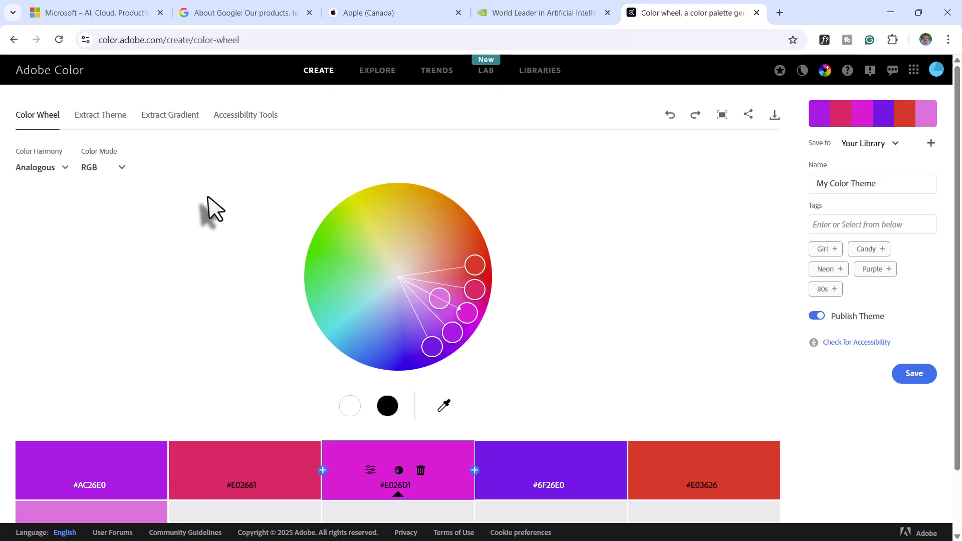
mouse_move(43, 179)
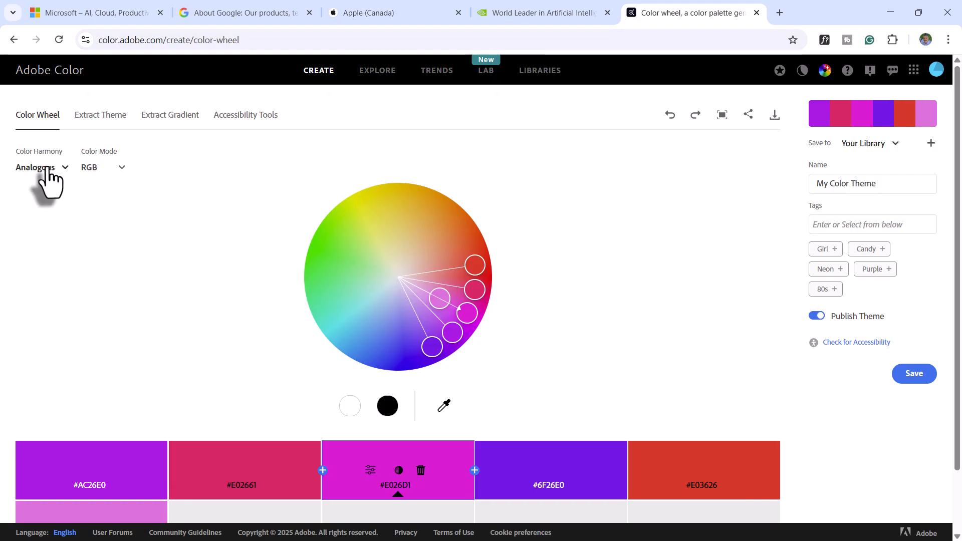
click(42, 168)
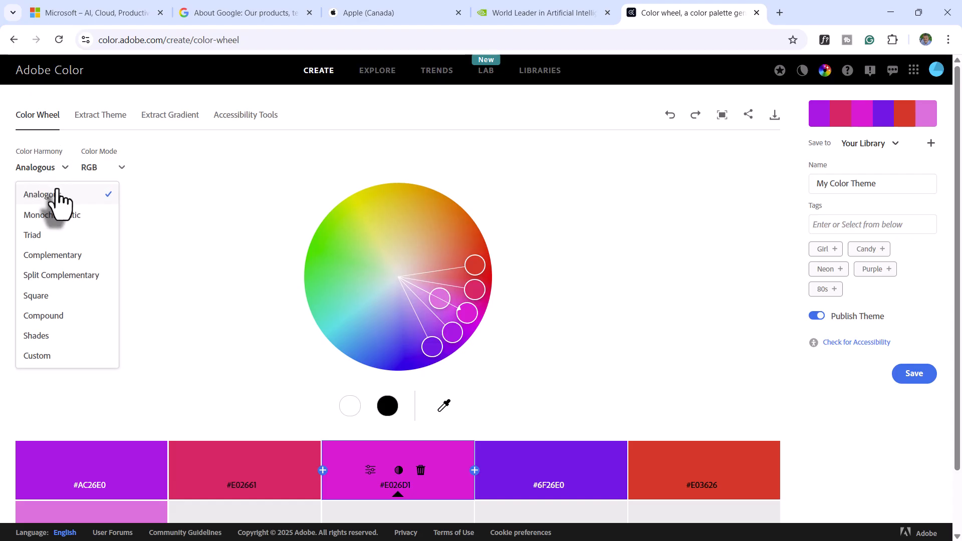
mouse_move(59, 260)
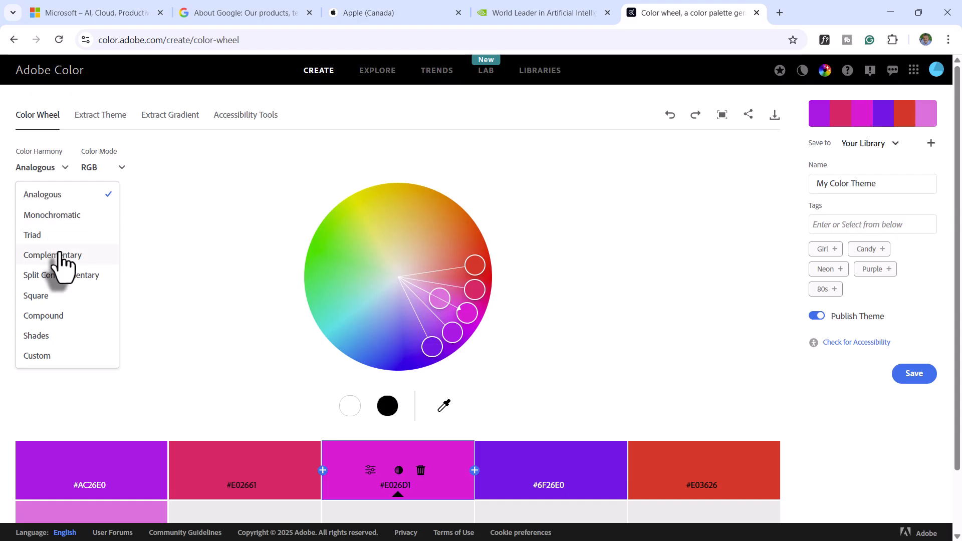
mouse_move(66, 307)
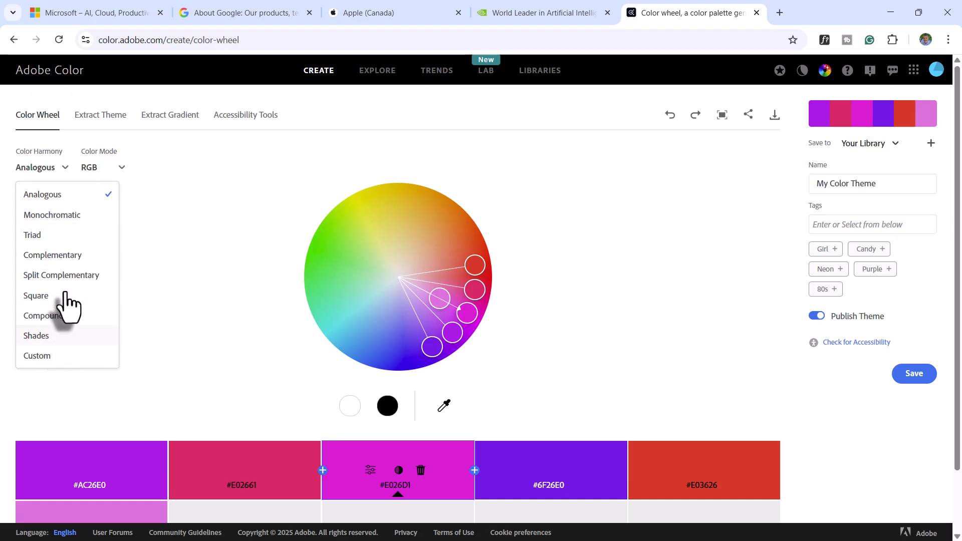
mouse_move(61, 228)
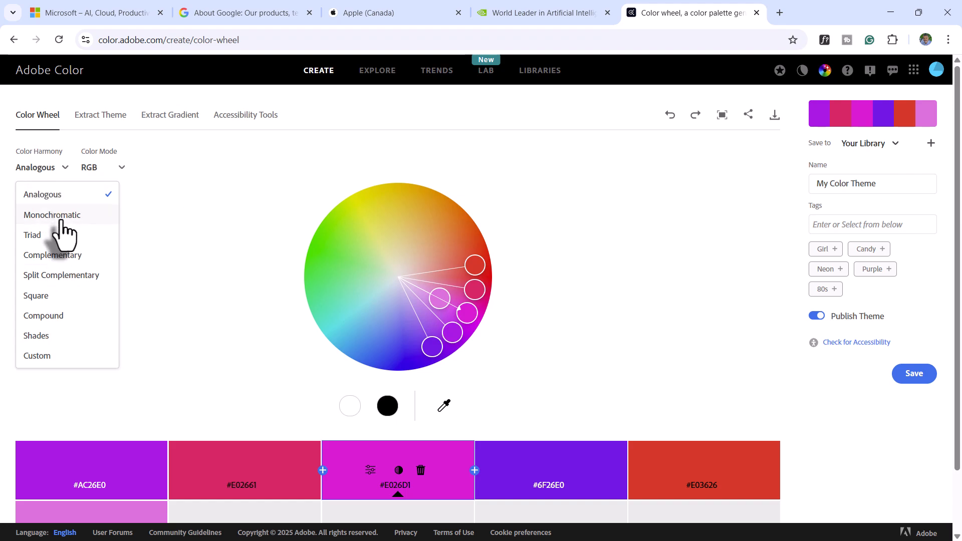
mouse_move(474, 269)
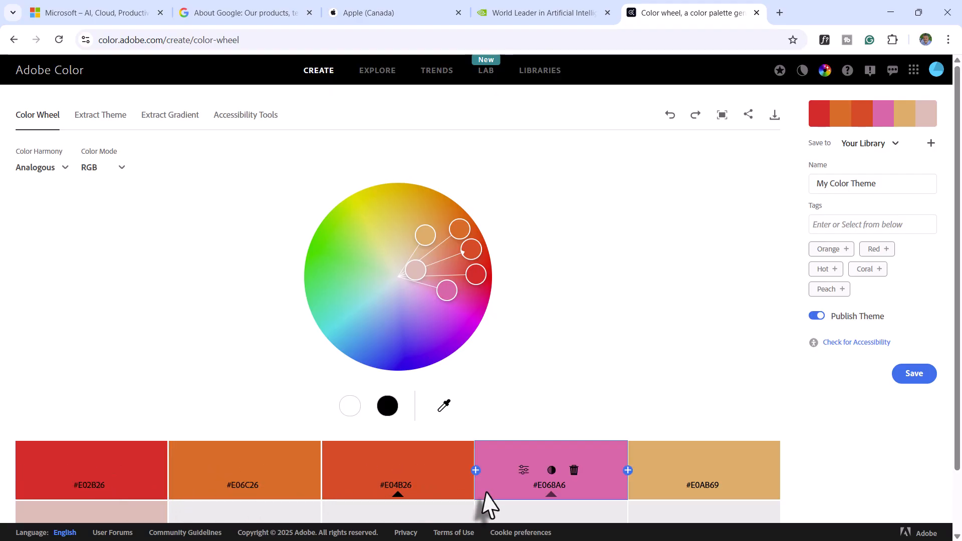
mouse_move(813, 343)
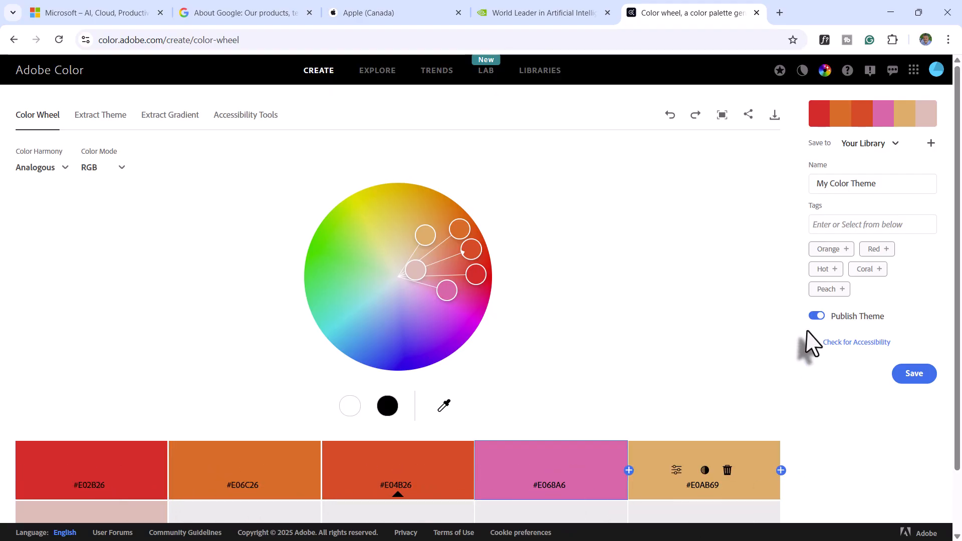
mouse_move(950, 378)
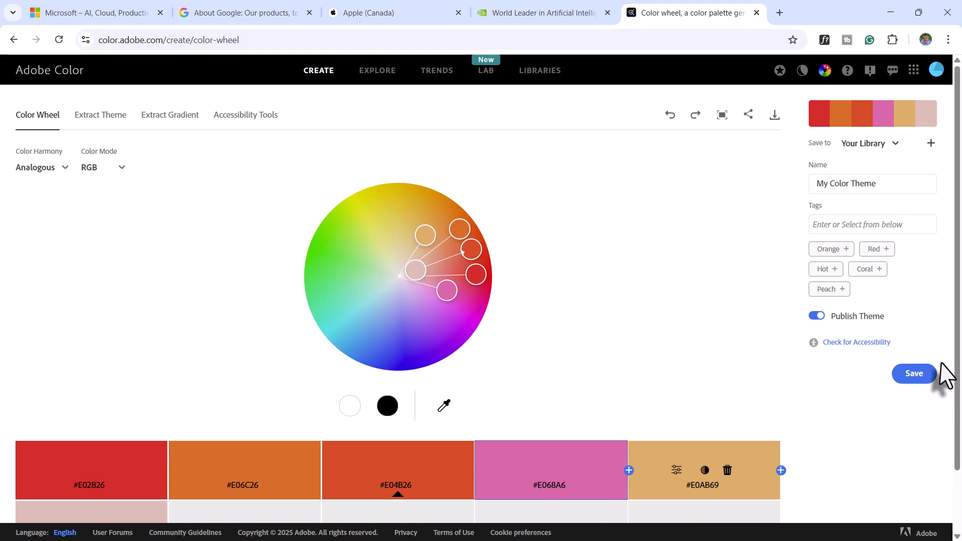
mouse_move(785, 181)
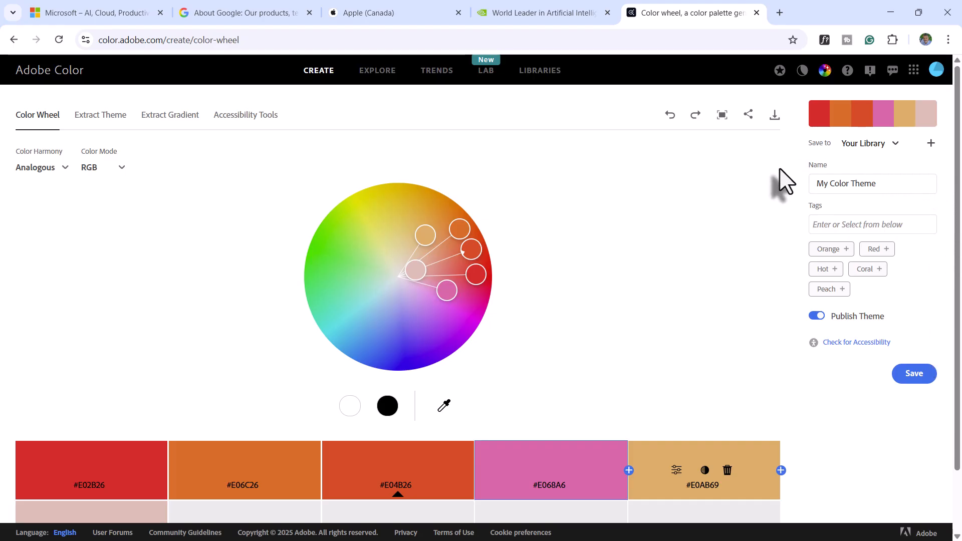
mouse_move(779, 12)
text(w)
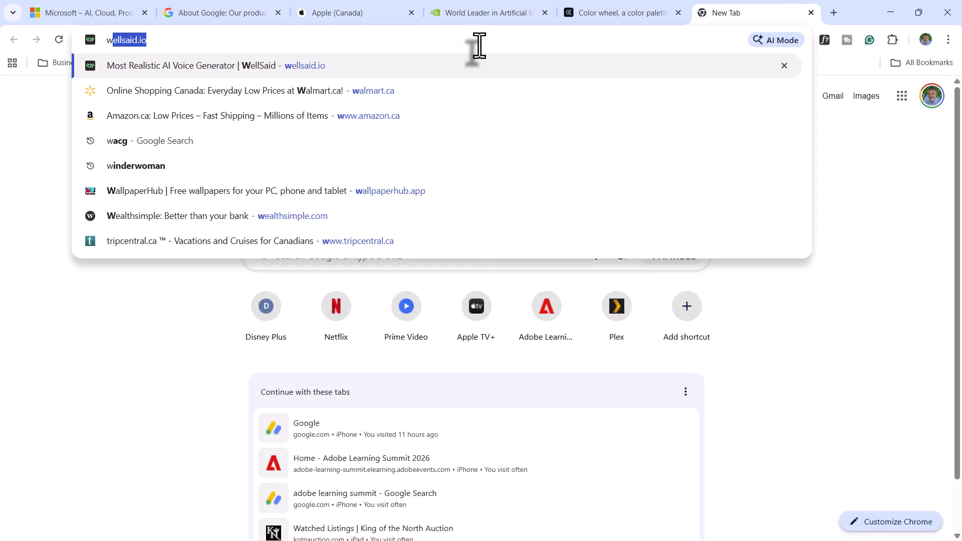
- Search Google for 'wcag' and open the W3C WCAG 2 Overview result
click(148, 140)
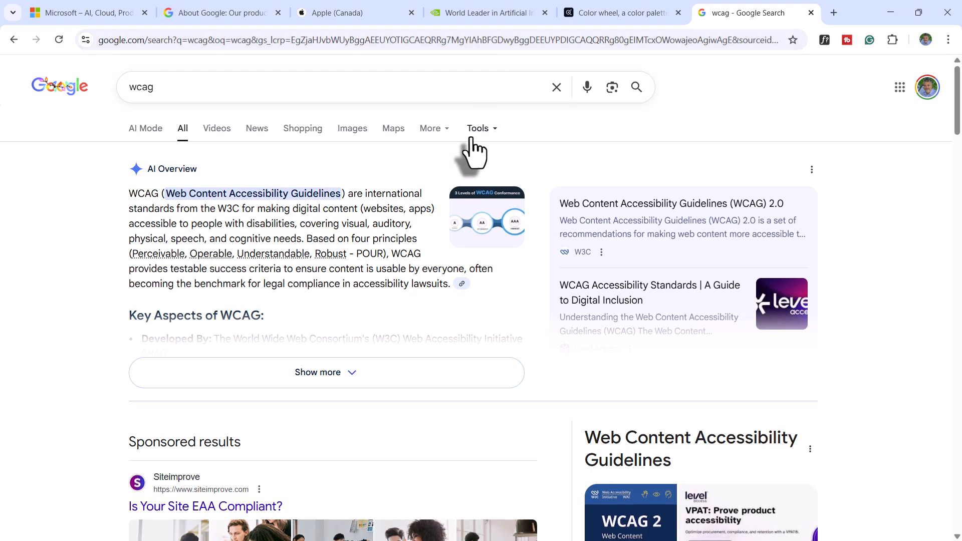
scroll(down, 3)
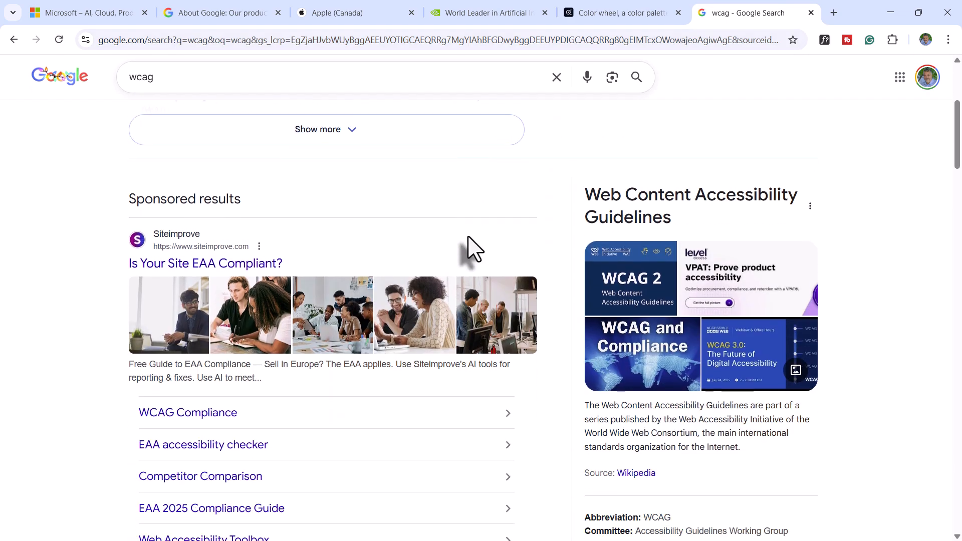
scroll(down, 3)
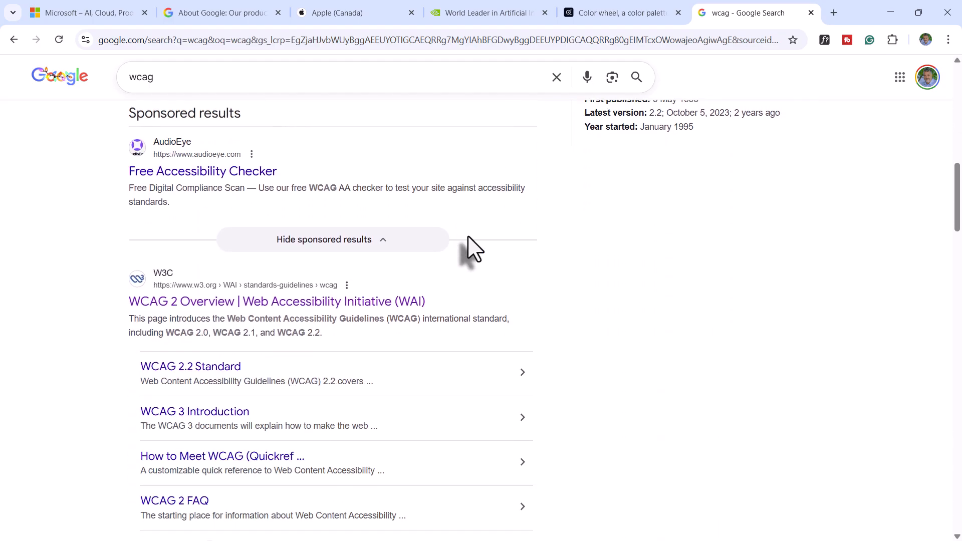
scroll(down, 3)
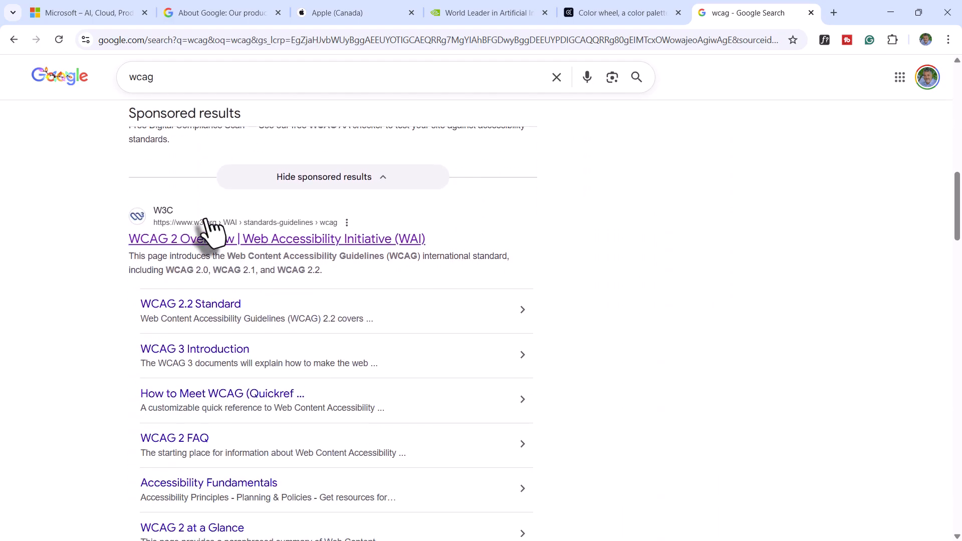
mouse_move(246, 251)
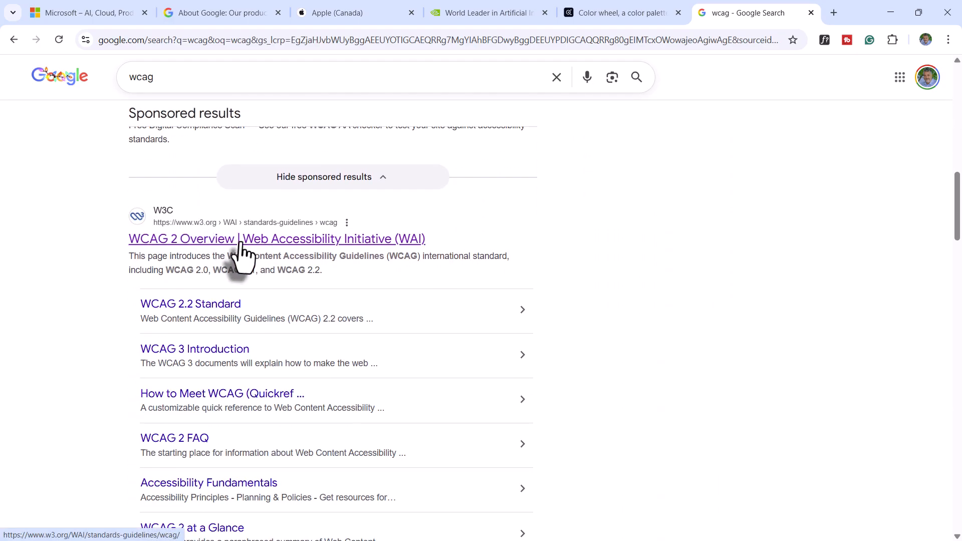
mouse_move(266, 252)
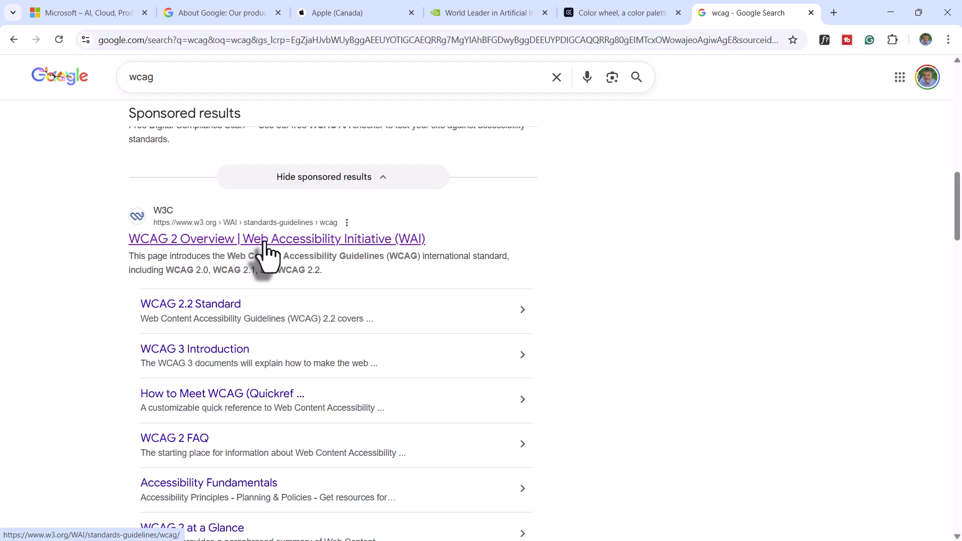
click(276, 239)
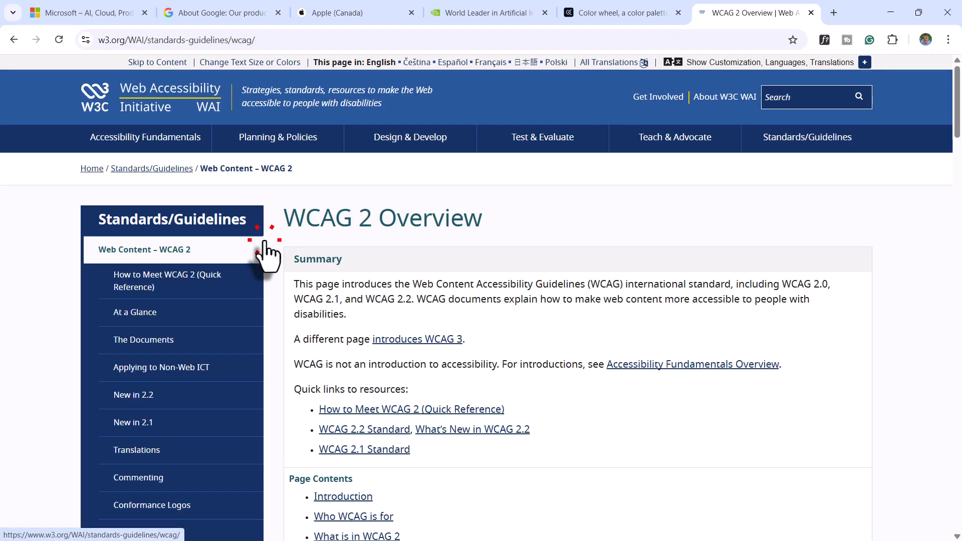
- Scroll the WCAG 2 Overview page down past its summary to the Page Contents list
click(863, 62)
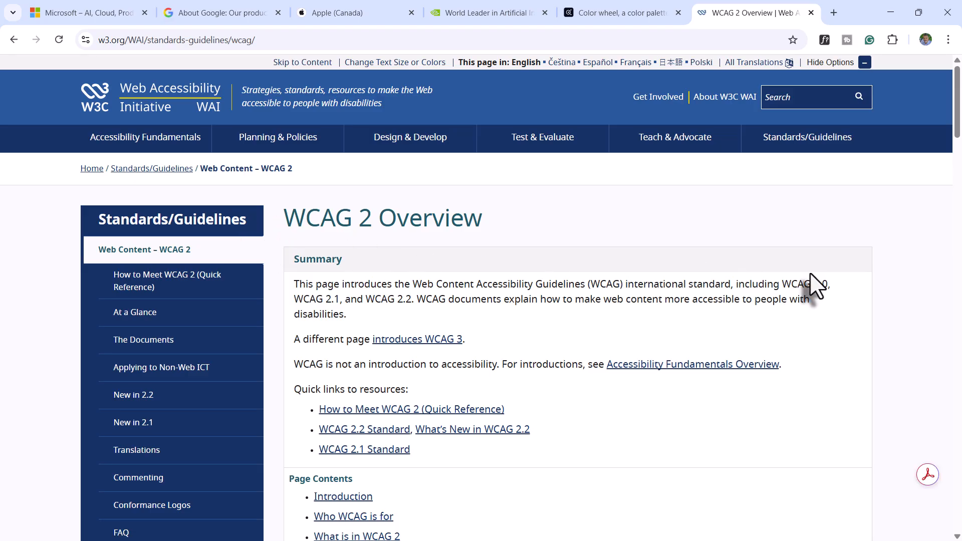
mouse_move(477, 453)
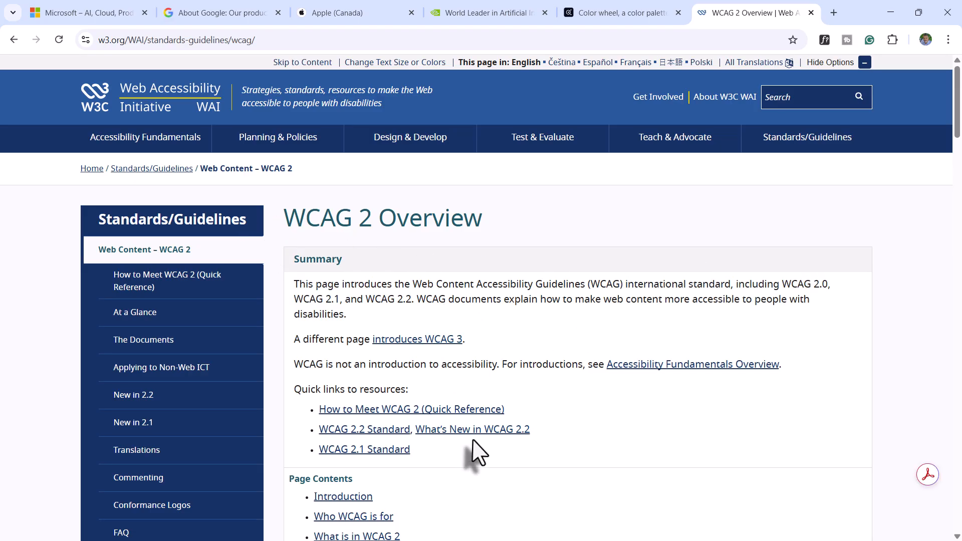
scroll(down, 3)
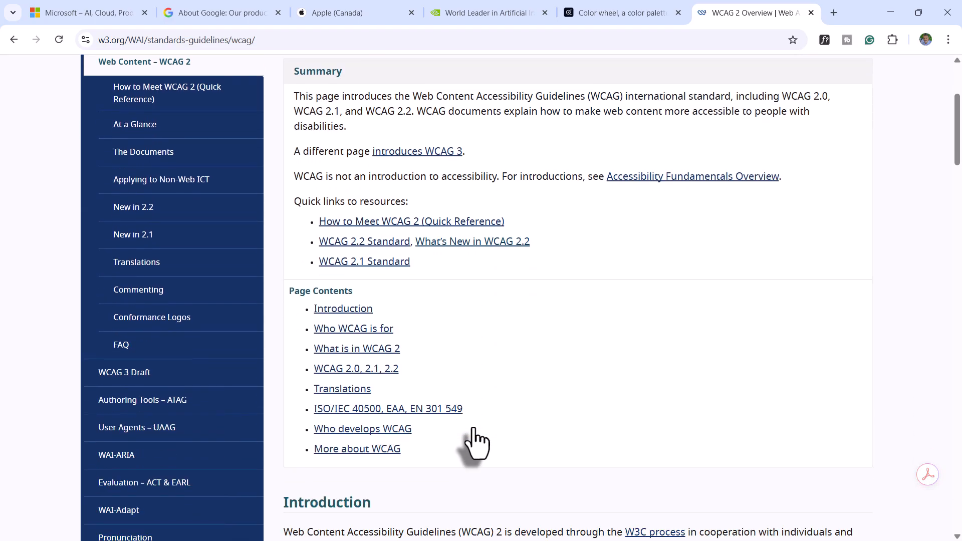
mouse_move(558, 332)
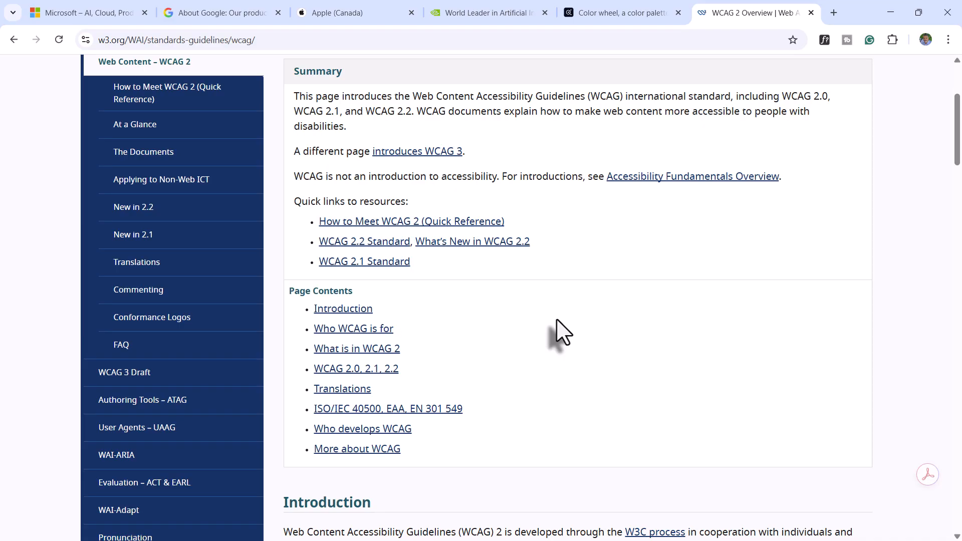
mouse_move(655, 212)
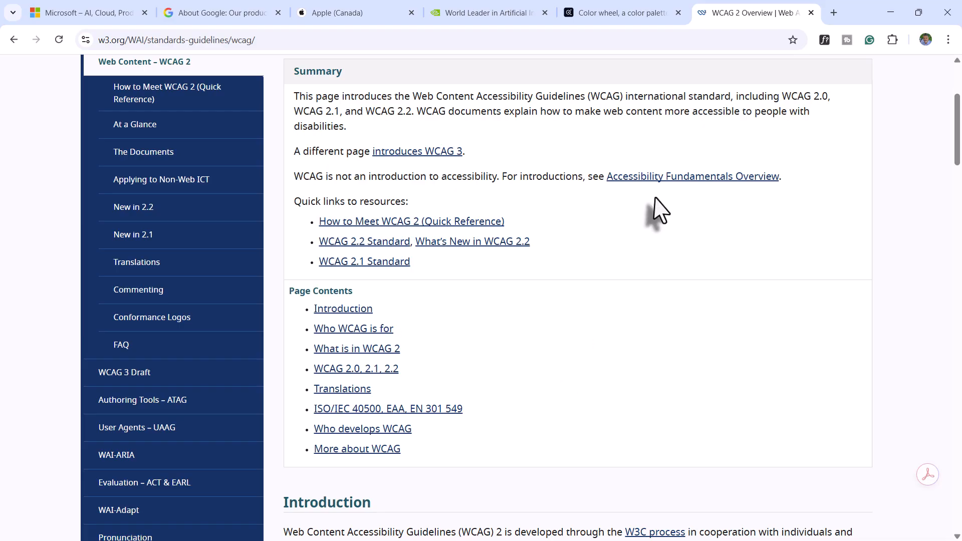
mouse_move(698, 220)
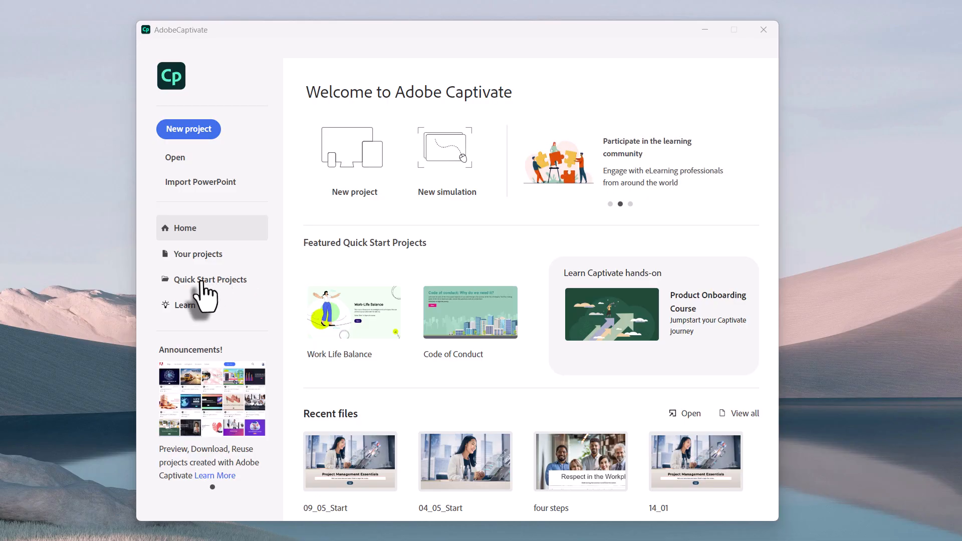
- Browse the Quick Start Projects gallery and scroll down through its course templates
click(211, 279)
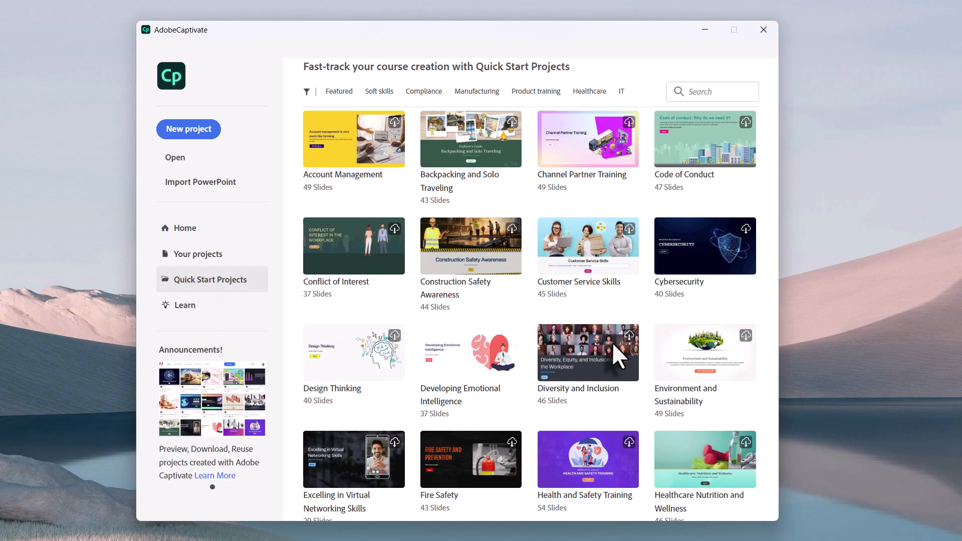
scroll(down, 3)
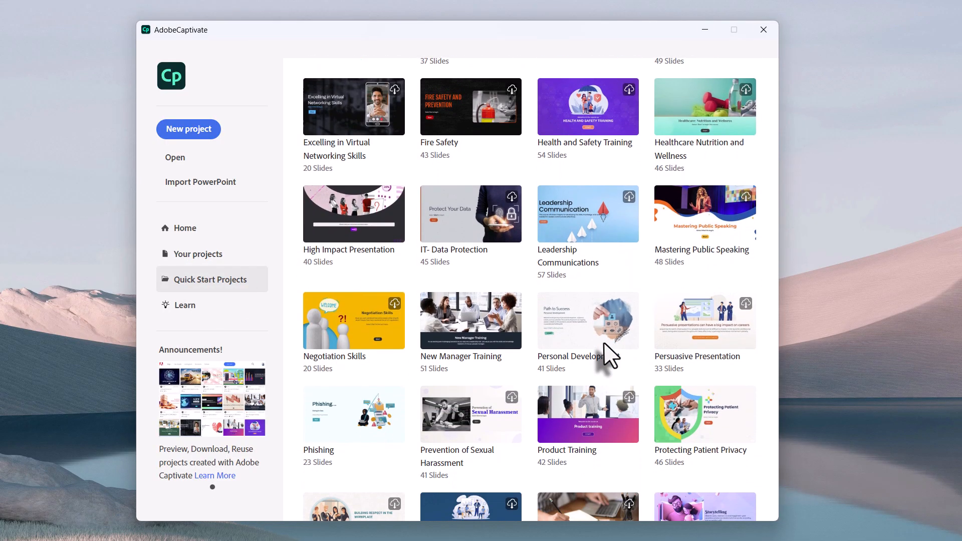
mouse_move(613, 242)
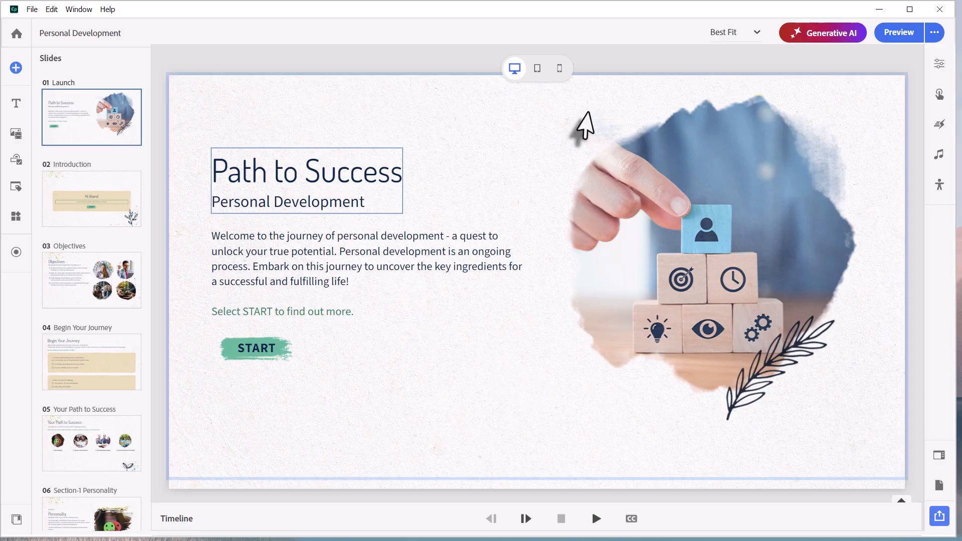
mouse_move(939, 65)
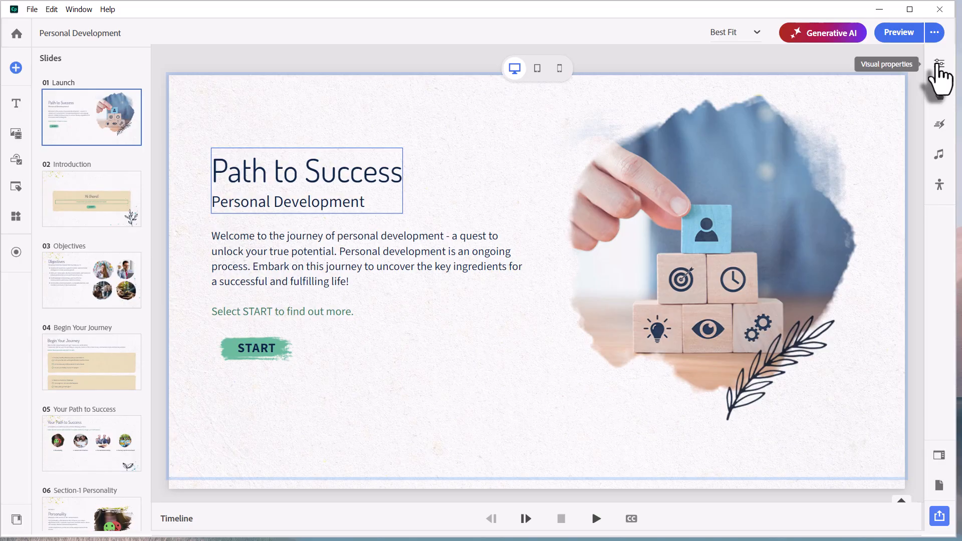
mouse_move(674, 40)
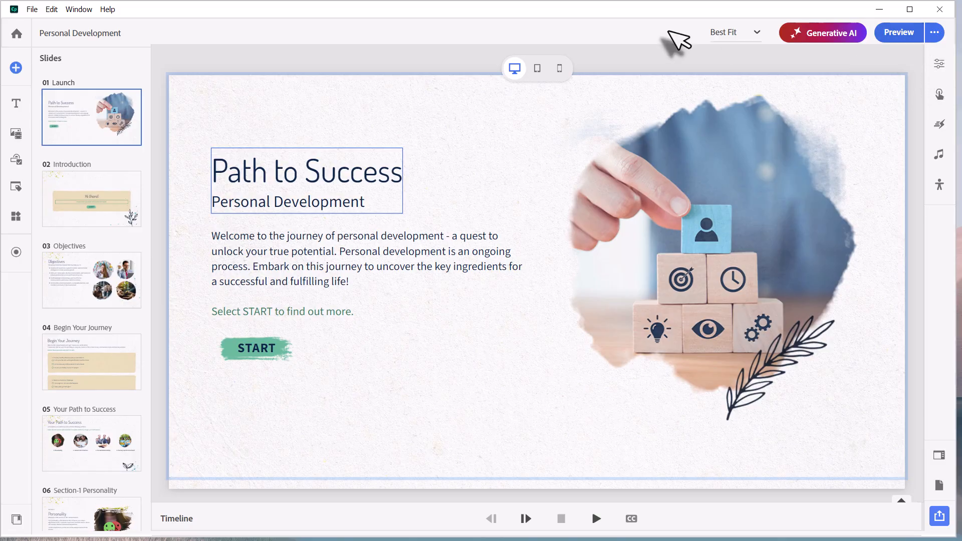
mouse_move(332, 193)
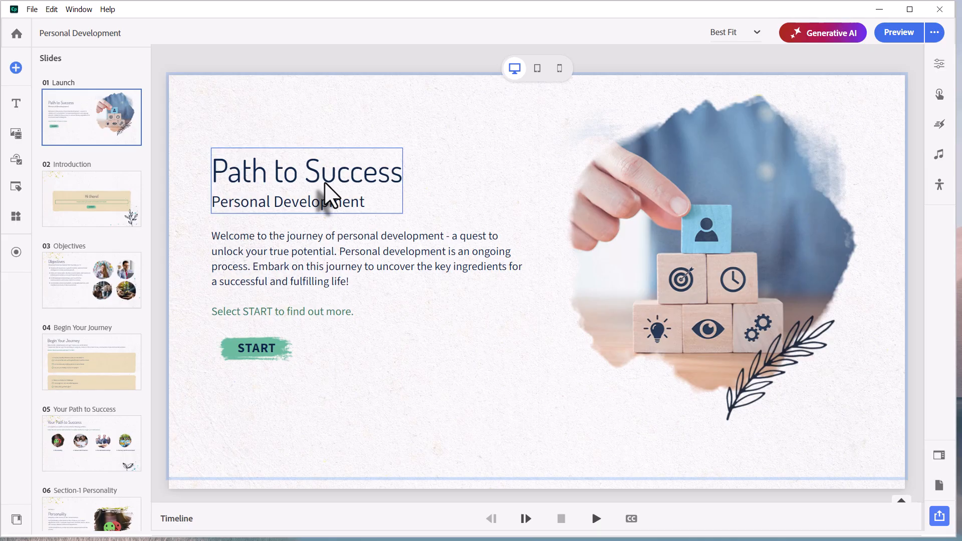
mouse_move(331, 121)
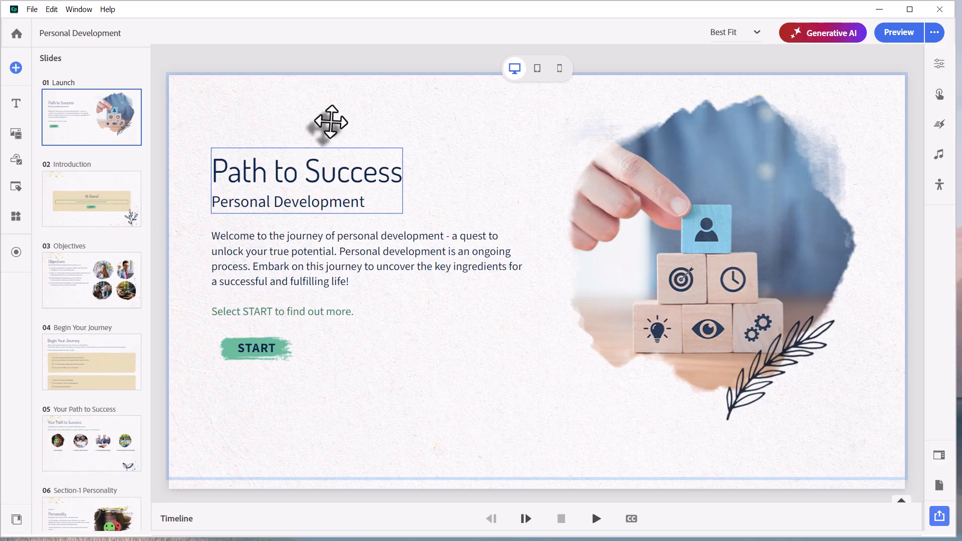
mouse_move(356, 101)
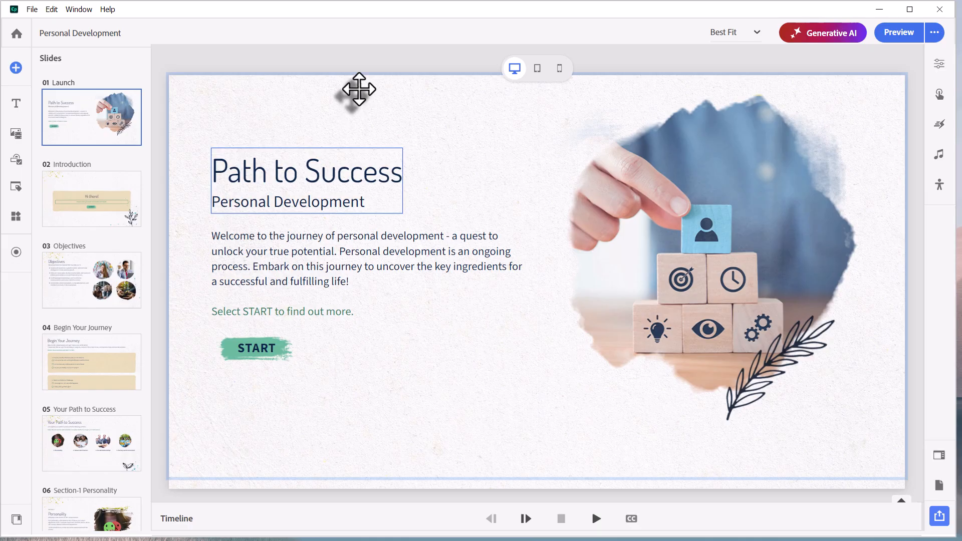
mouse_move(352, 190)
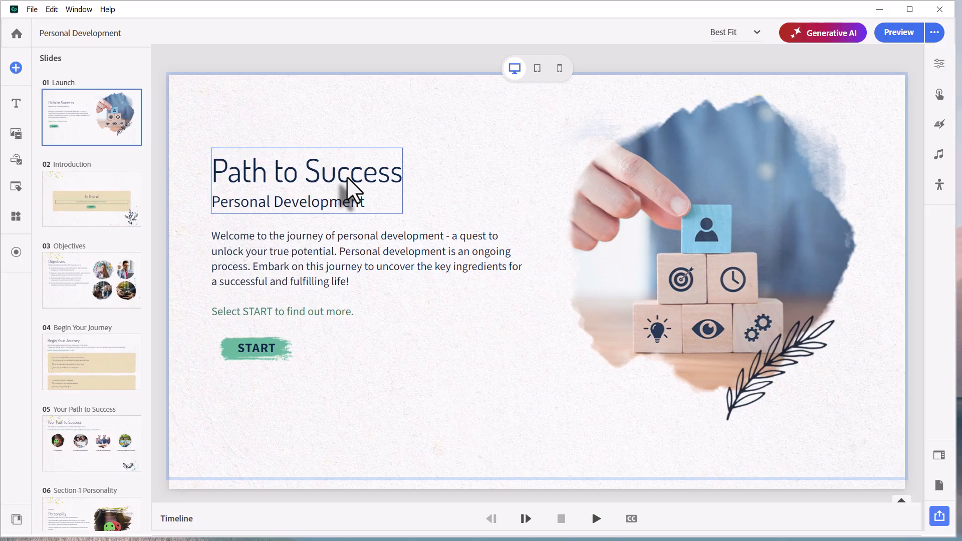
mouse_move(357, 189)
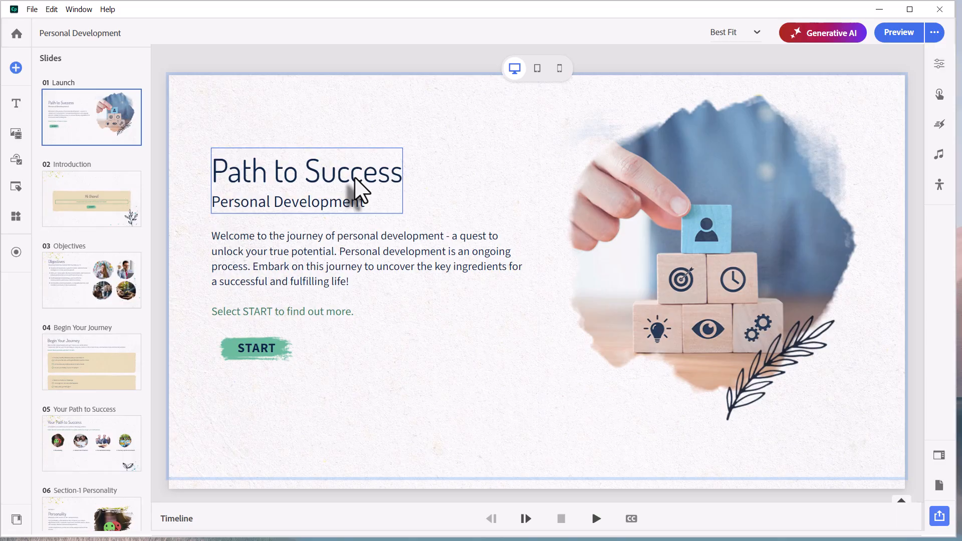
mouse_move(438, 92)
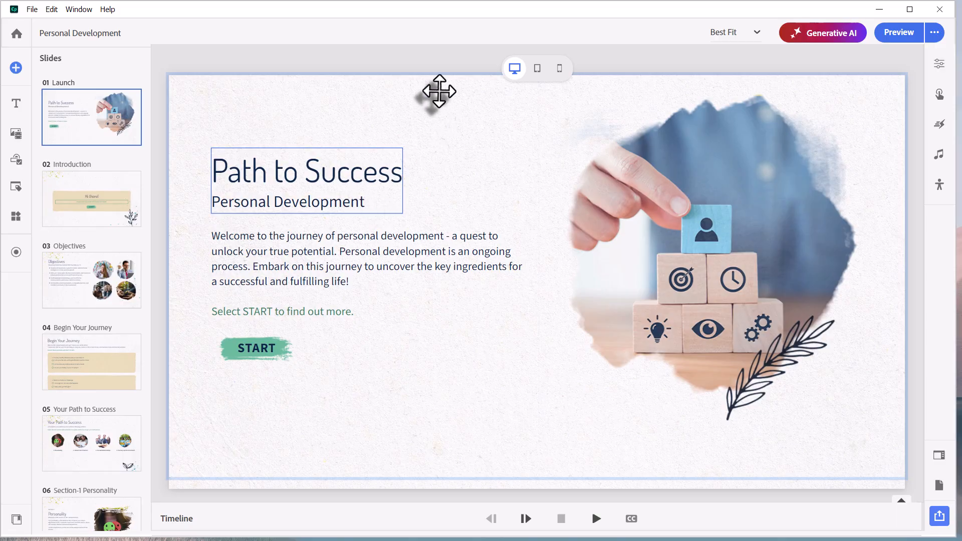
mouse_move(83, 123)
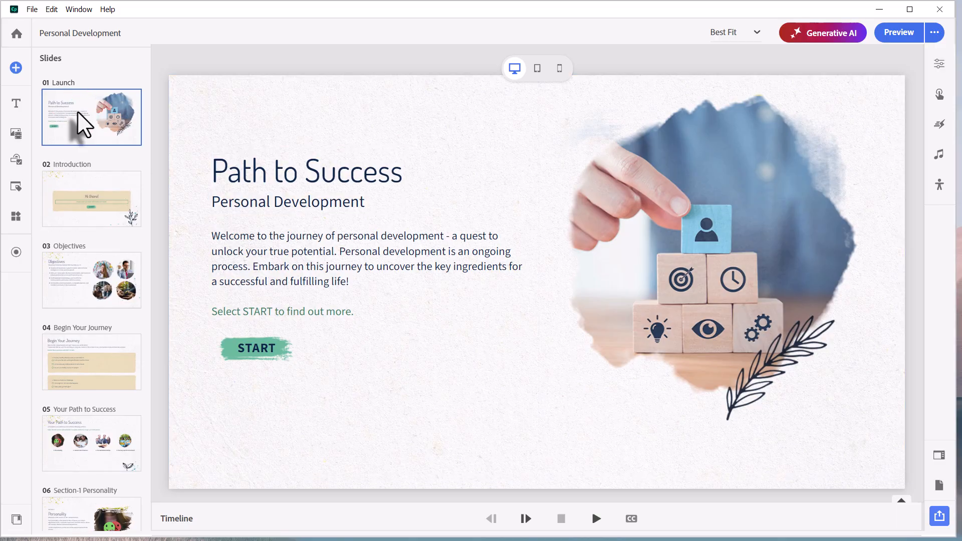
mouse_move(938, 64)
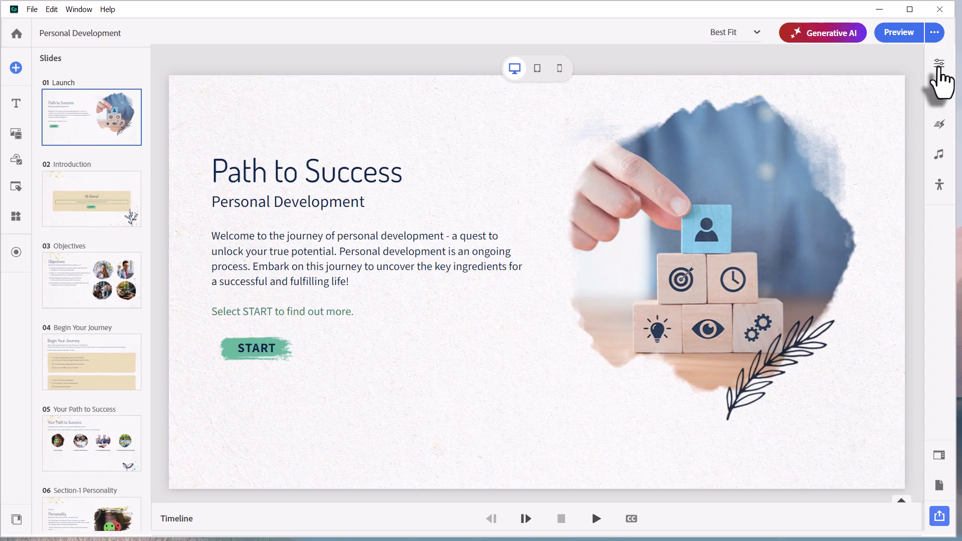
click(938, 63)
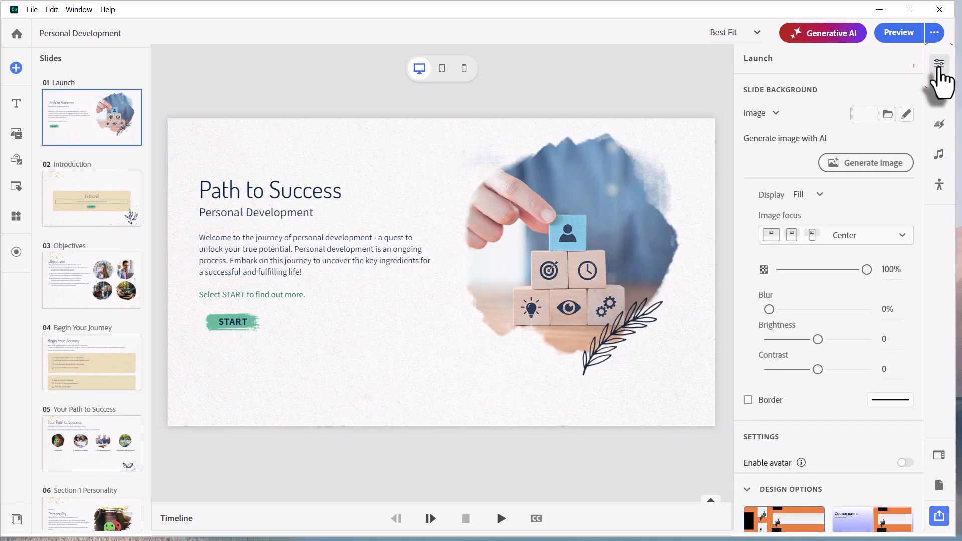
mouse_move(765, 96)
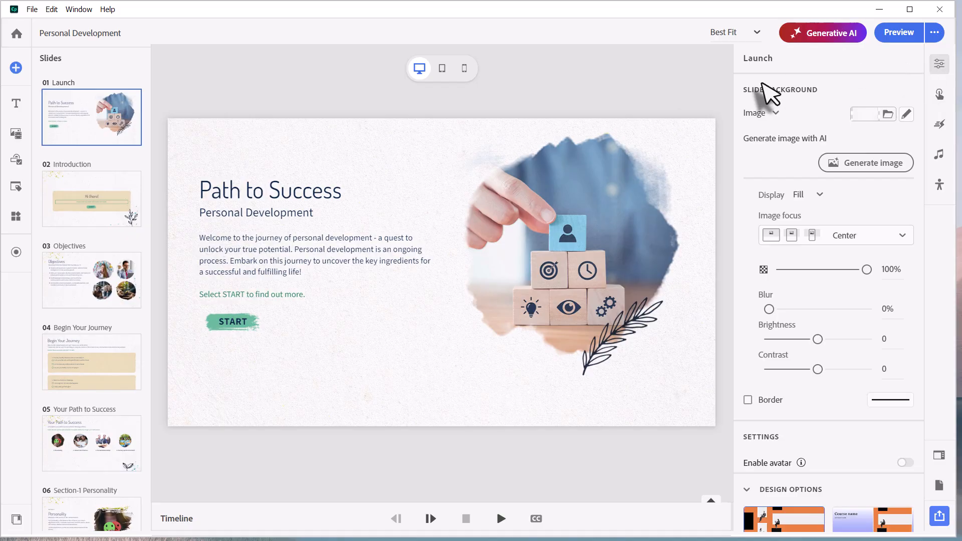
mouse_move(748, 132)
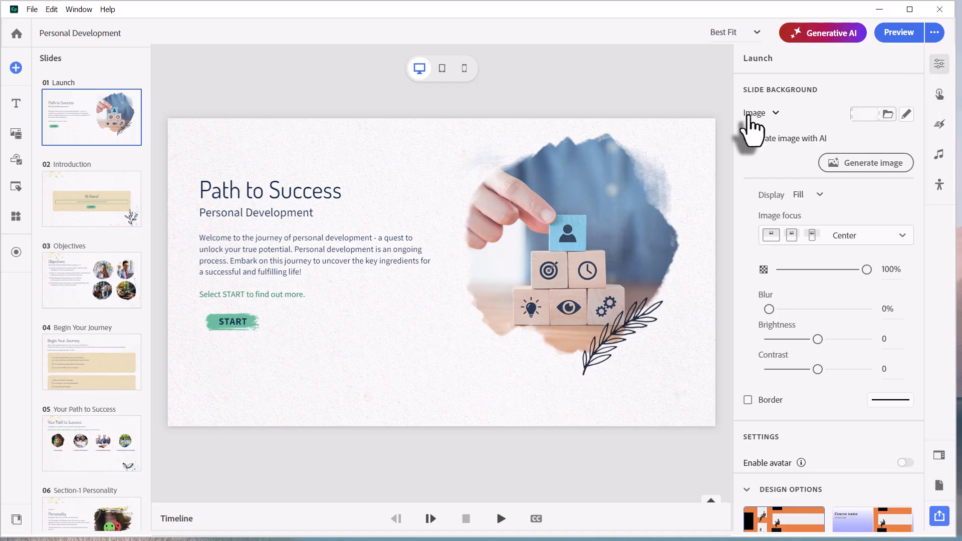
mouse_move(883, 141)
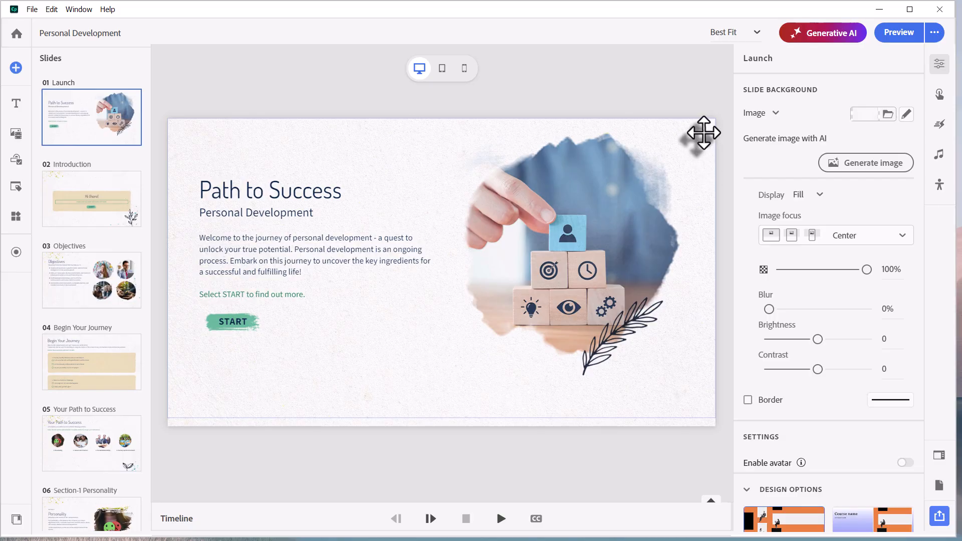
mouse_move(659, 104)
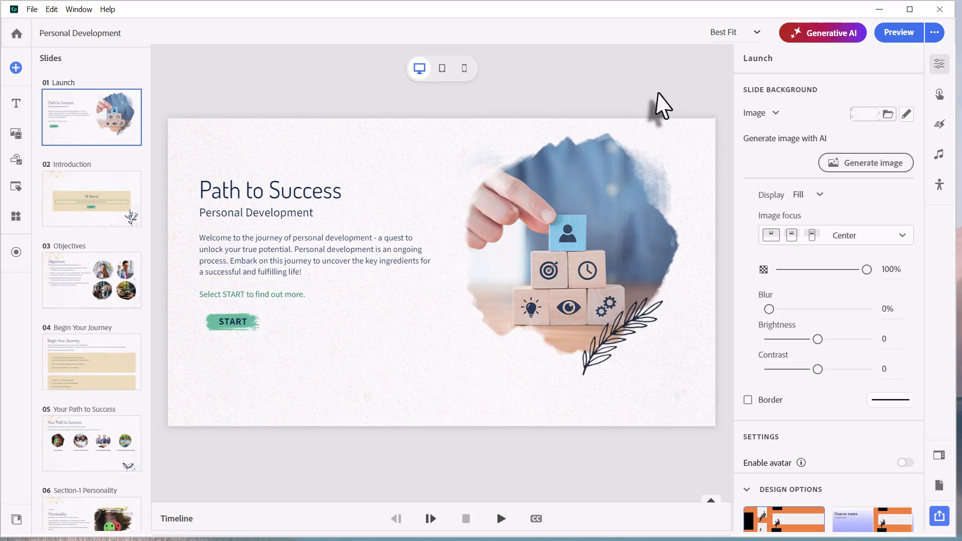
mouse_move(810, 66)
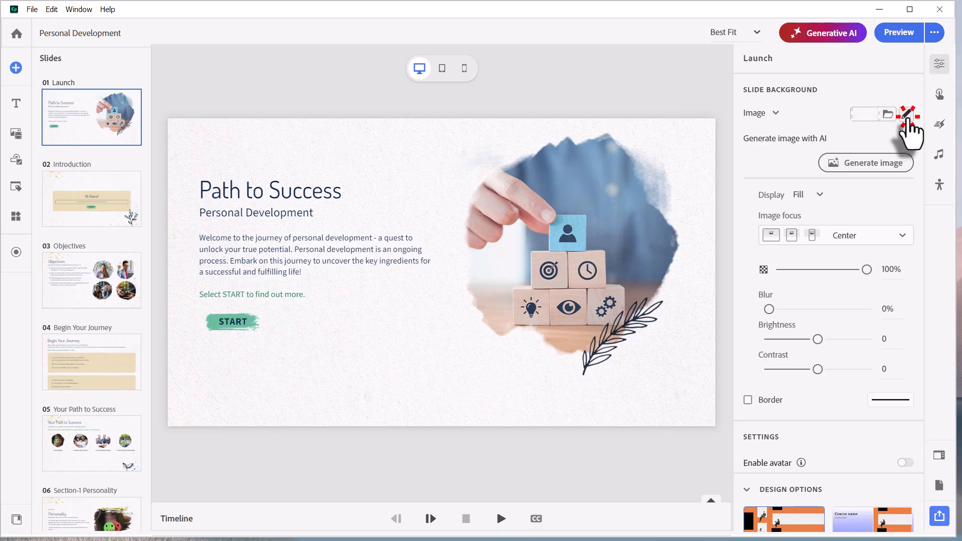
click(907, 114)
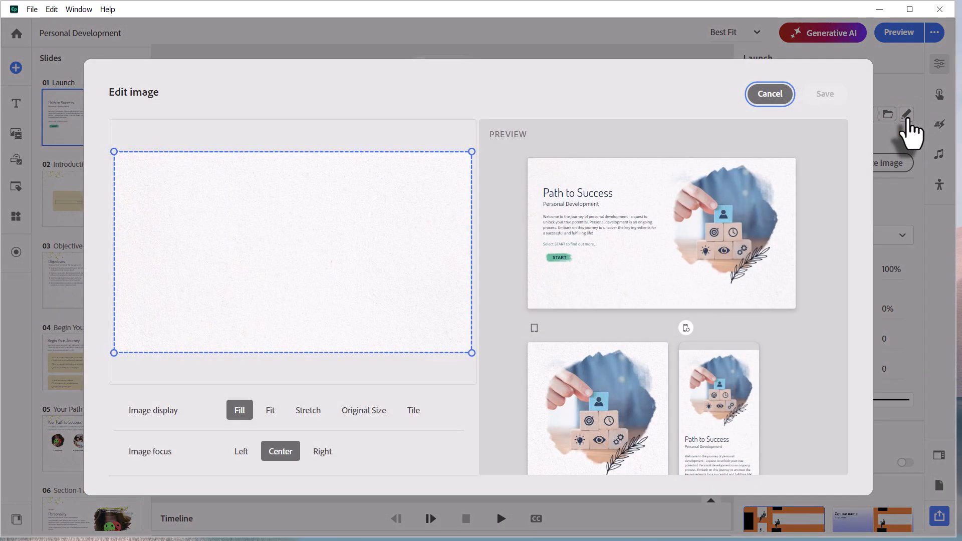
mouse_move(373, 240)
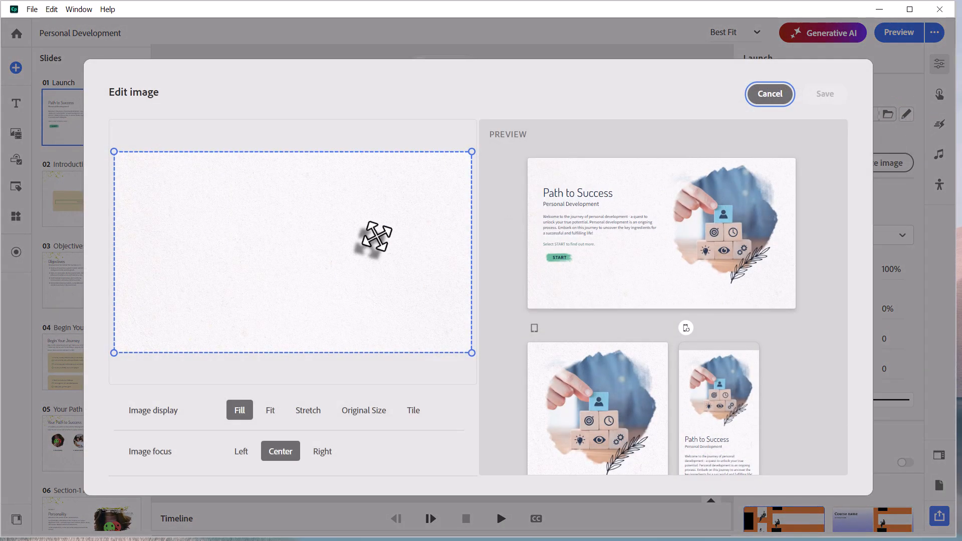
scroll(down, 3)
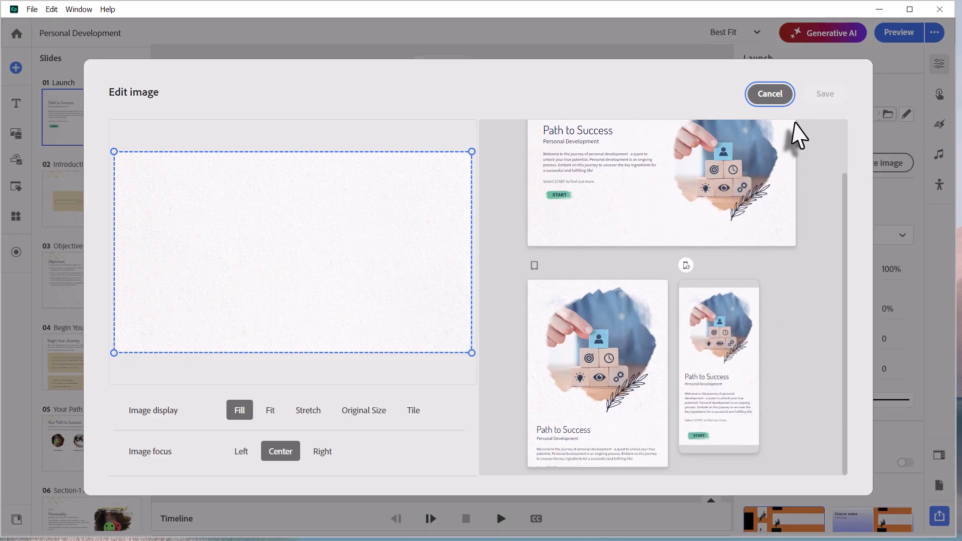
click(769, 93)
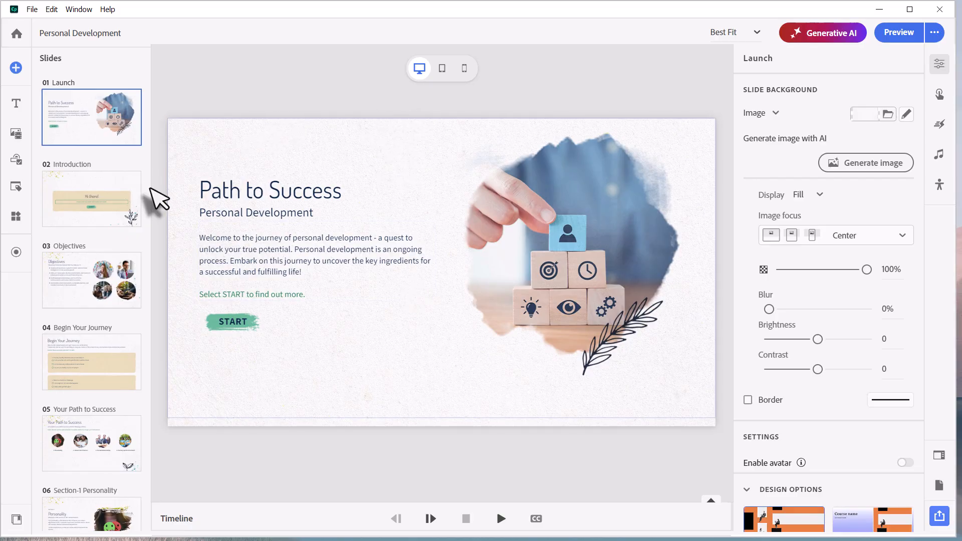
- On the Introduction slide, inspect the background image in the editor and cancel without changes
click(91, 198)
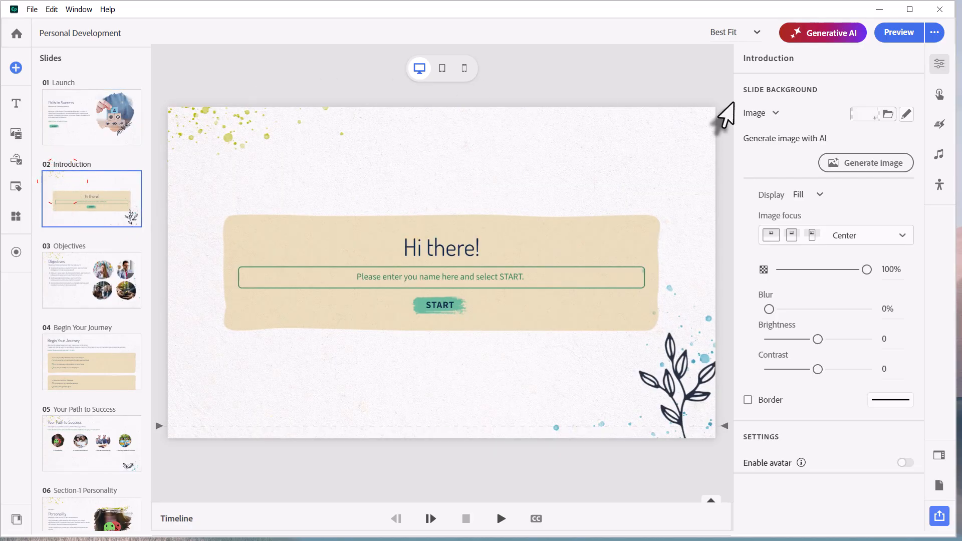
click(907, 114)
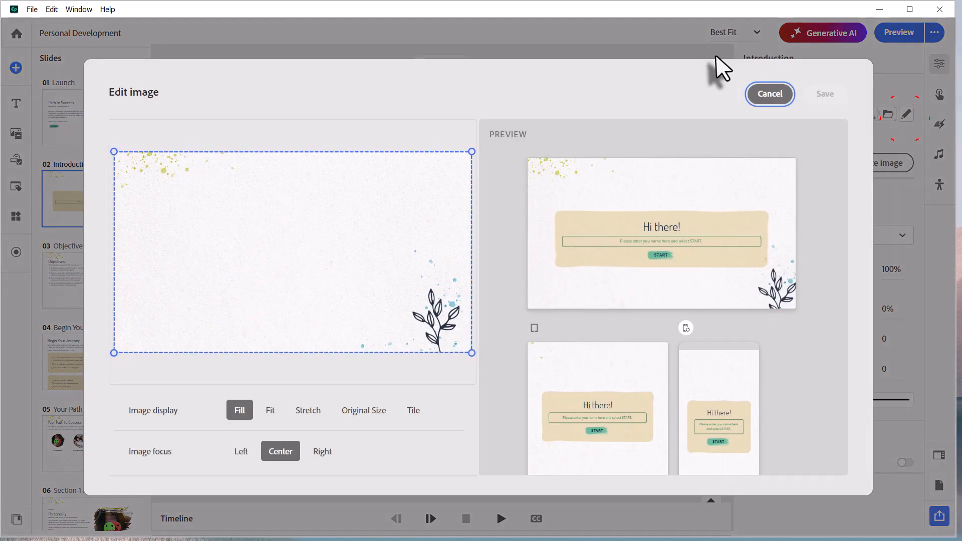
mouse_move(211, 165)
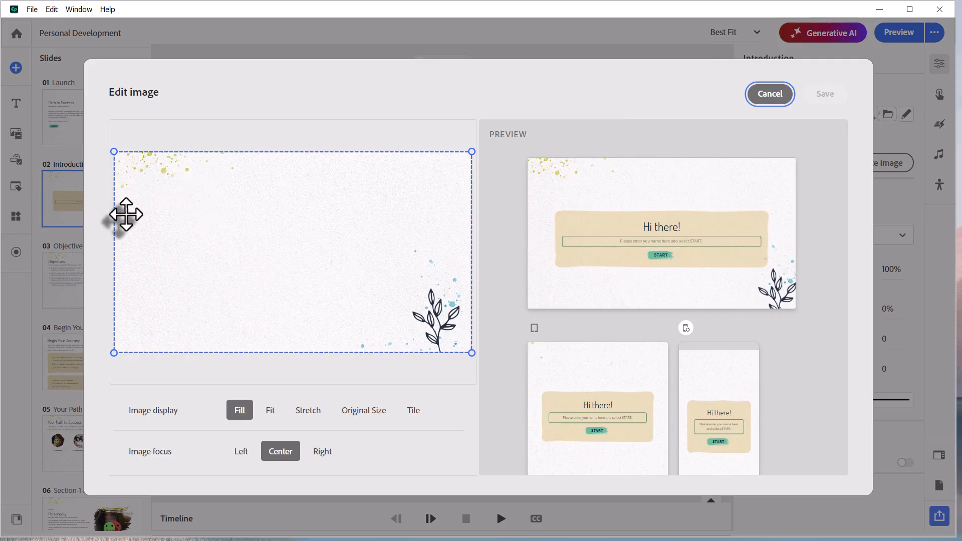
mouse_move(387, 335)
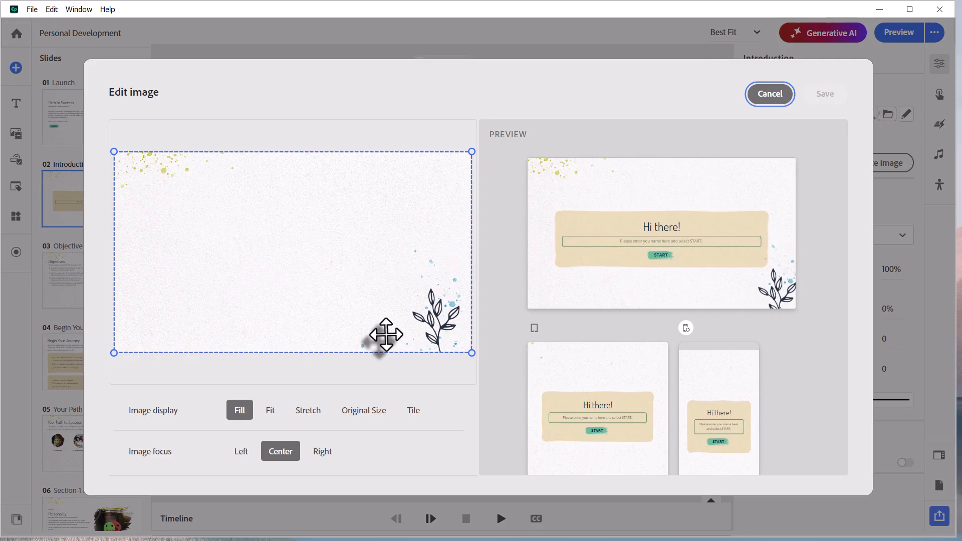
mouse_move(433, 281)
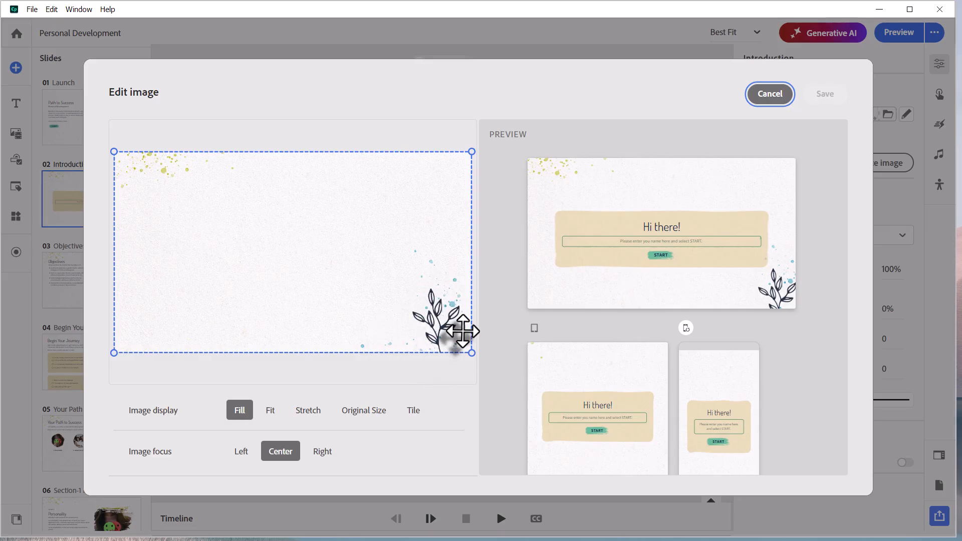
mouse_move(594, 208)
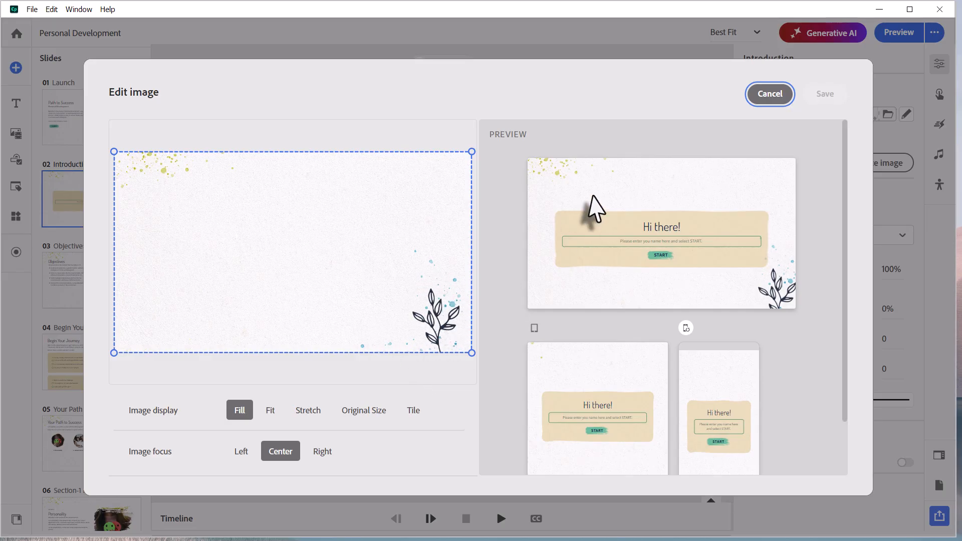
click(769, 95)
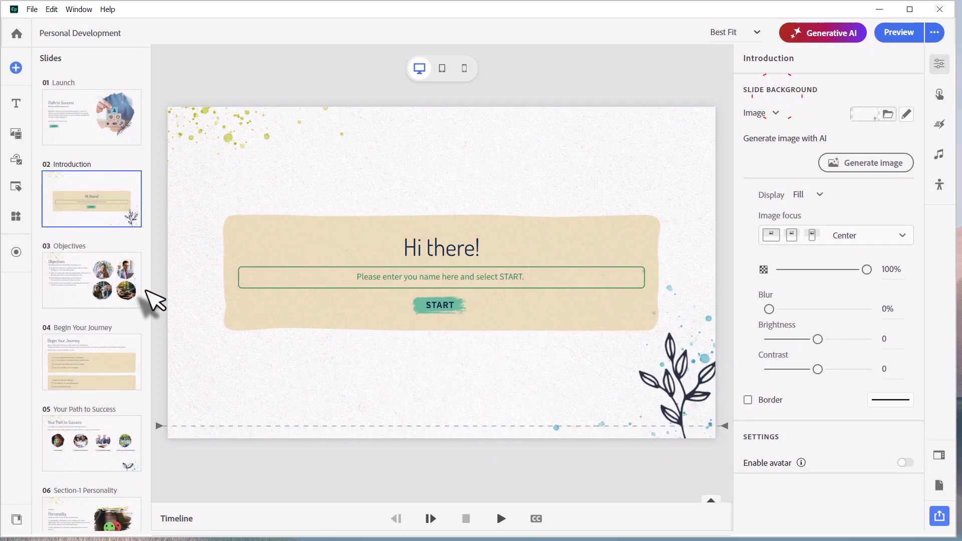
- Switch to the 03 Objectives slide to review its bullet list and circular photos
click(91, 279)
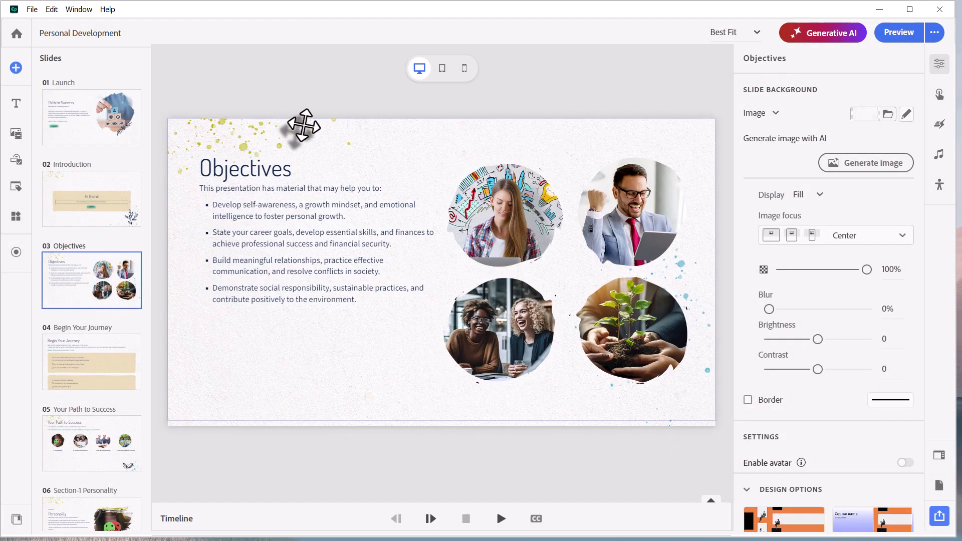
mouse_move(700, 318)
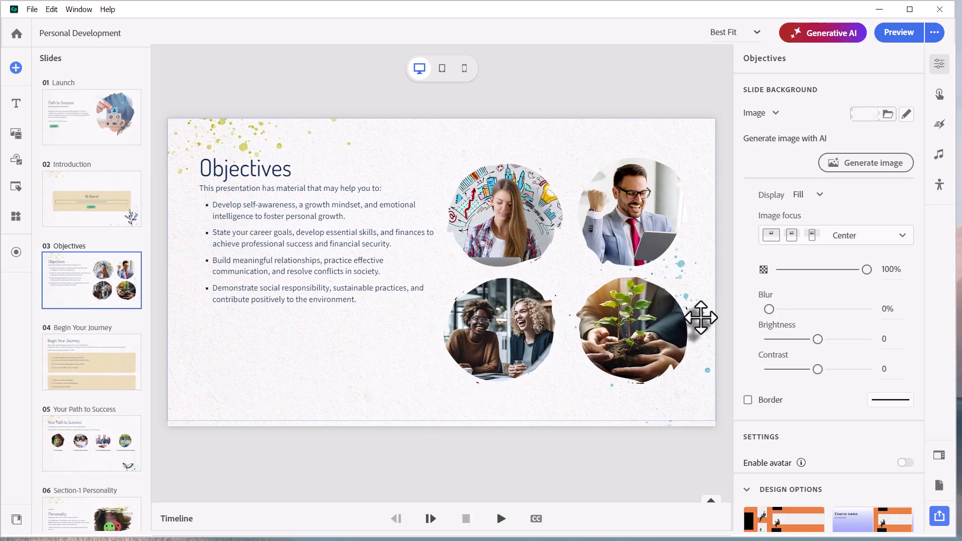
mouse_move(91, 133)
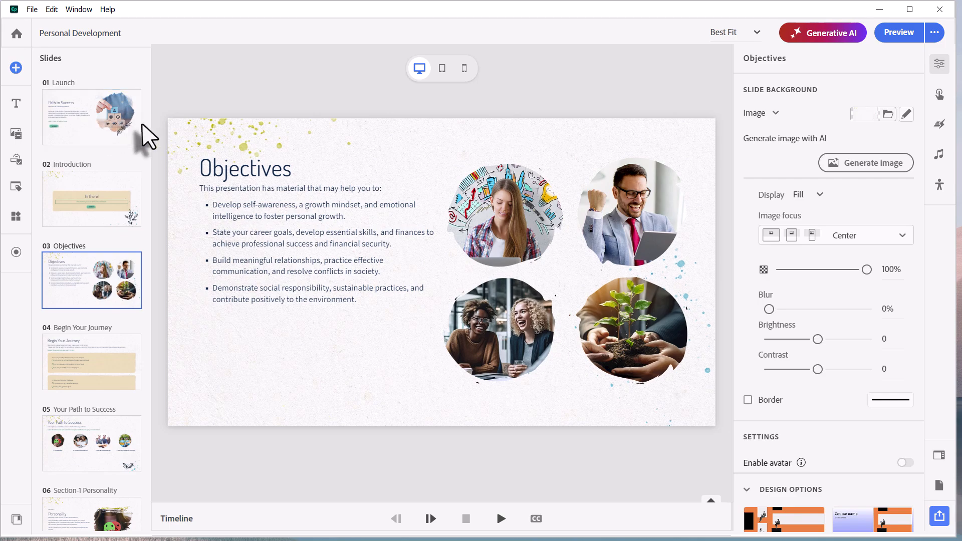
click(91, 117)
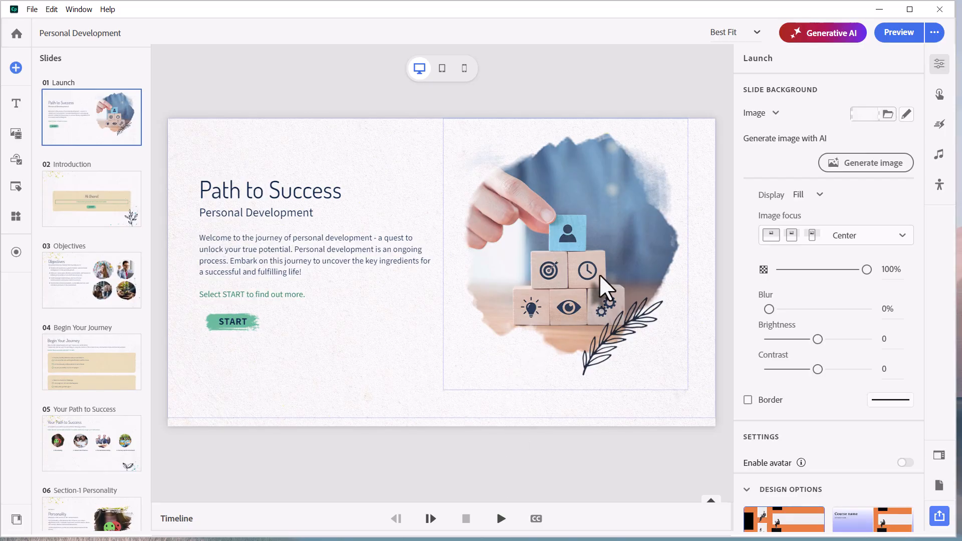
mouse_move(657, 256)
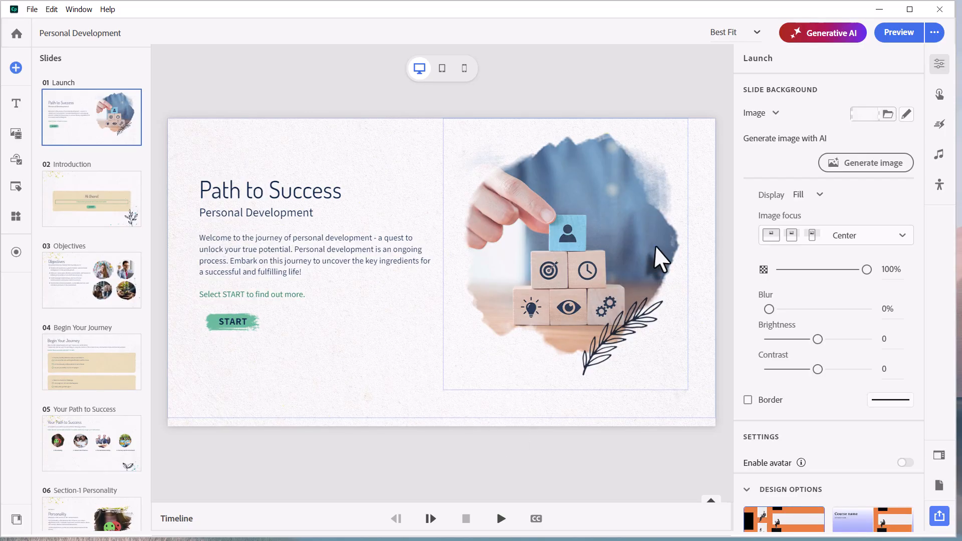
mouse_move(526, 153)
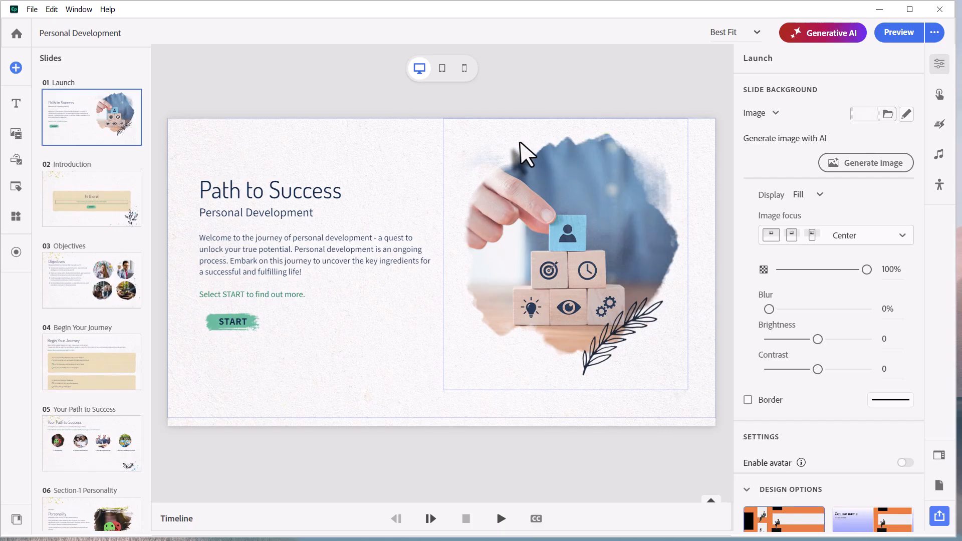
mouse_move(523, 342)
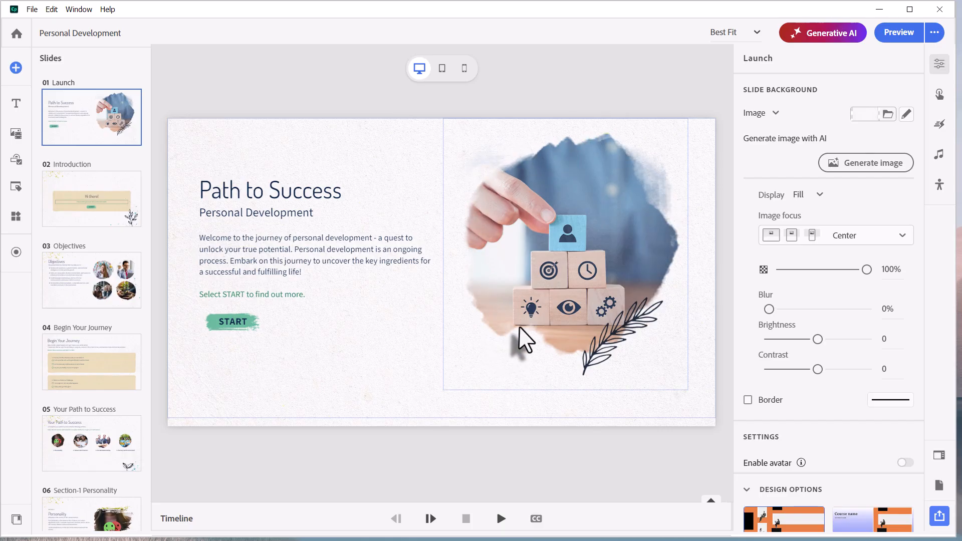
mouse_move(567, 140)
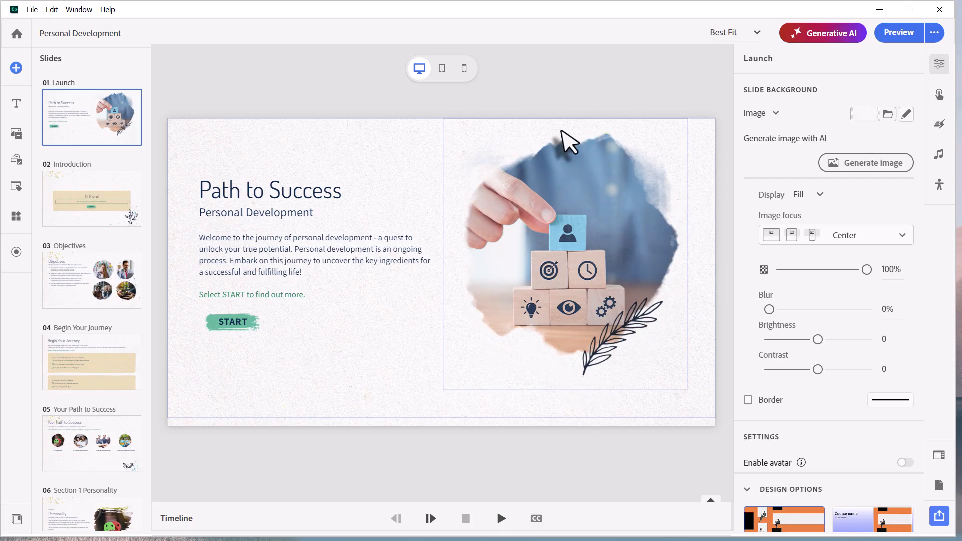
mouse_move(457, 253)
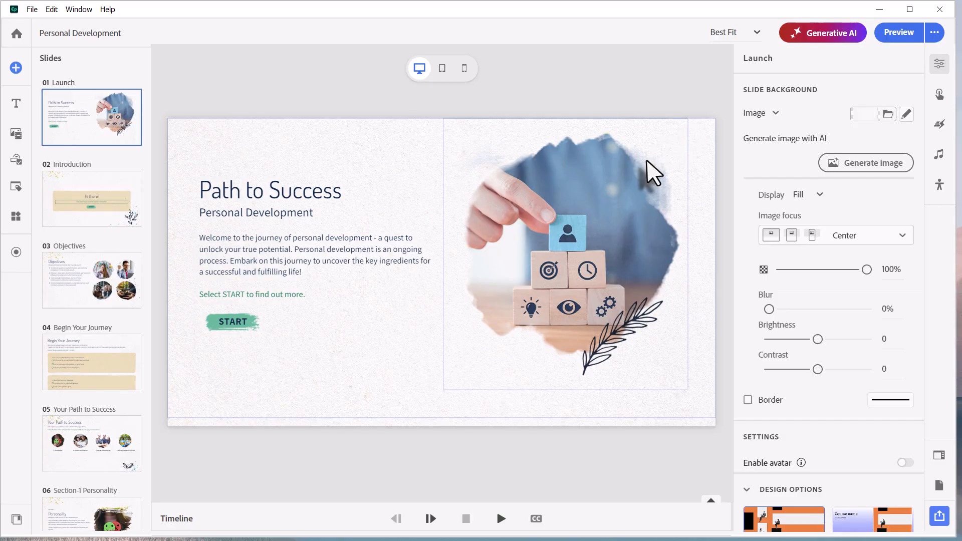
mouse_move(679, 171)
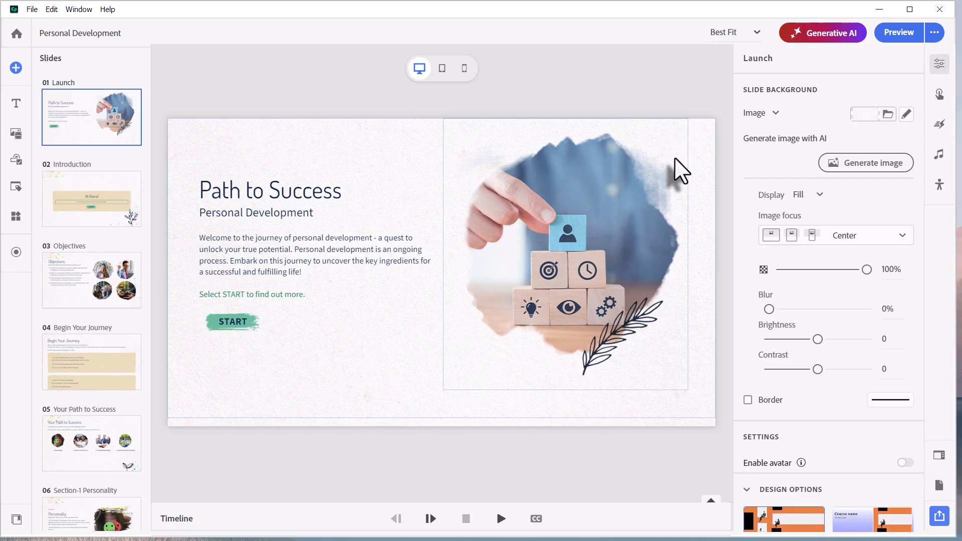
mouse_move(469, 315)
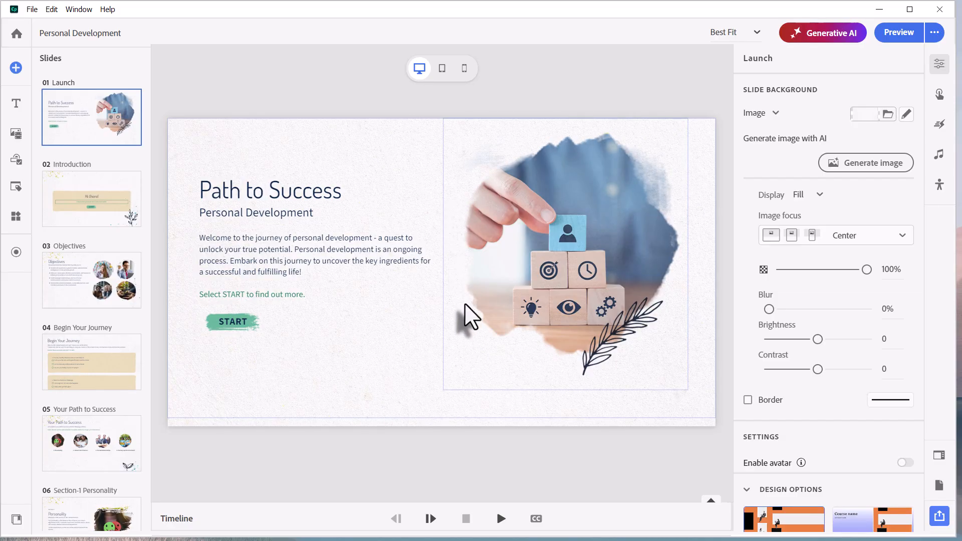
mouse_move(644, 393)
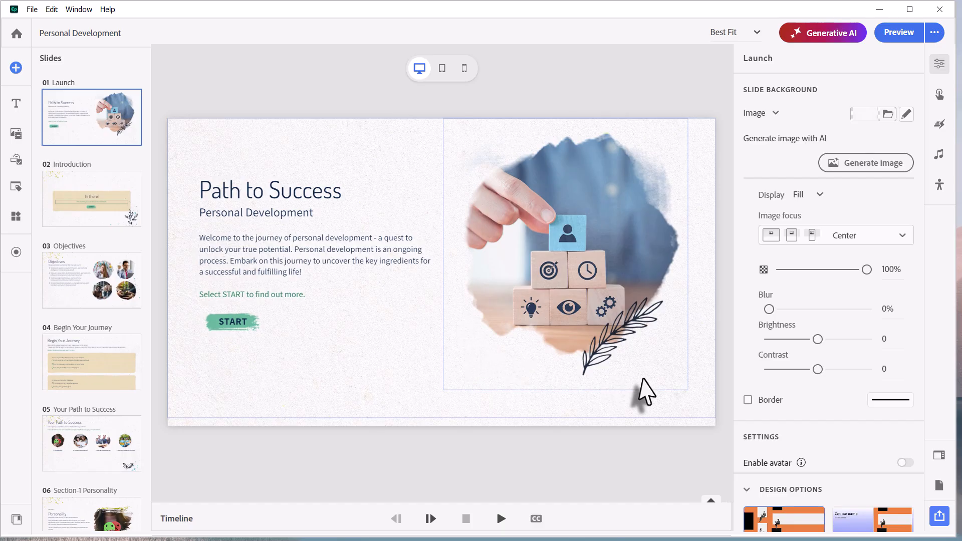
mouse_move(681, 378)
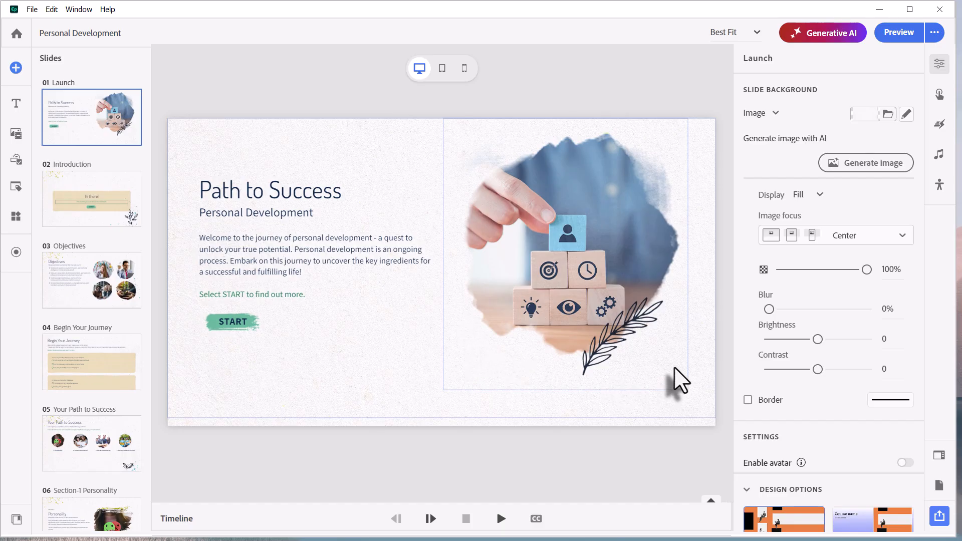
mouse_move(469, 485)
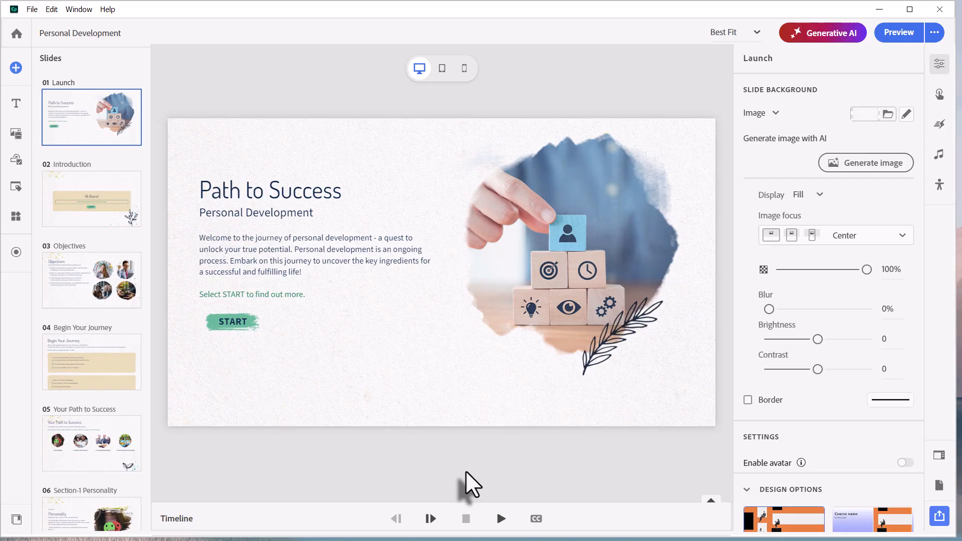
mouse_move(491, 457)
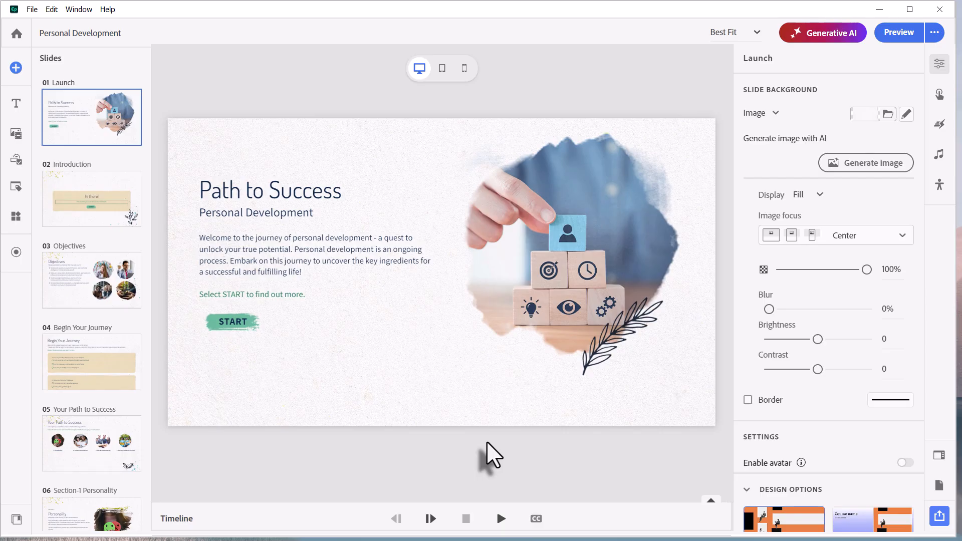
mouse_move(381, 322)
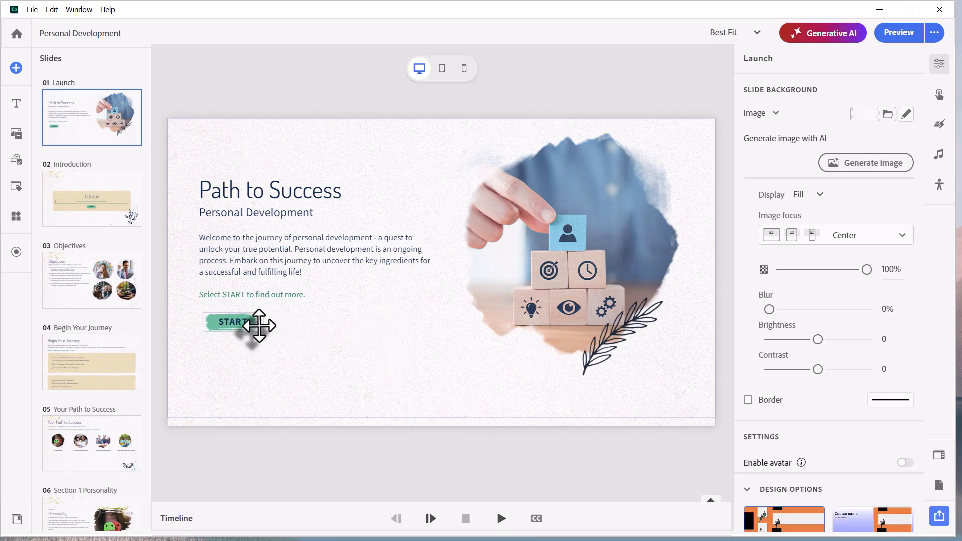
- Select the Launch slide's START button and zoom to 150% for a close-up of it
click(233, 322)
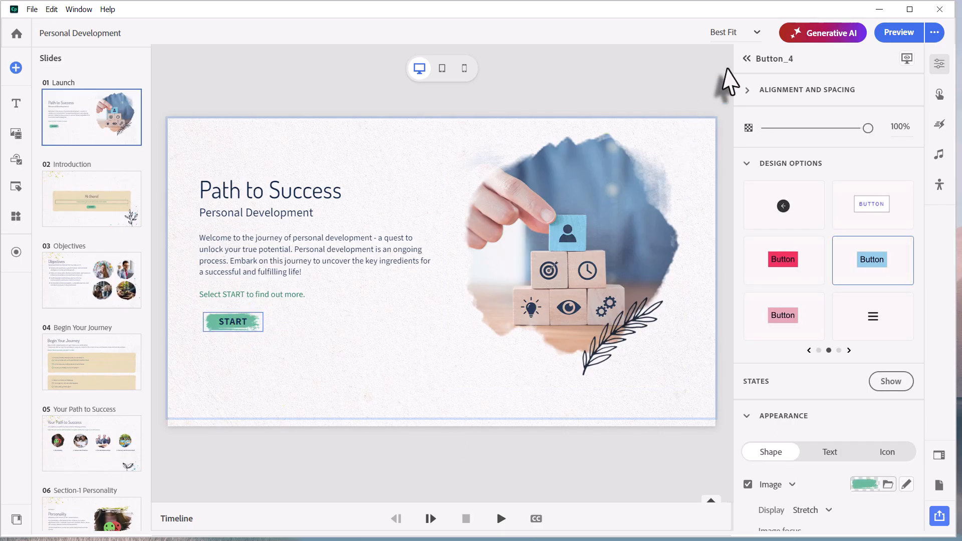
click(734, 32)
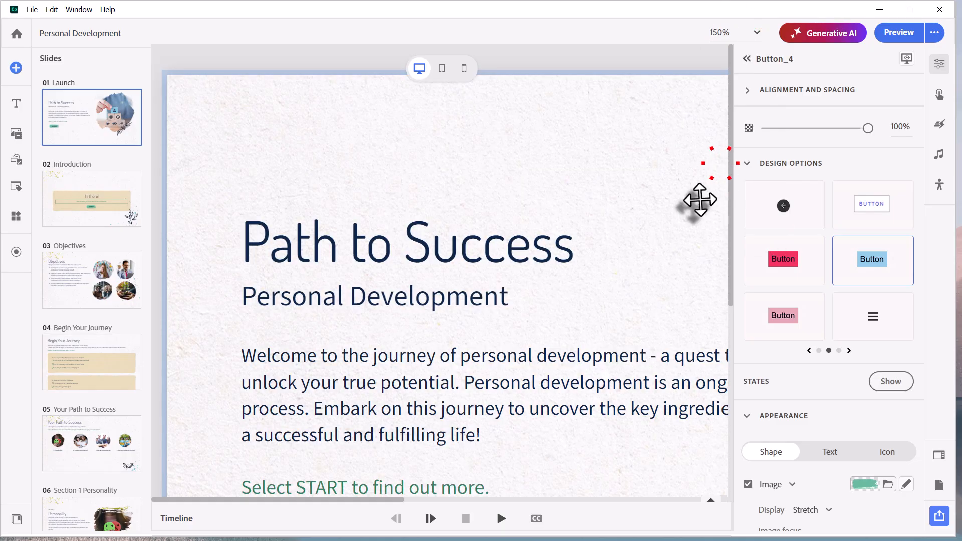
scroll(down, 3)
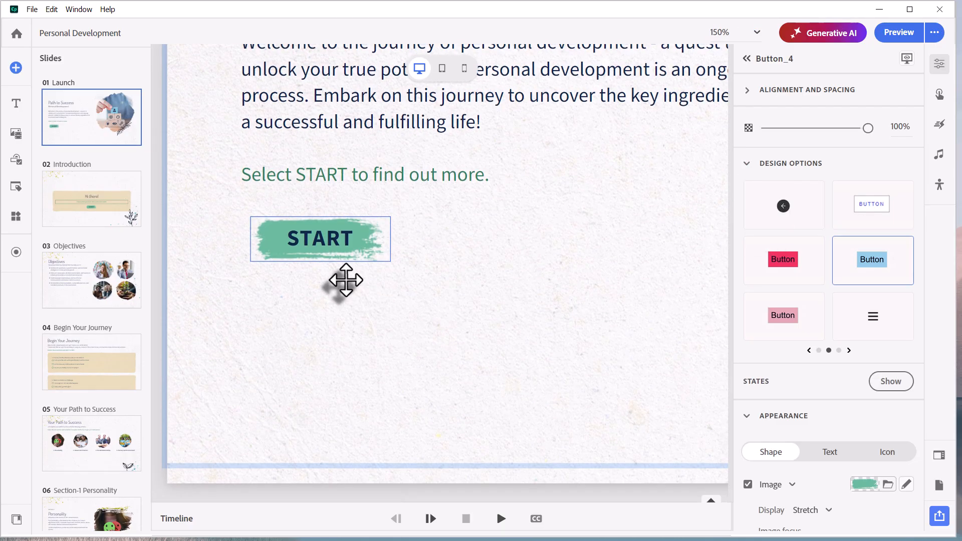
mouse_move(305, 284)
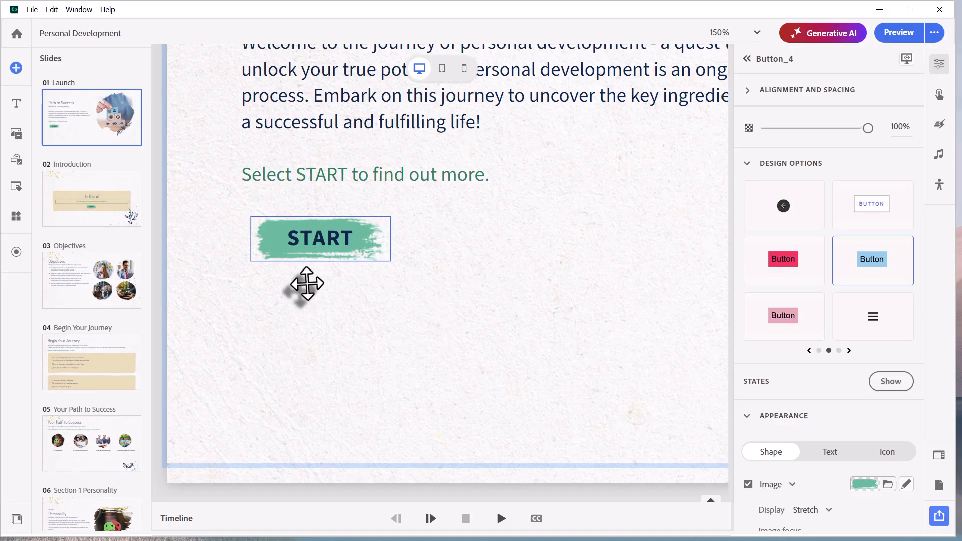
mouse_move(356, 270)
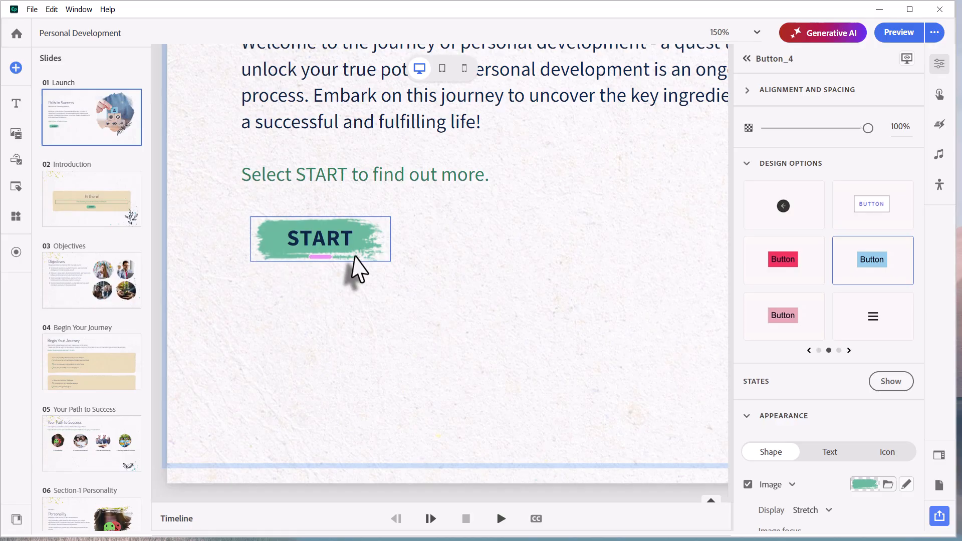
mouse_move(383, 269)
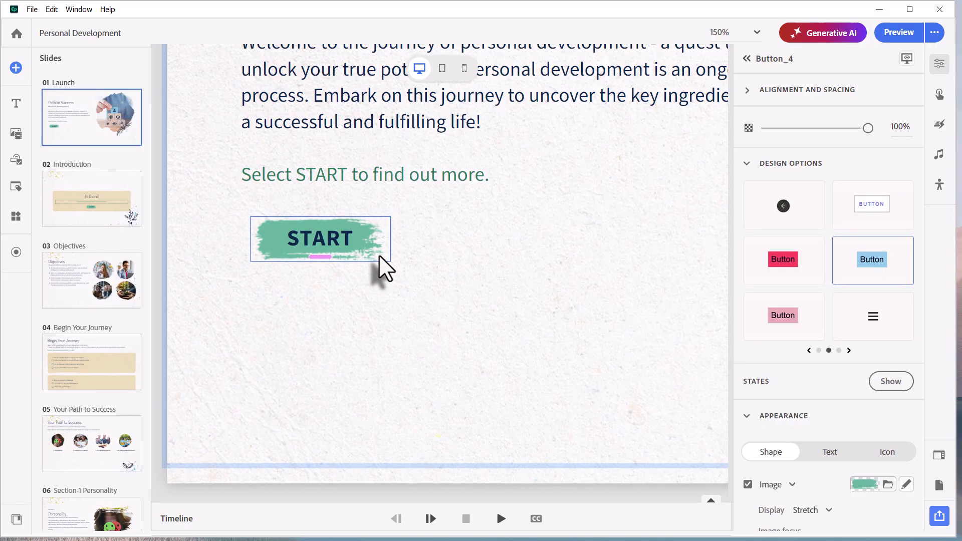
mouse_move(872, 261)
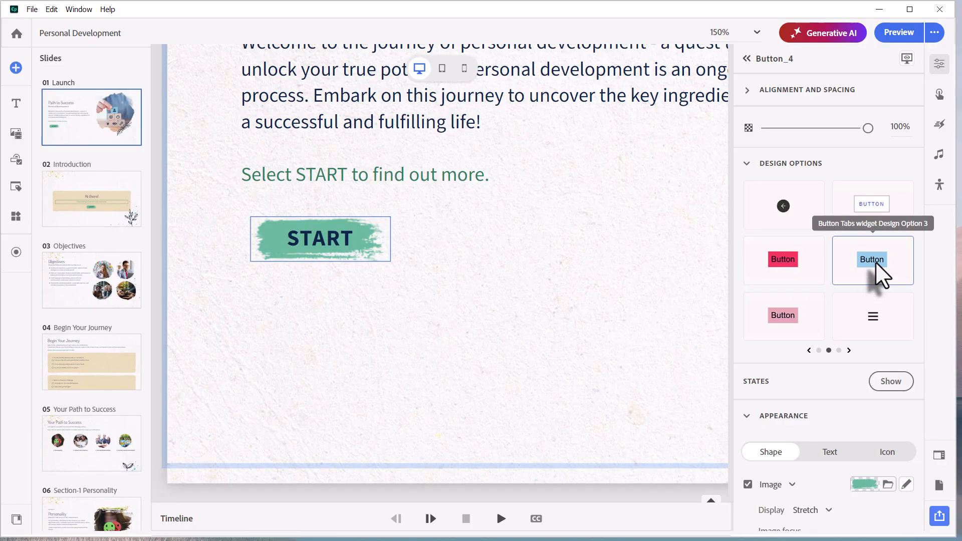
mouse_move(818, 497)
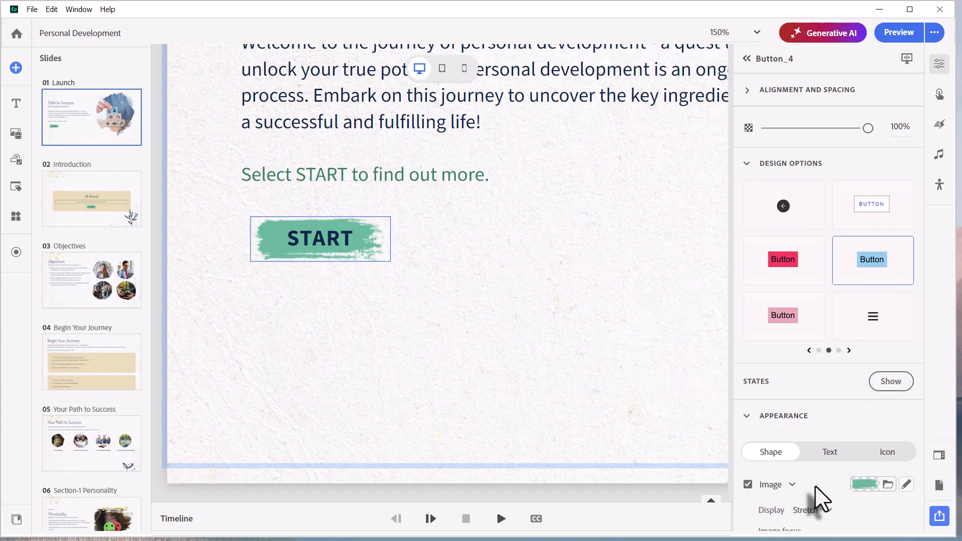
mouse_move(861, 488)
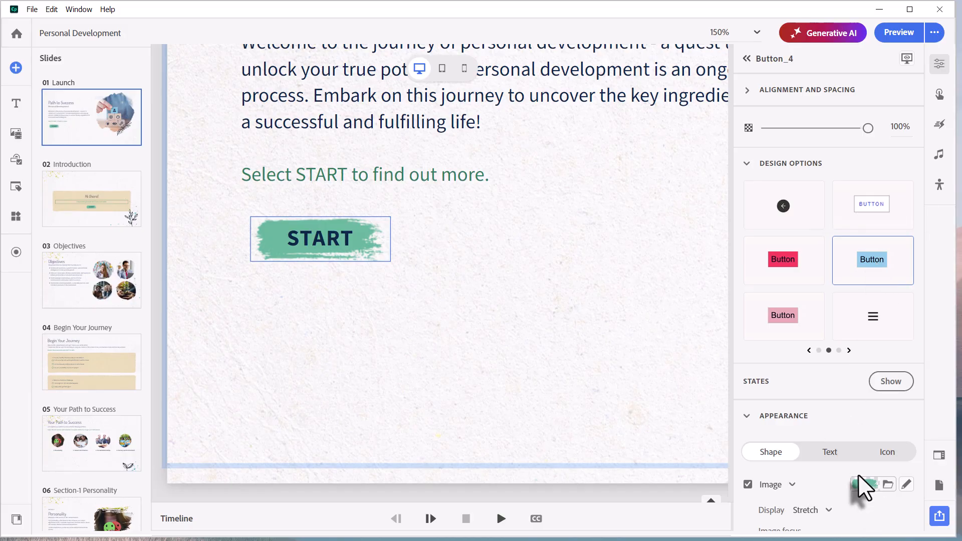
- Confirm the START button keeps its Image fill type
scroll(down, 3)
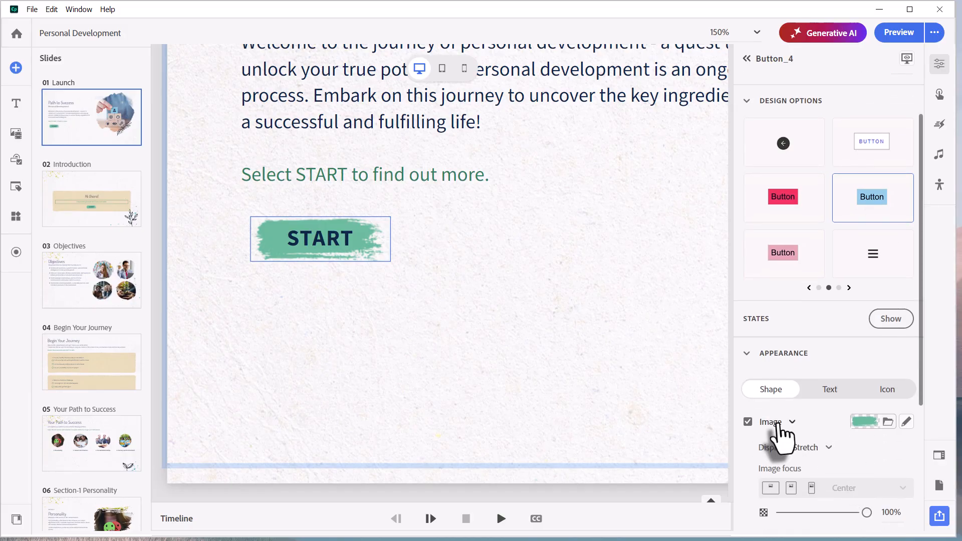
click(791, 422)
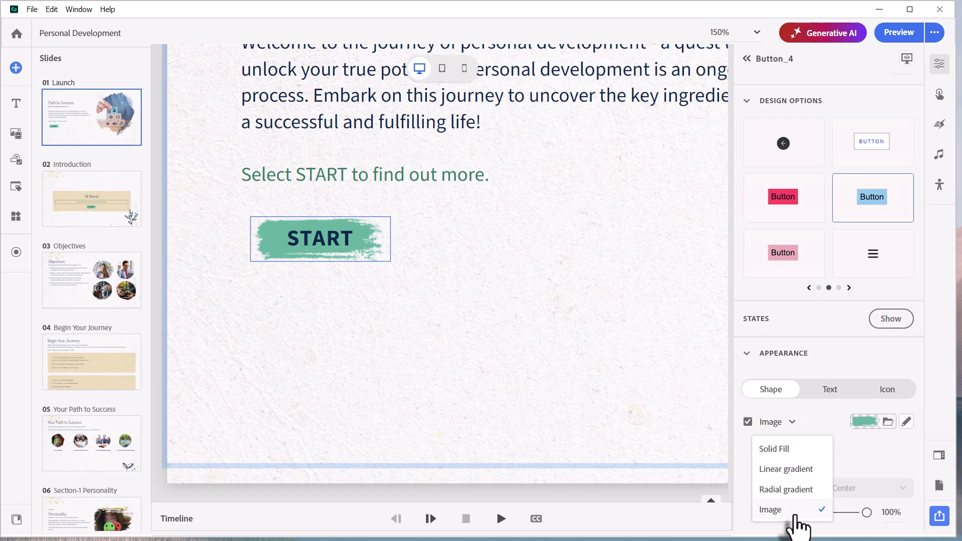
click(771, 509)
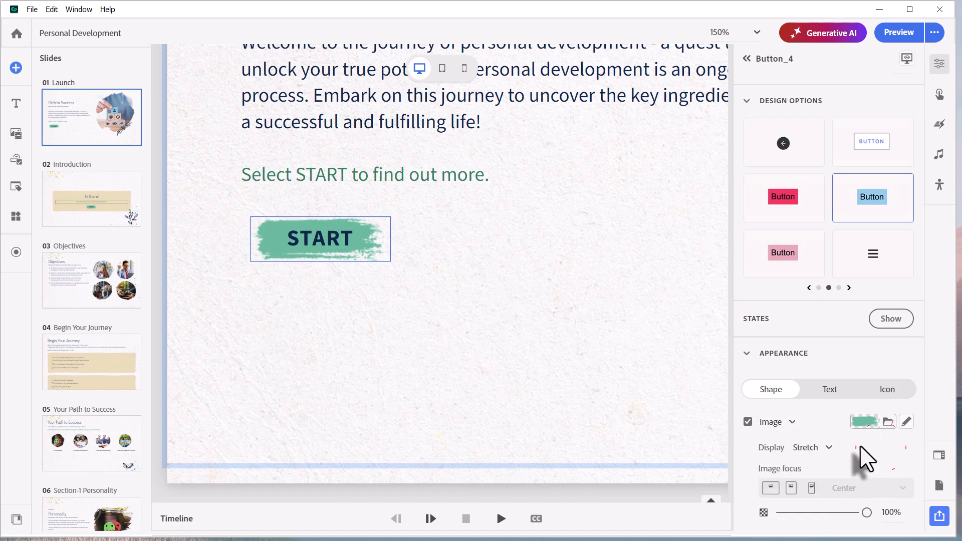
mouse_move(891, 318)
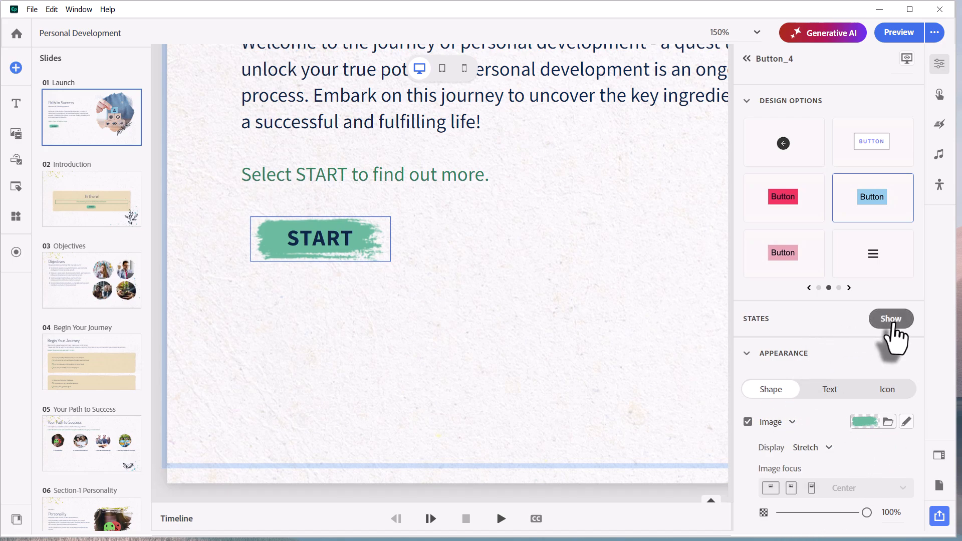
- Show the START button's states and view the grey Disabled version
click(890, 318)
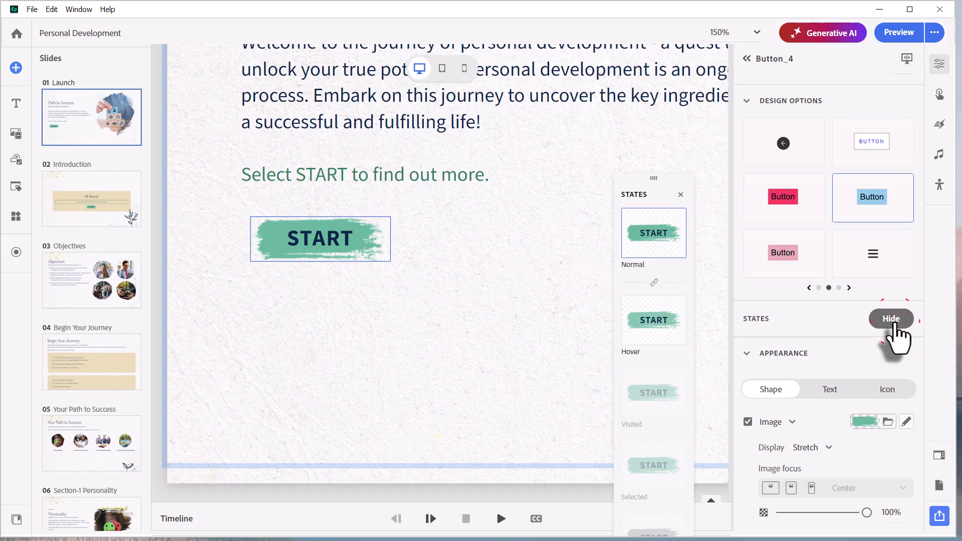
mouse_move(659, 310)
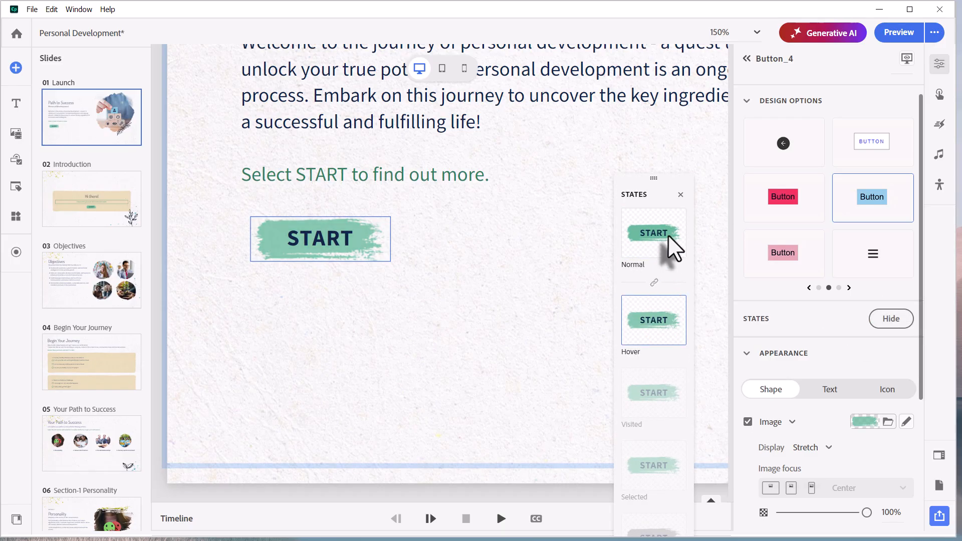
mouse_move(672, 335)
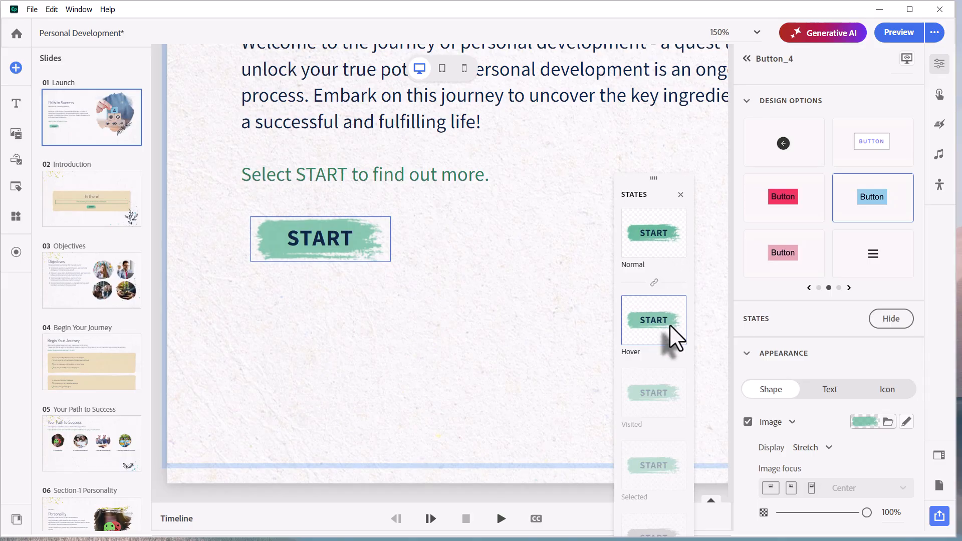
mouse_move(671, 352)
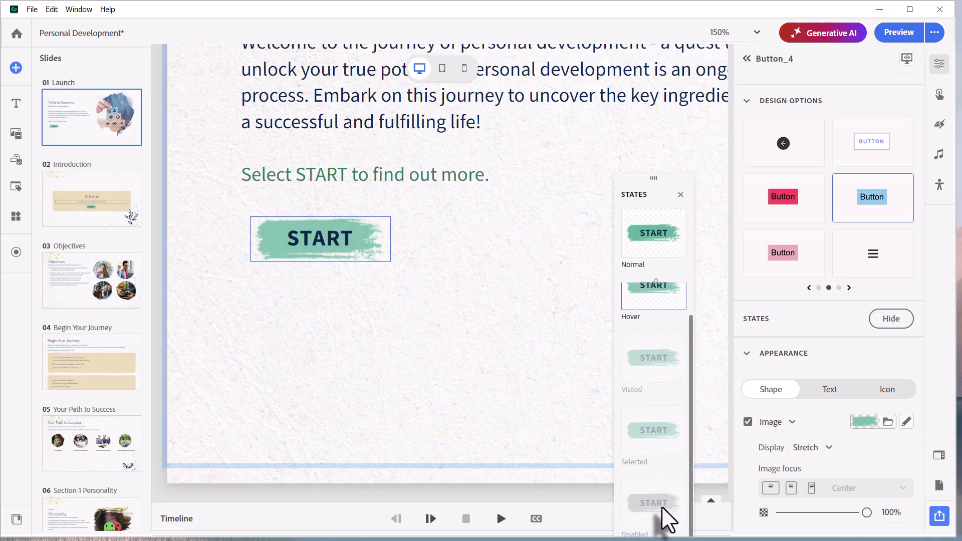
right_click(652, 503)
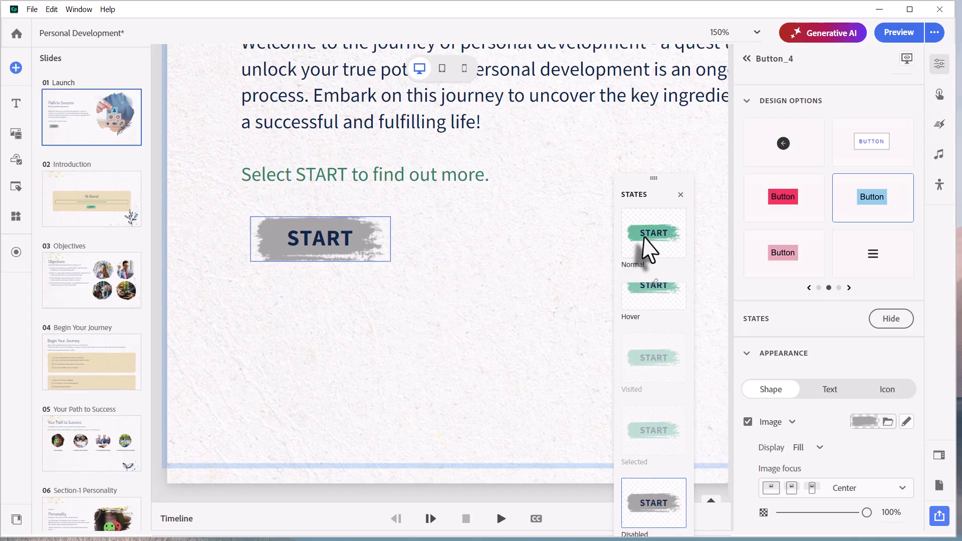
mouse_move(666, 521)
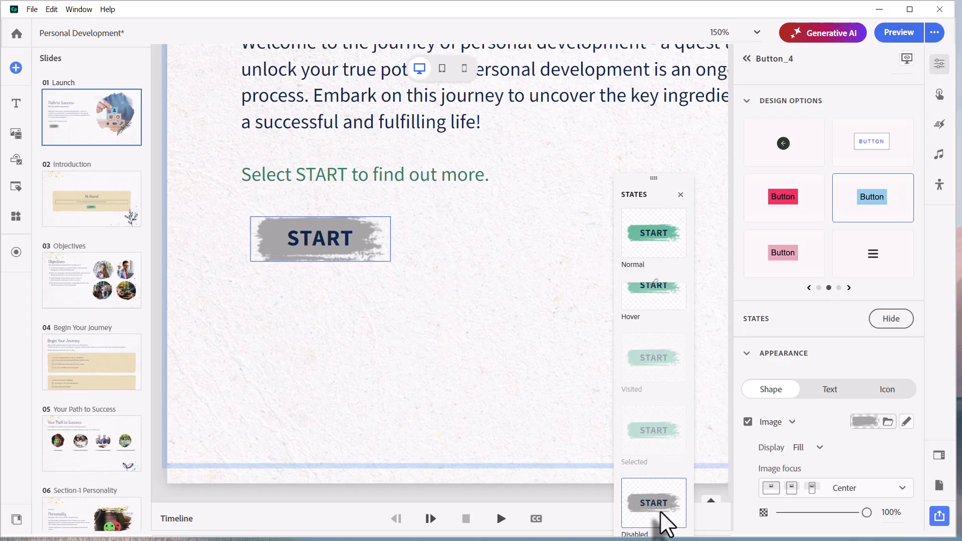
mouse_move(679, 325)
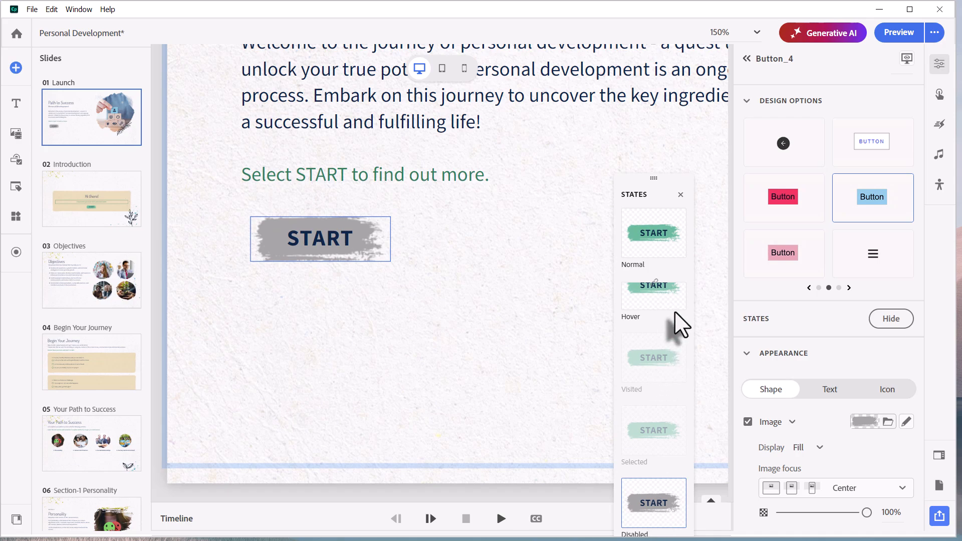
mouse_move(567, 303)
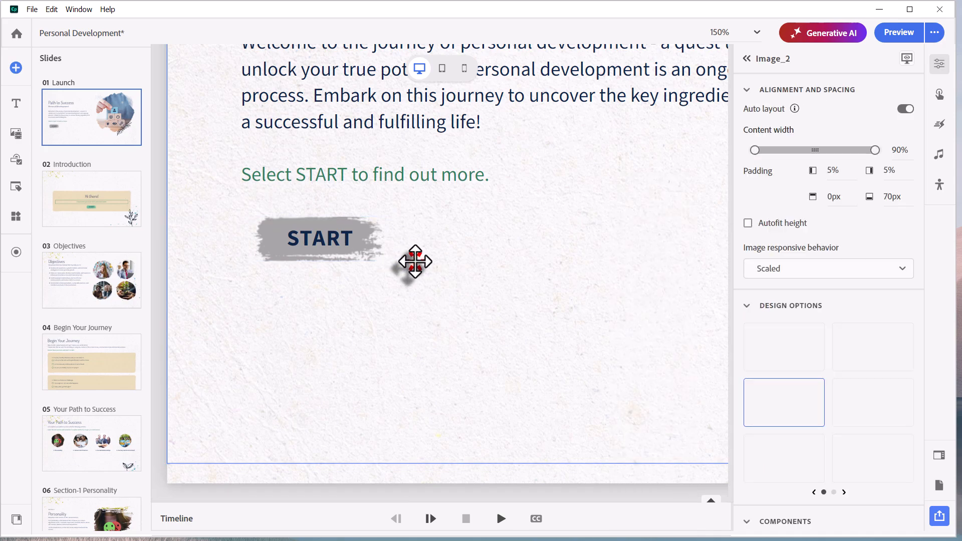
- Restore the START button's green normal look and go to the Your Path to Success slide
click(319, 239)
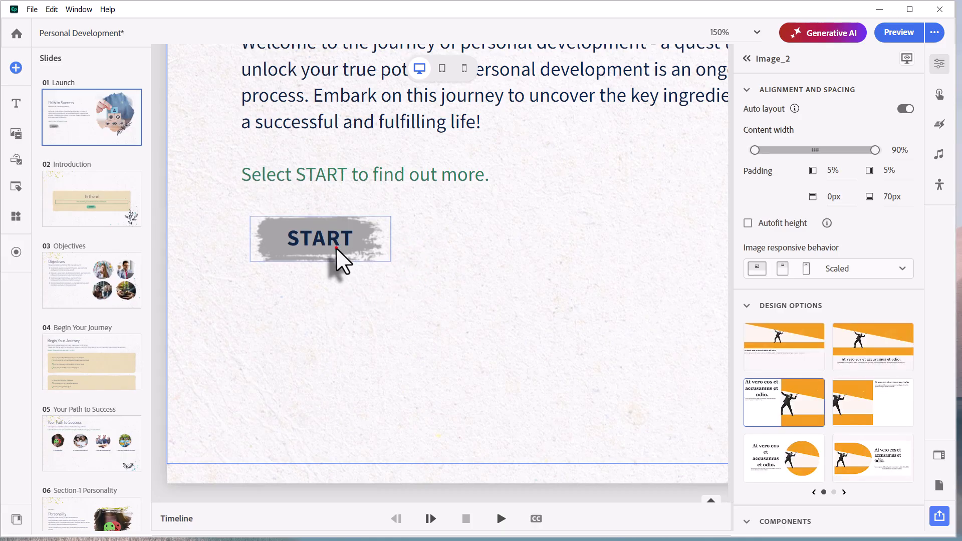
click(319, 239)
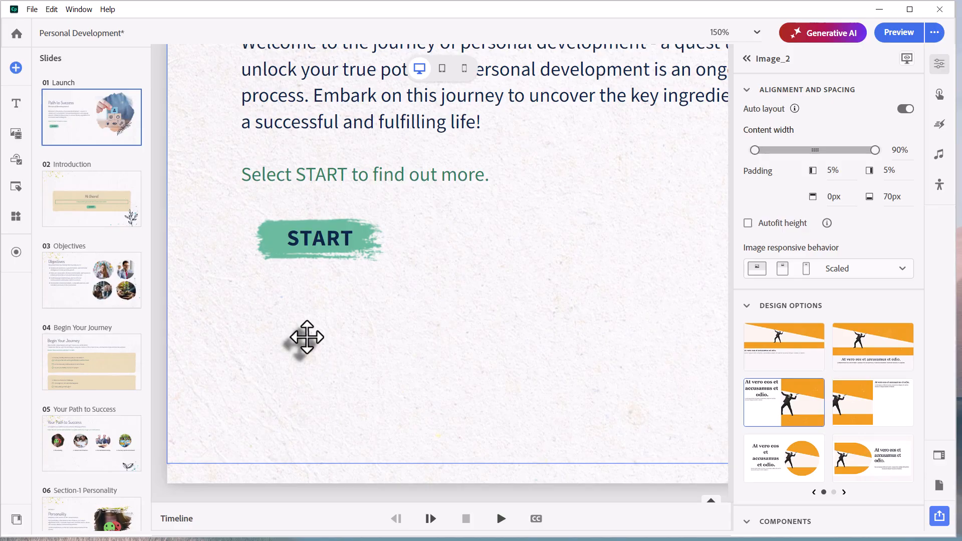
mouse_move(508, 185)
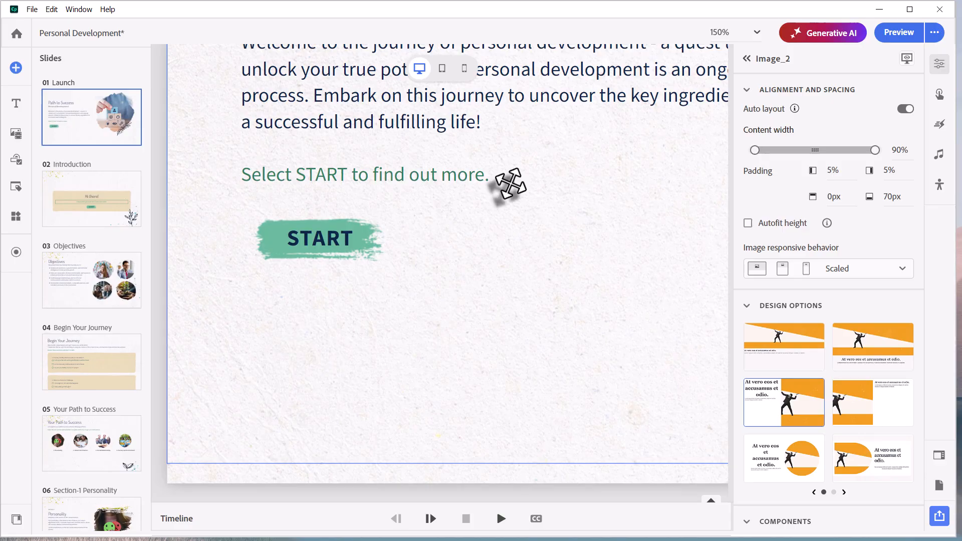
click(91, 443)
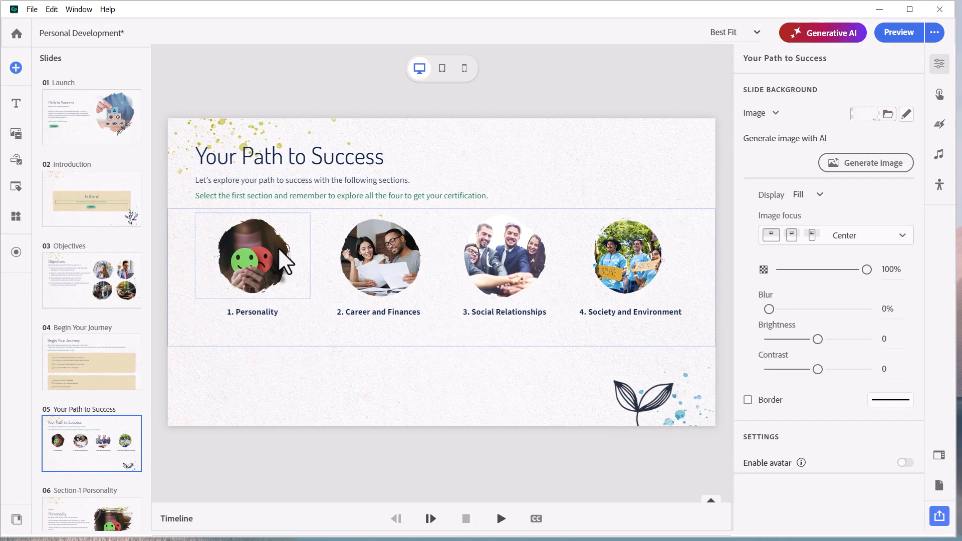
- Select the four-picture Image_Grid_1 to show its properties
click(504, 255)
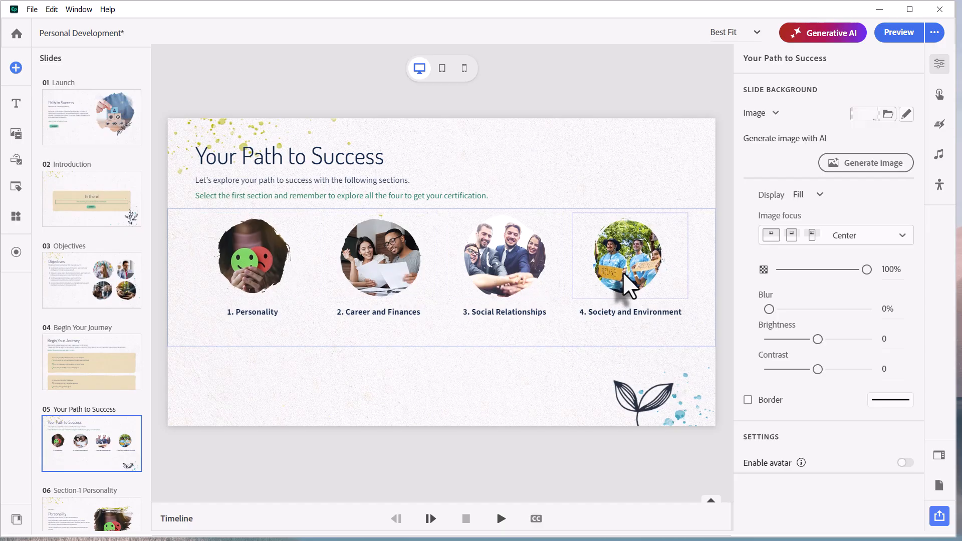
mouse_move(627, 286)
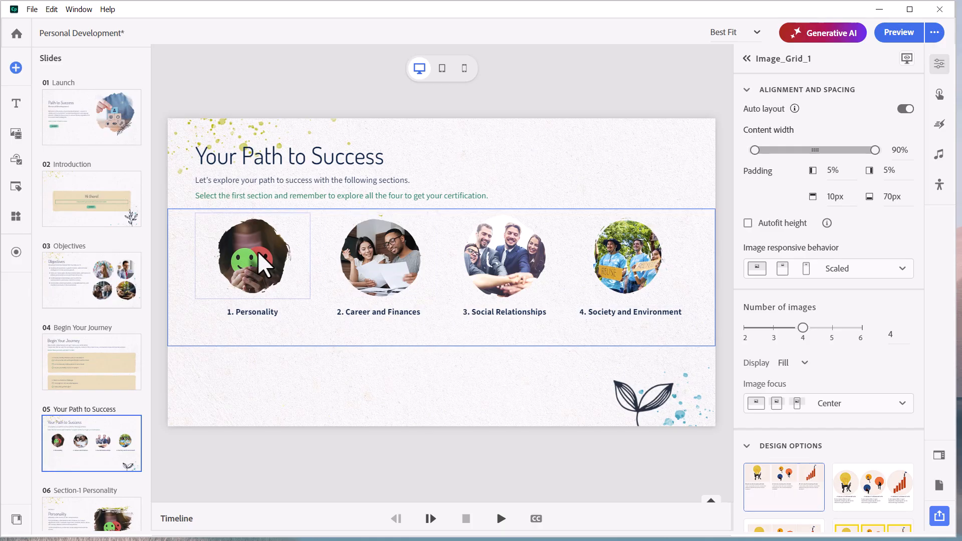
- Select the Personality picture and view its greyscale Visited state
click(252, 256)
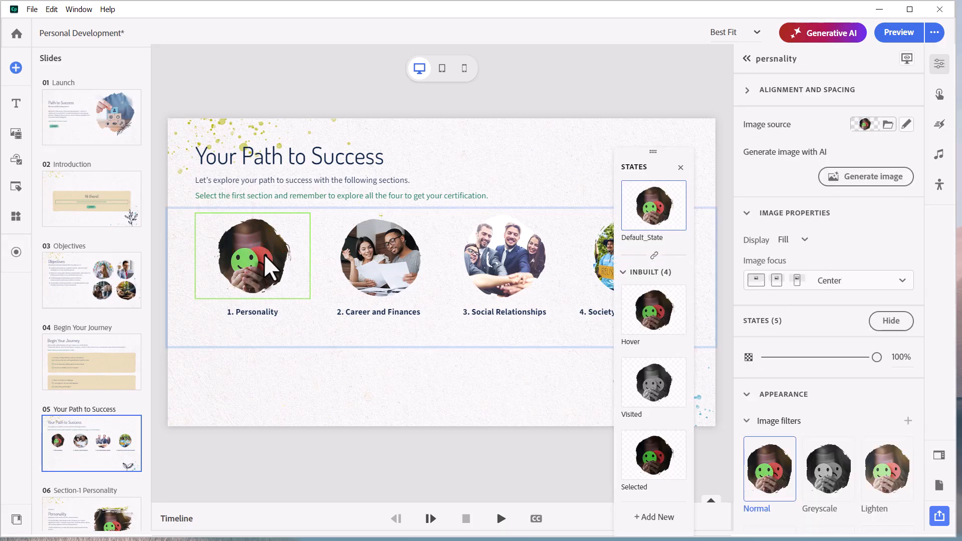
mouse_move(663, 399)
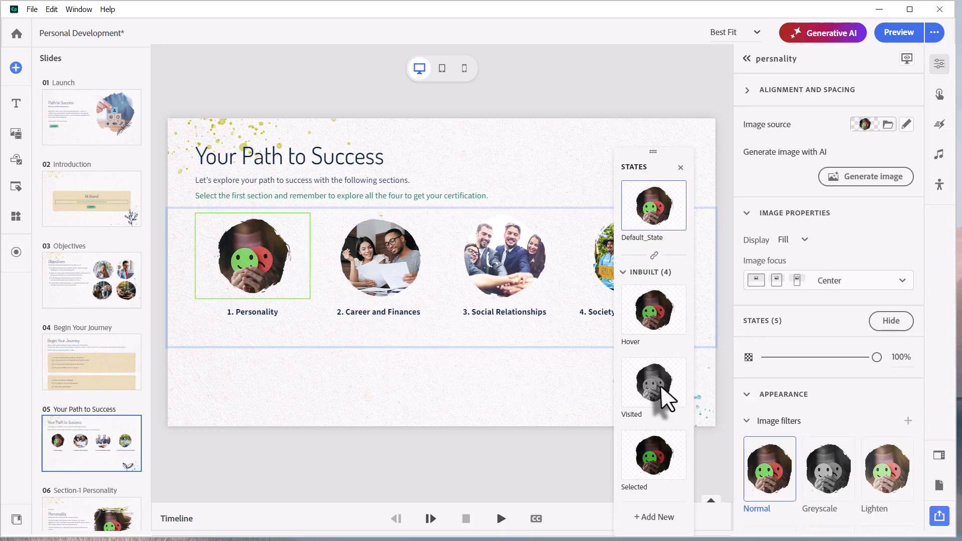
mouse_move(647, 378)
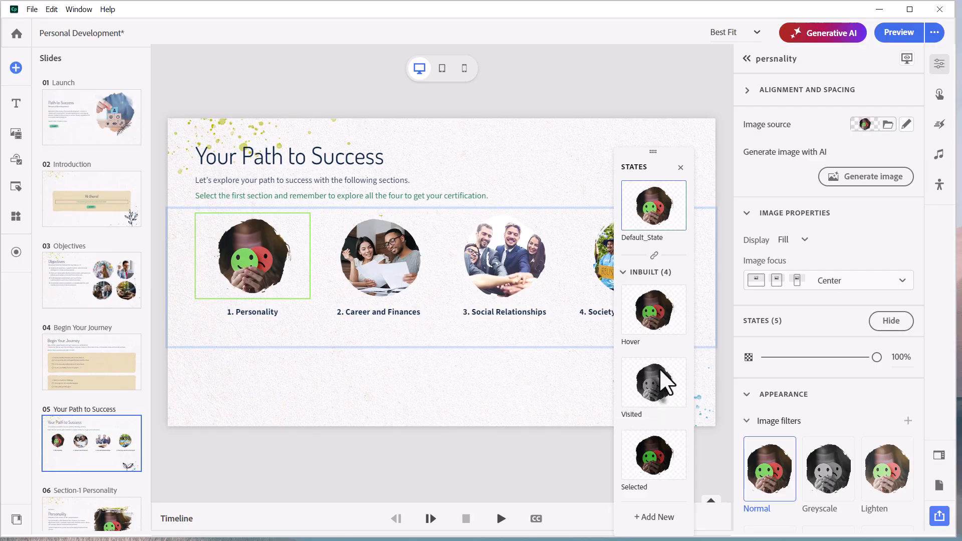
click(654, 381)
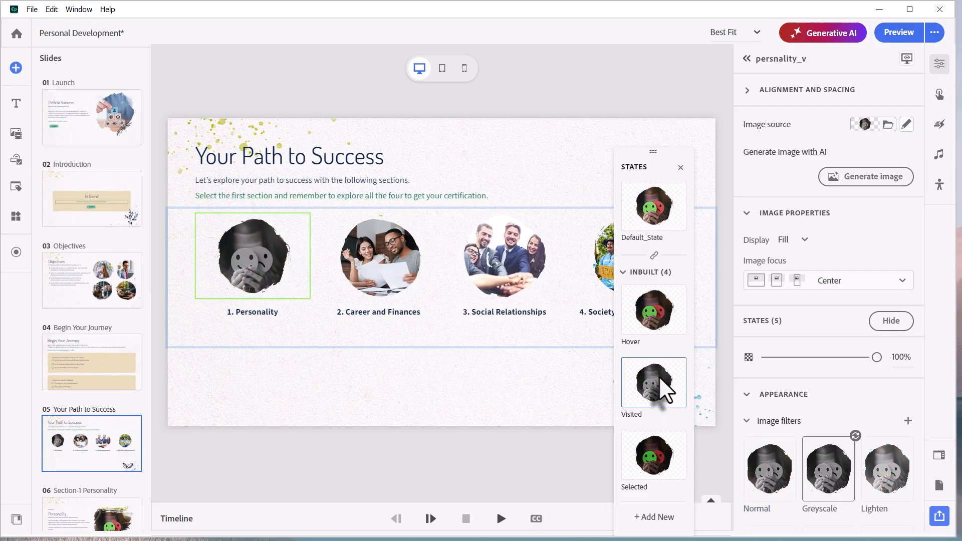
mouse_move(608, 387)
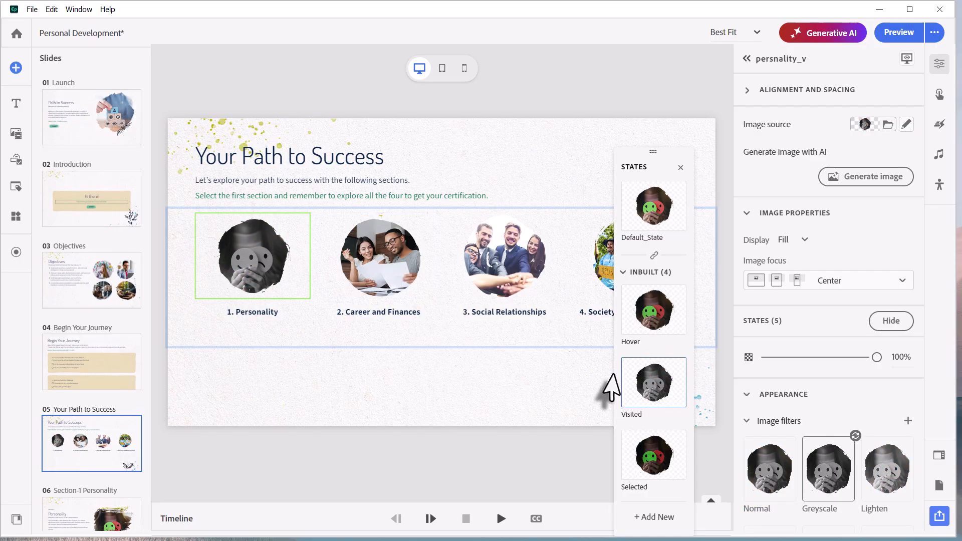
mouse_move(662, 396)
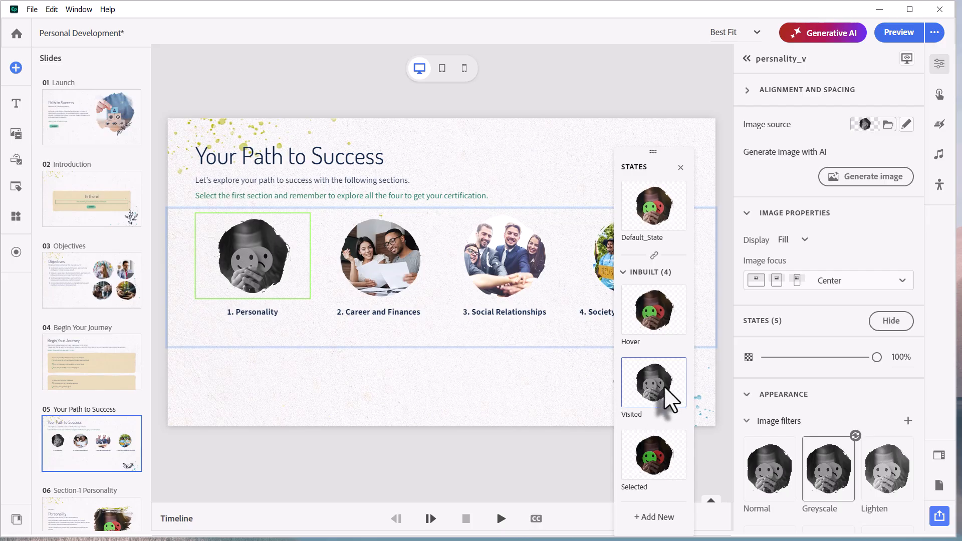
mouse_move(436, 405)
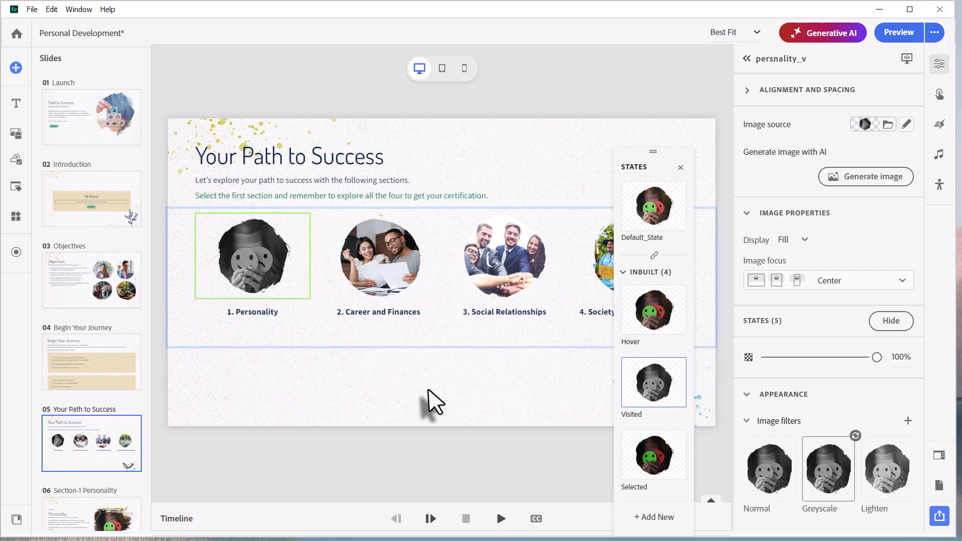
mouse_move(951, 117)
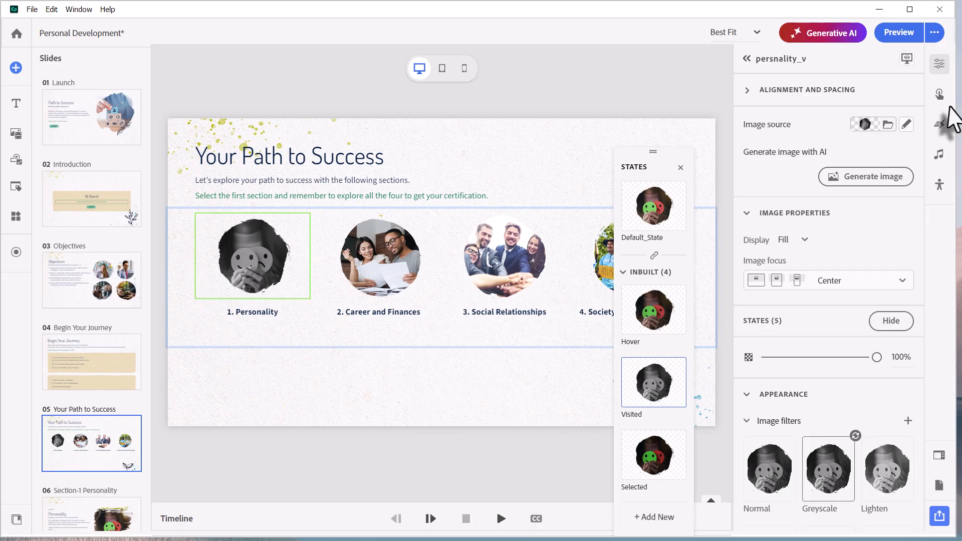
- View the Personality image's Go to slide action targeting Section-1 Personality
click(938, 95)
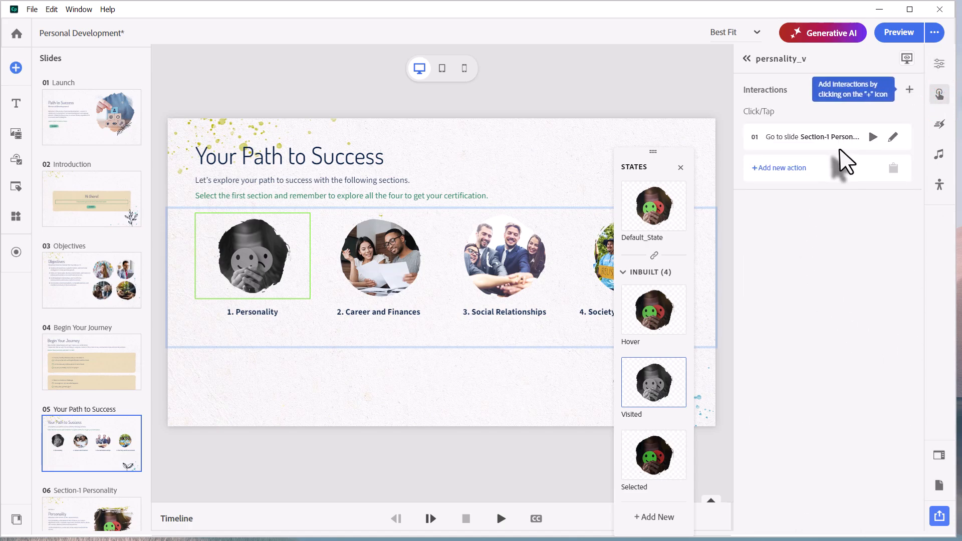
click(892, 137)
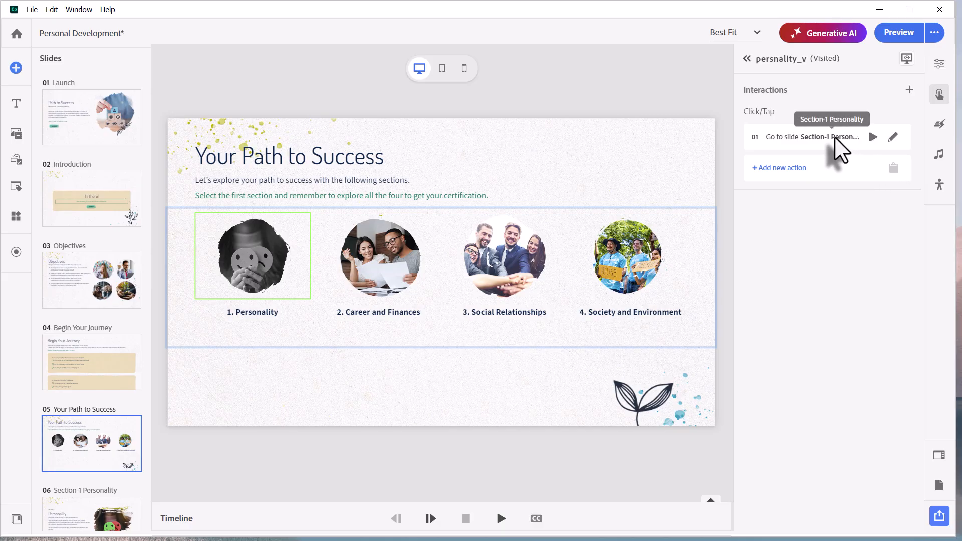
click(893, 138)
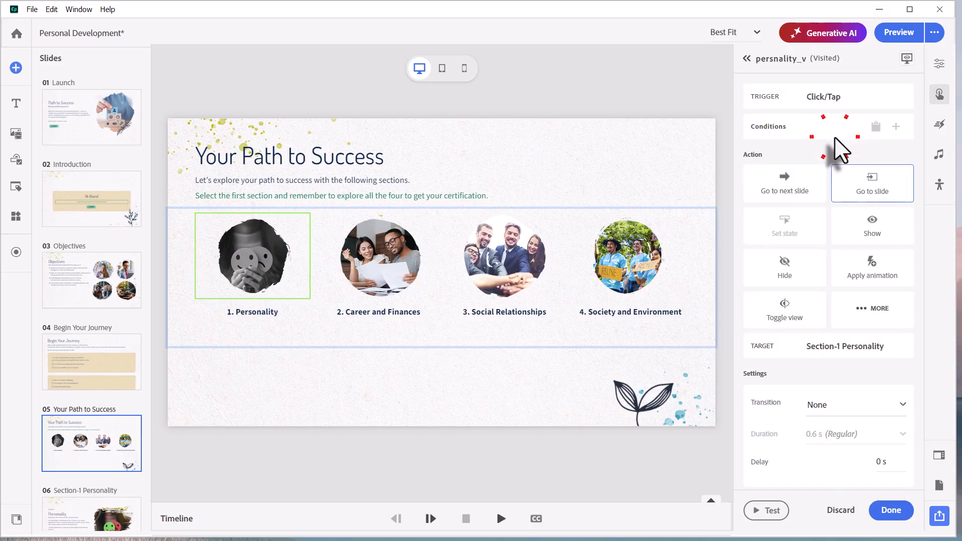
mouse_move(832, 423)
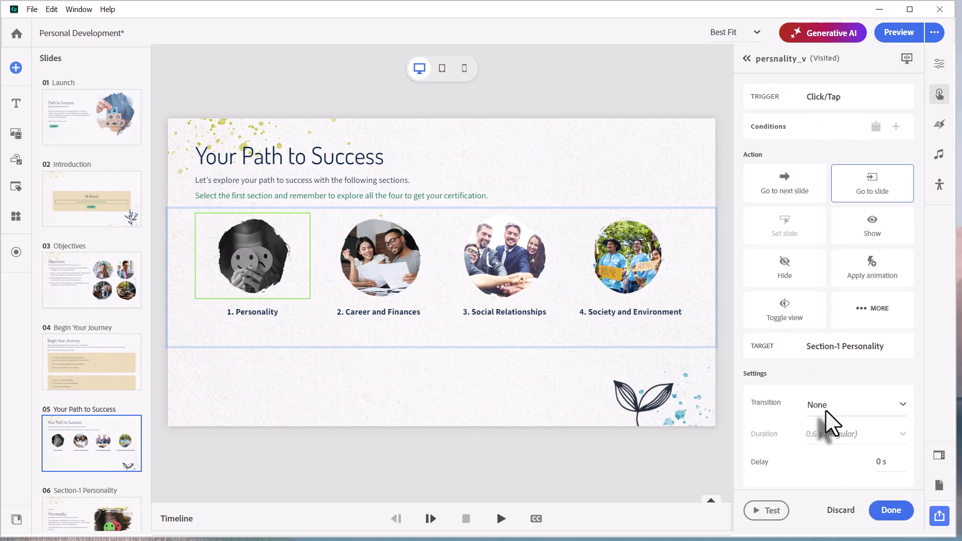
click(853, 403)
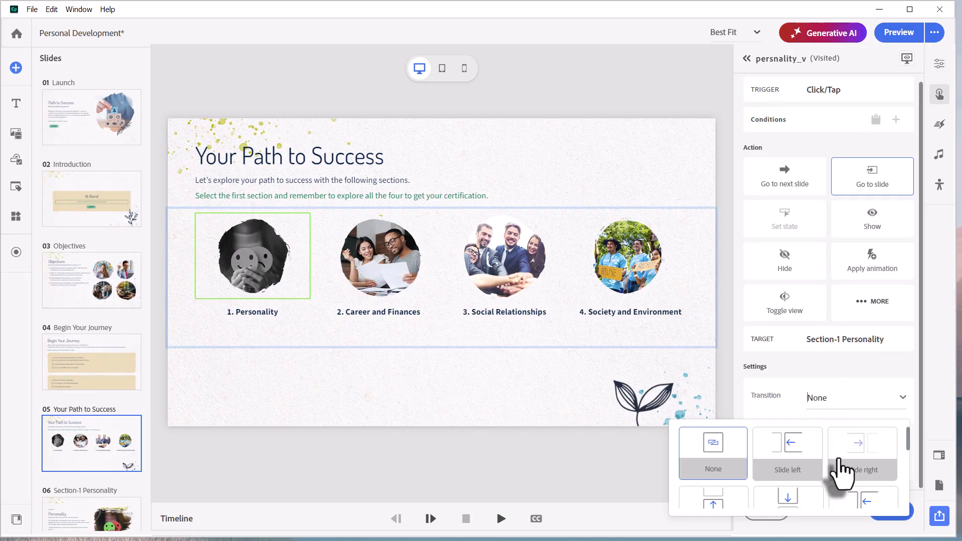
scroll(down, 3)
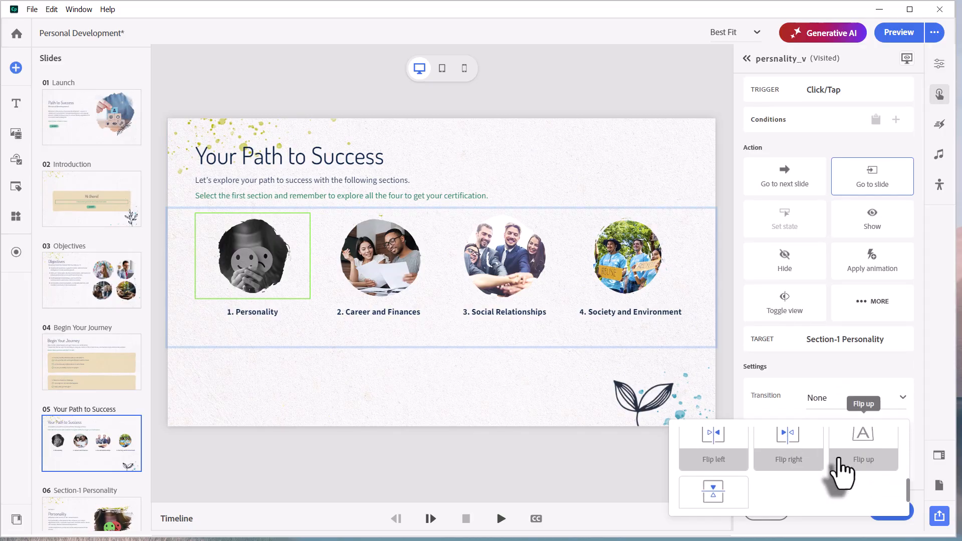
mouse_move(315, 291)
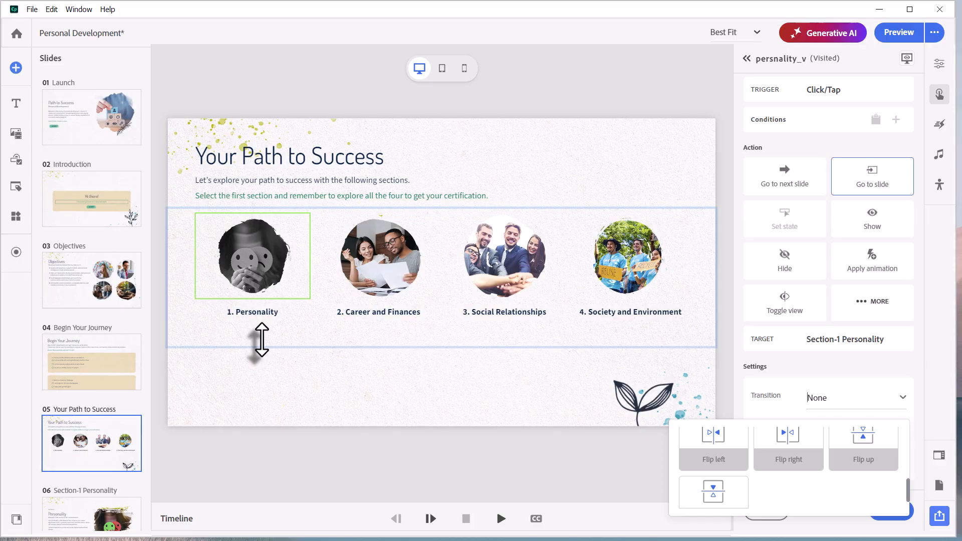
click(91, 118)
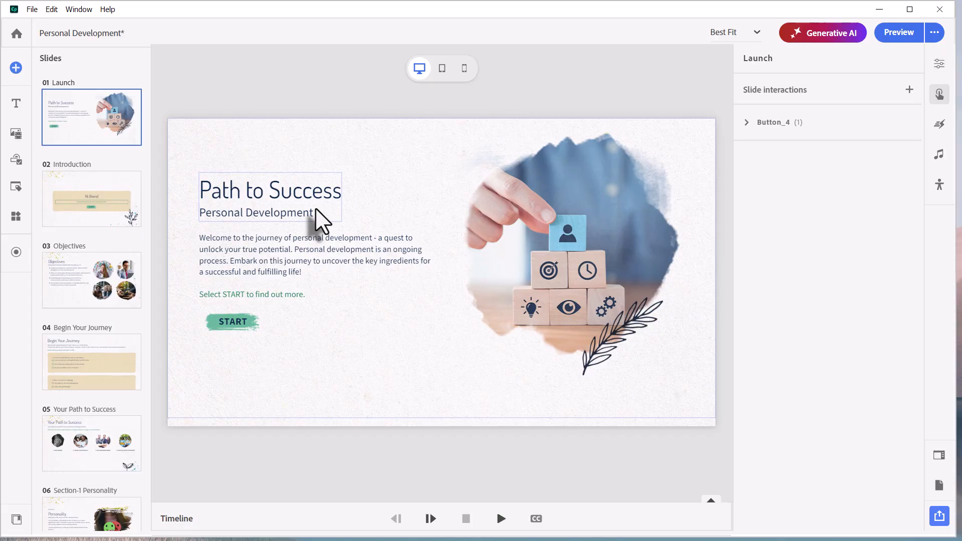
mouse_move(329, 224)
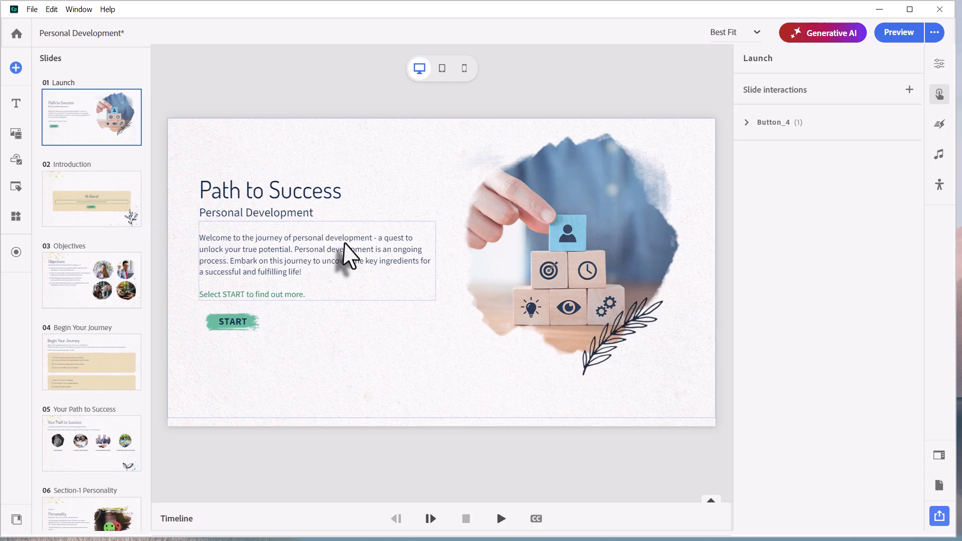
mouse_move(438, 133)
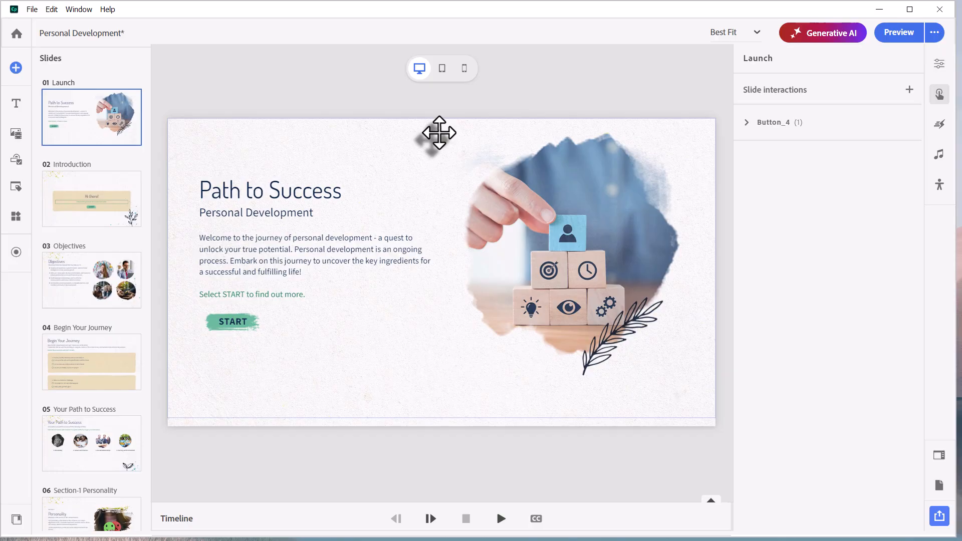
mouse_move(393, 131)
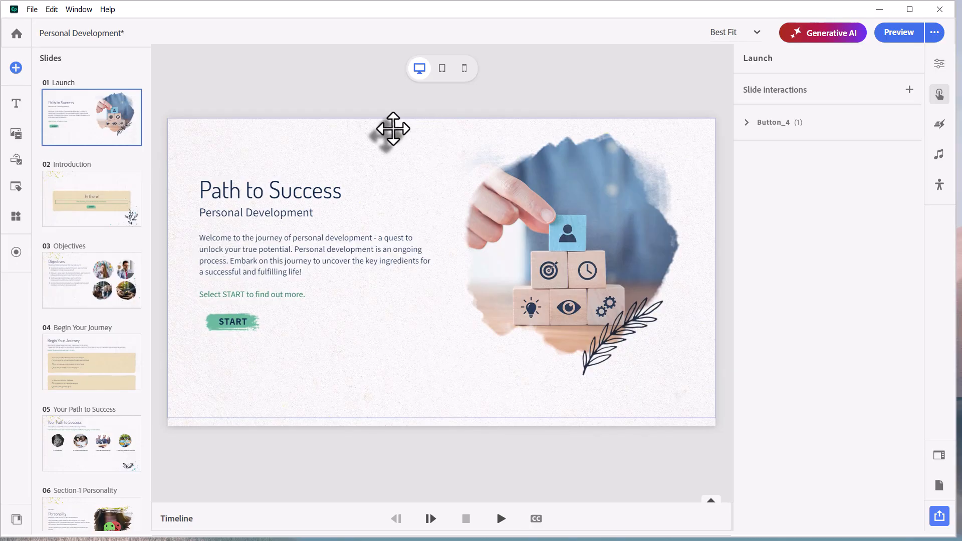
mouse_move(705, 137)
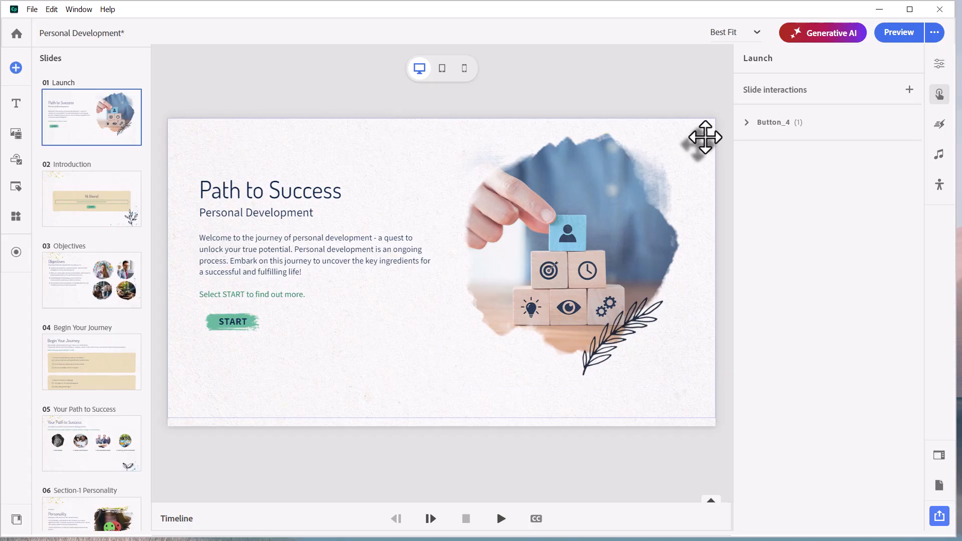
click(647, 243)
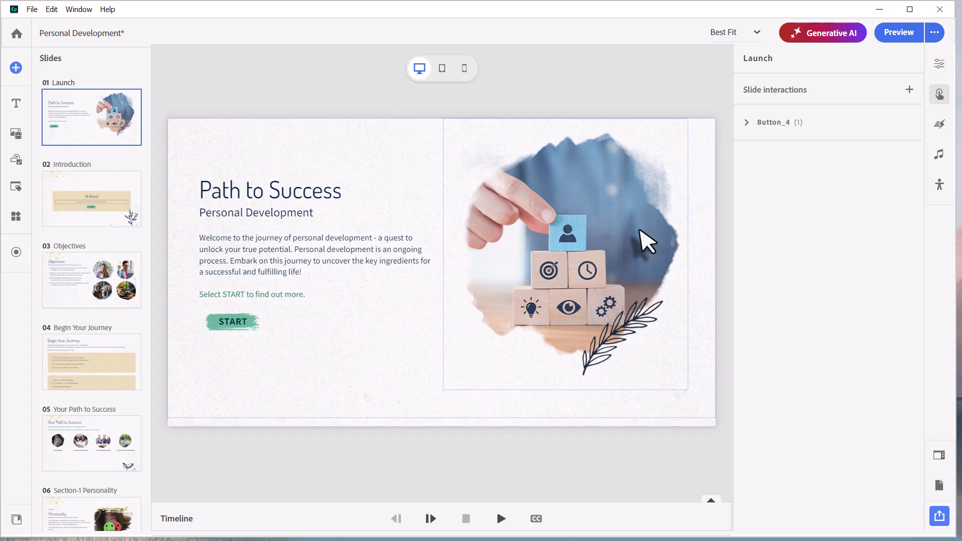
mouse_move(598, 217)
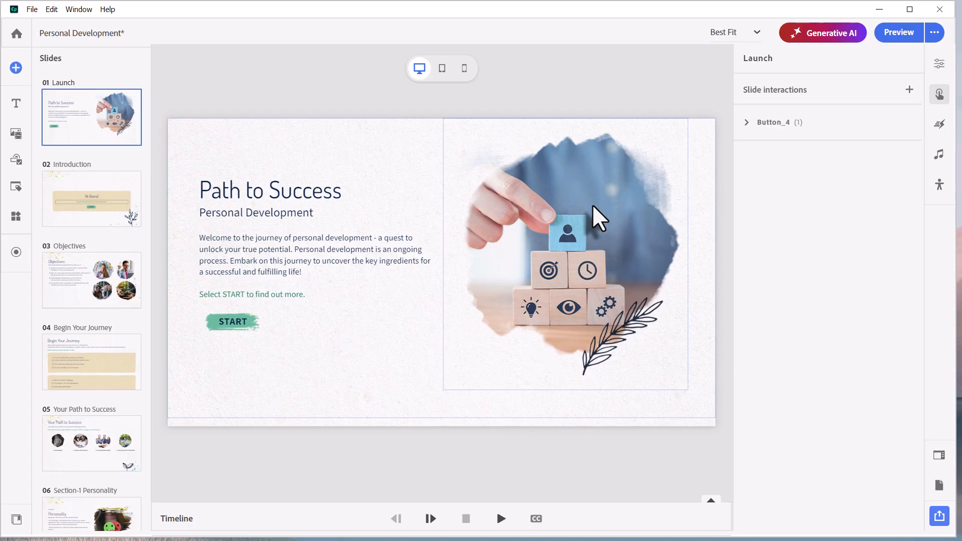
mouse_move(626, 154)
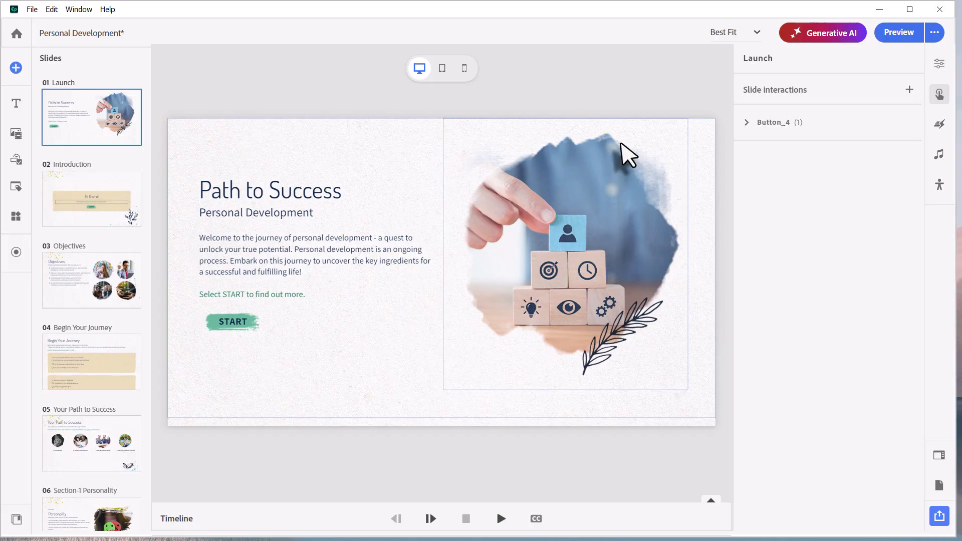
mouse_move(598, 179)
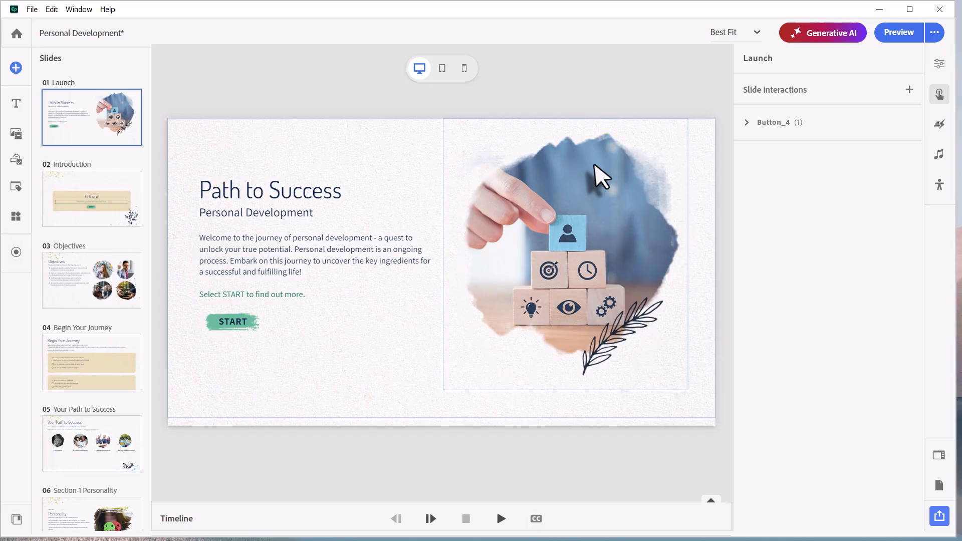
mouse_move(600, 365)
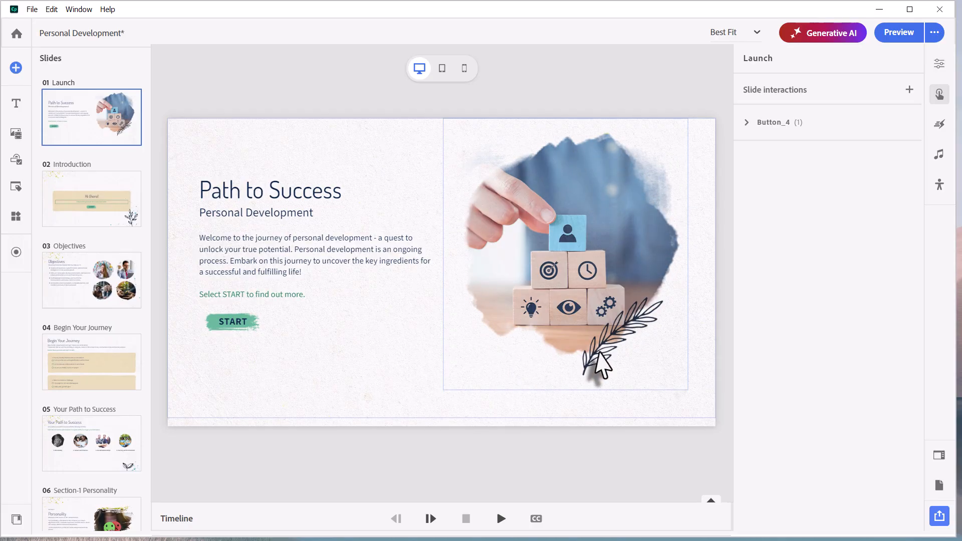
mouse_move(474, 289)
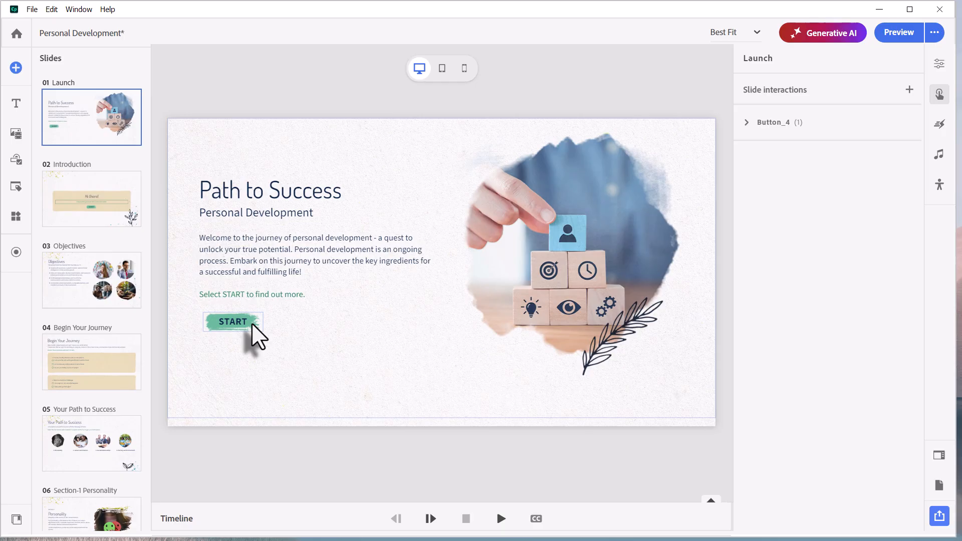
click(231, 321)
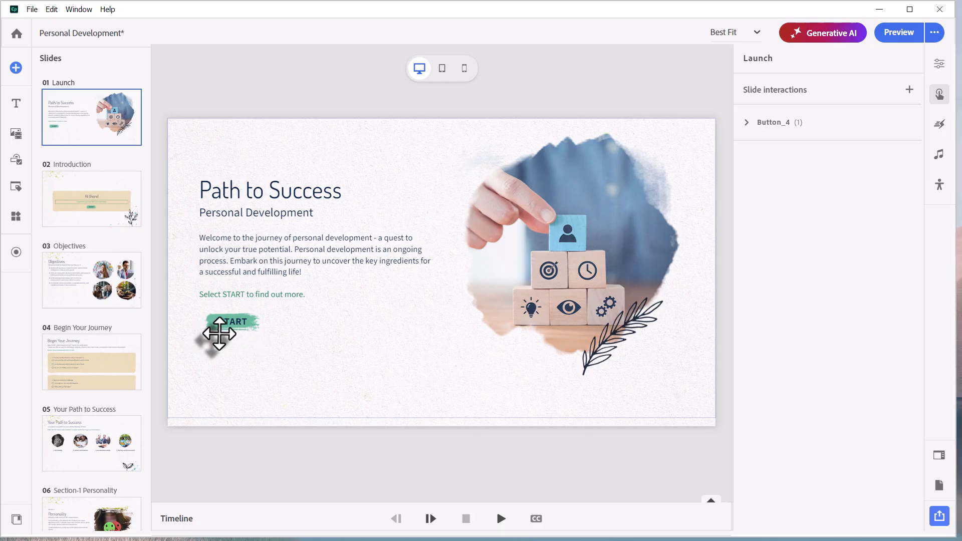
mouse_move(276, 385)
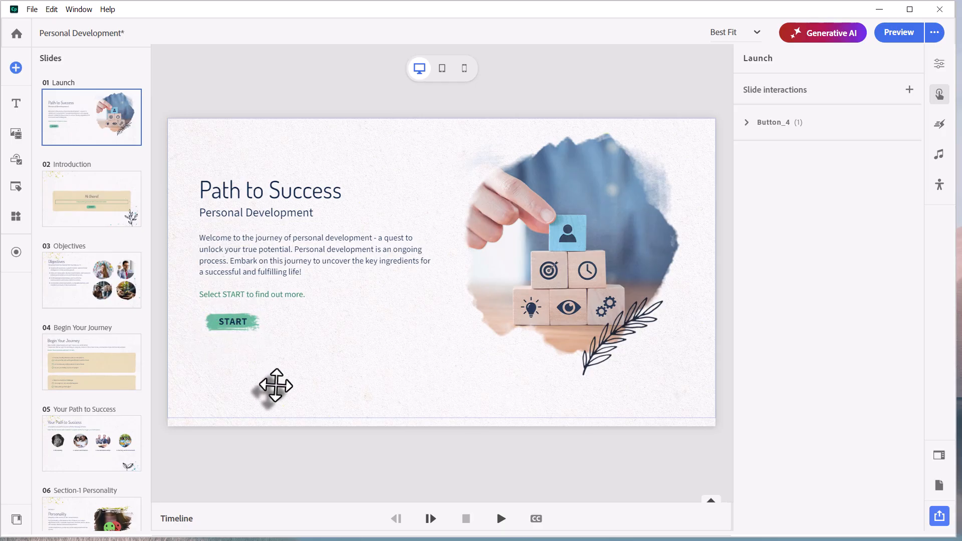